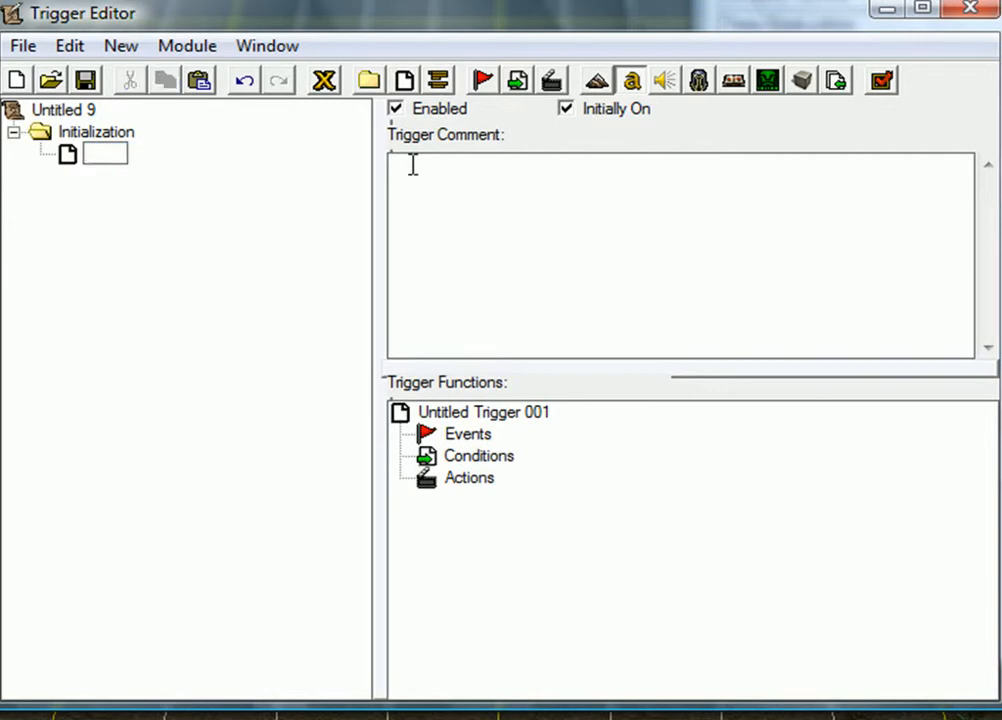
Step: Name the new trigger 'Player red remove gold' and move to its Events section
{"action": "type", "text": "Player red cu"}
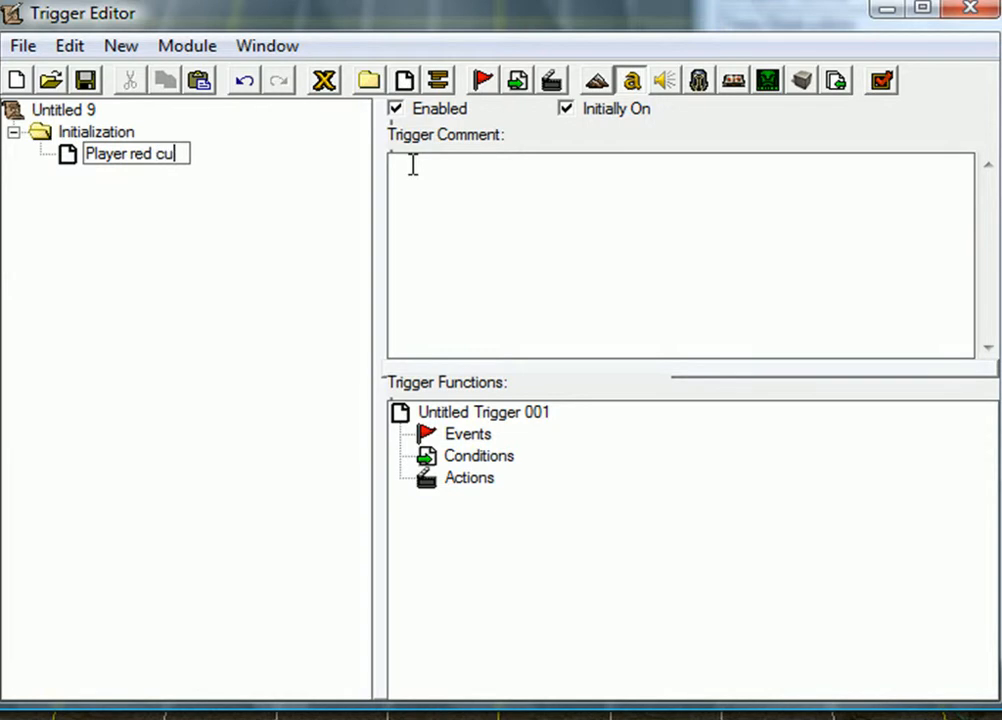
{"action": "key", "text": "BackSpace"}
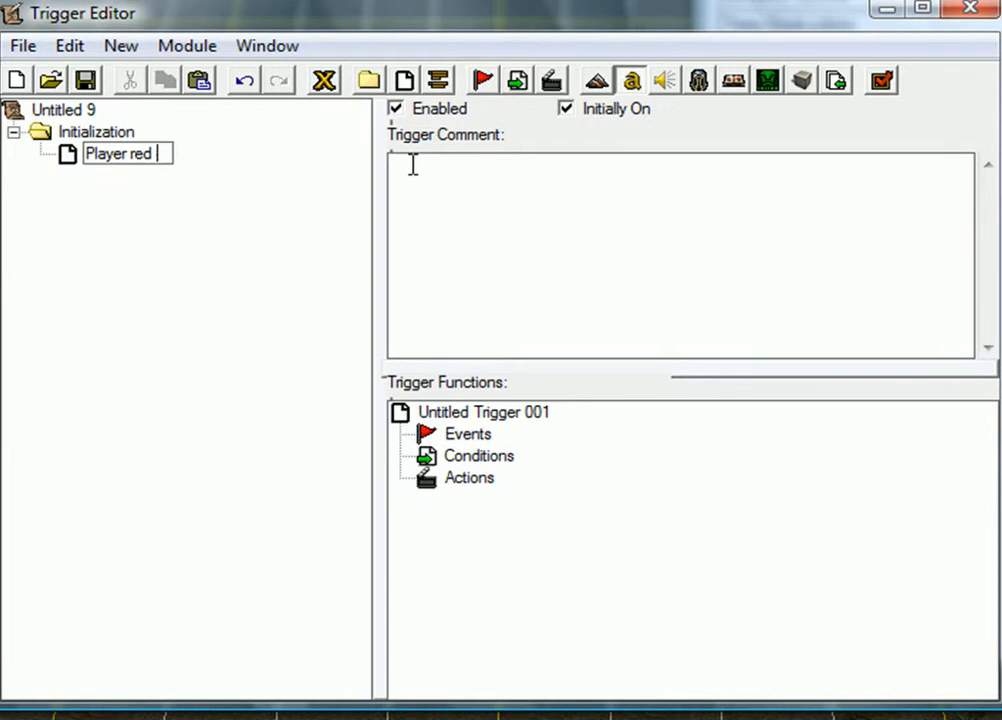
{"action": "type", "text": "remove gold"}
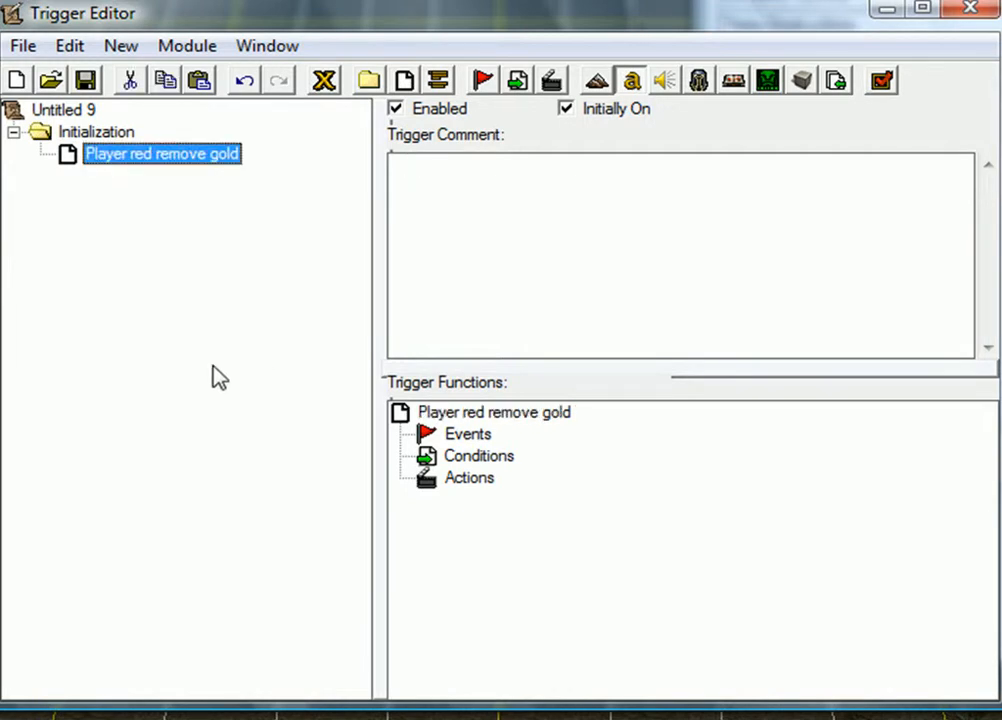
{"action": "left_click", "coordinate": [468, 432]}
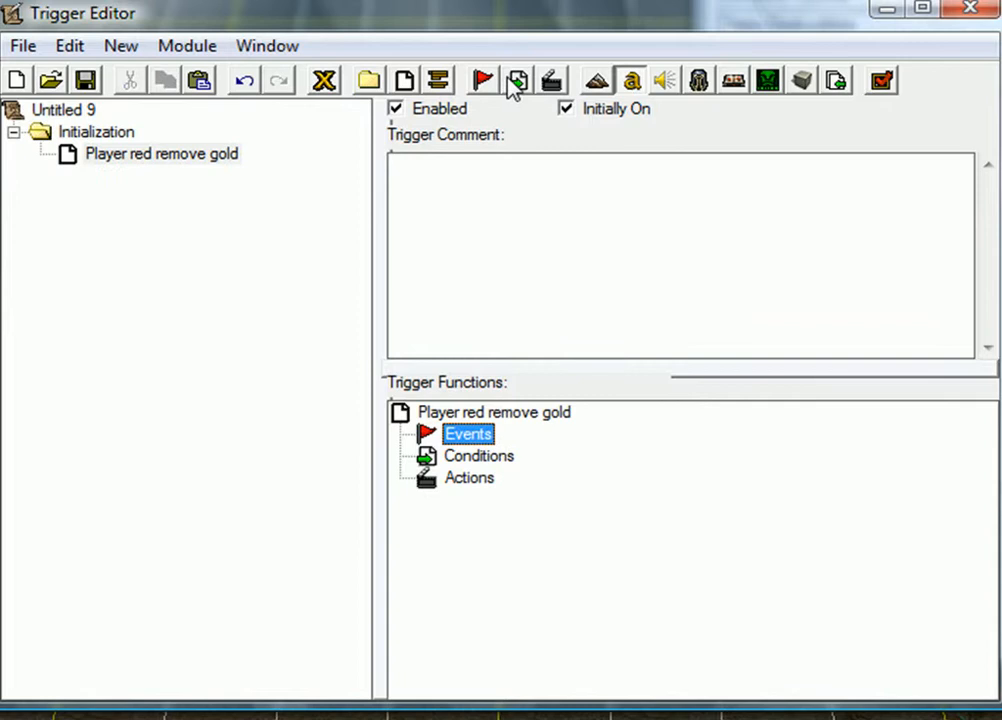
{"action": "mouse_move", "coordinate": [428, 504]}
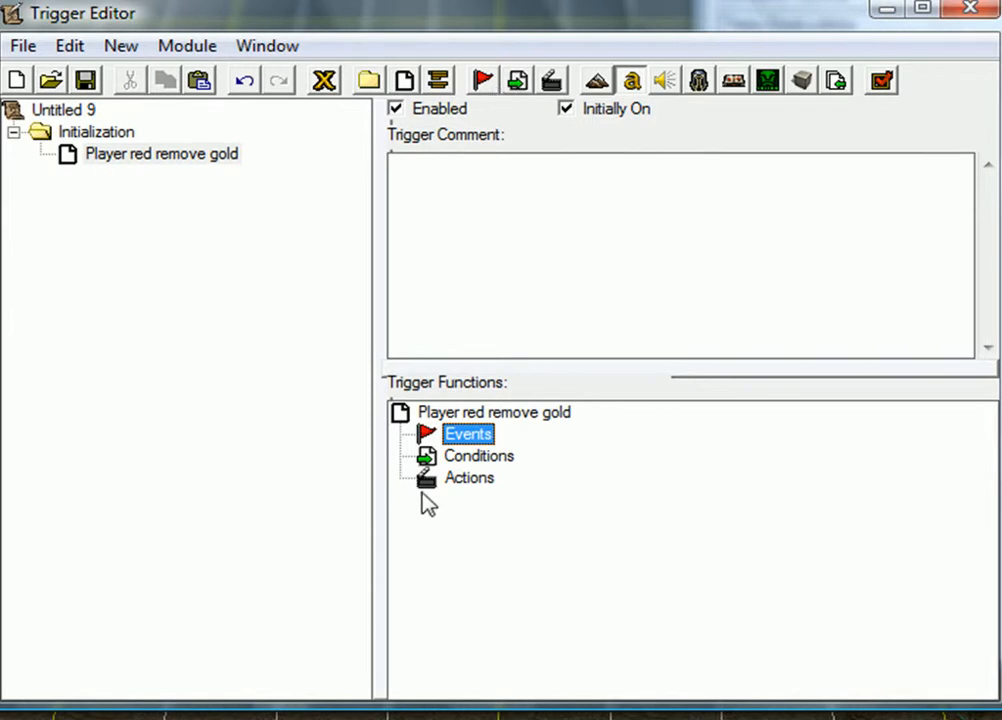
{"action": "mouse_move", "coordinate": [566, 392]}
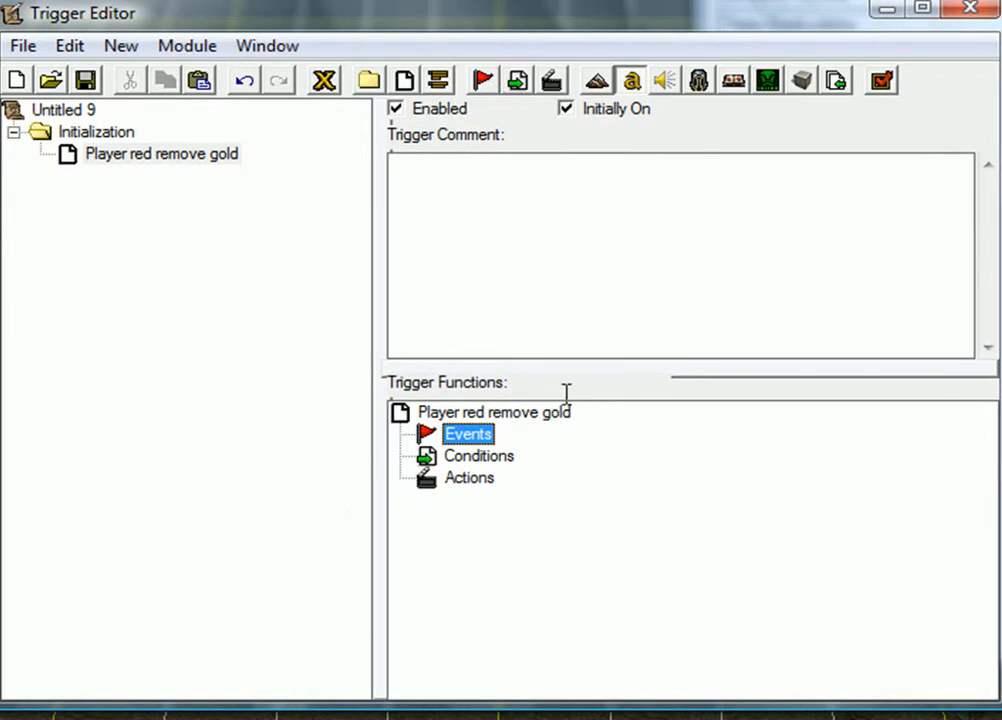
{"action": "mouse_move", "coordinate": [596, 580]}
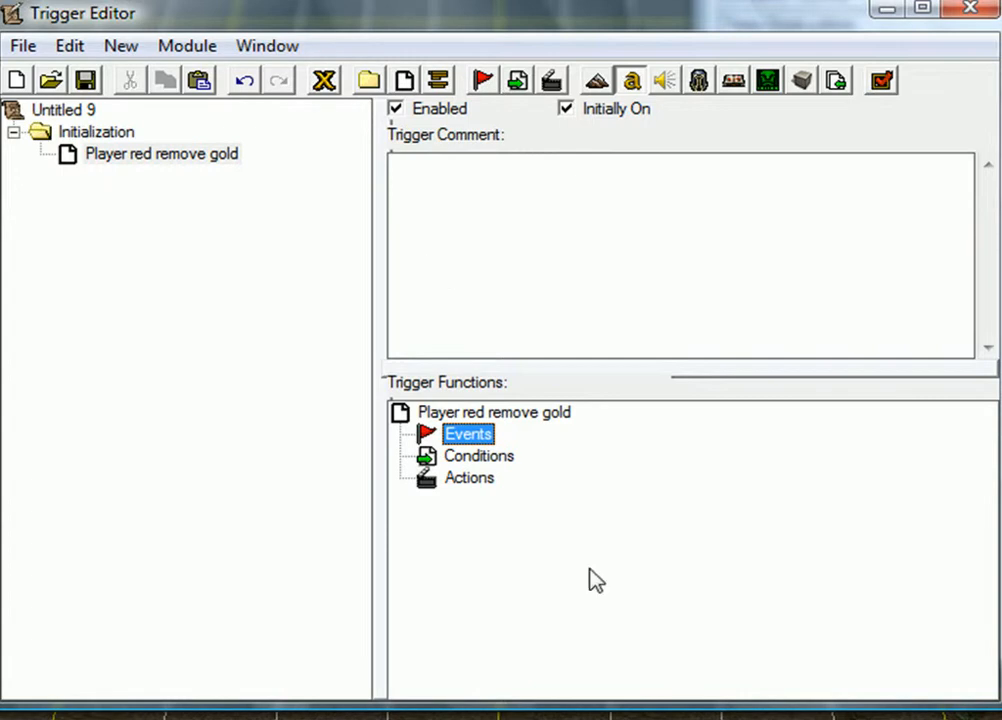
{"action": "mouse_move", "coordinate": [504, 494]}
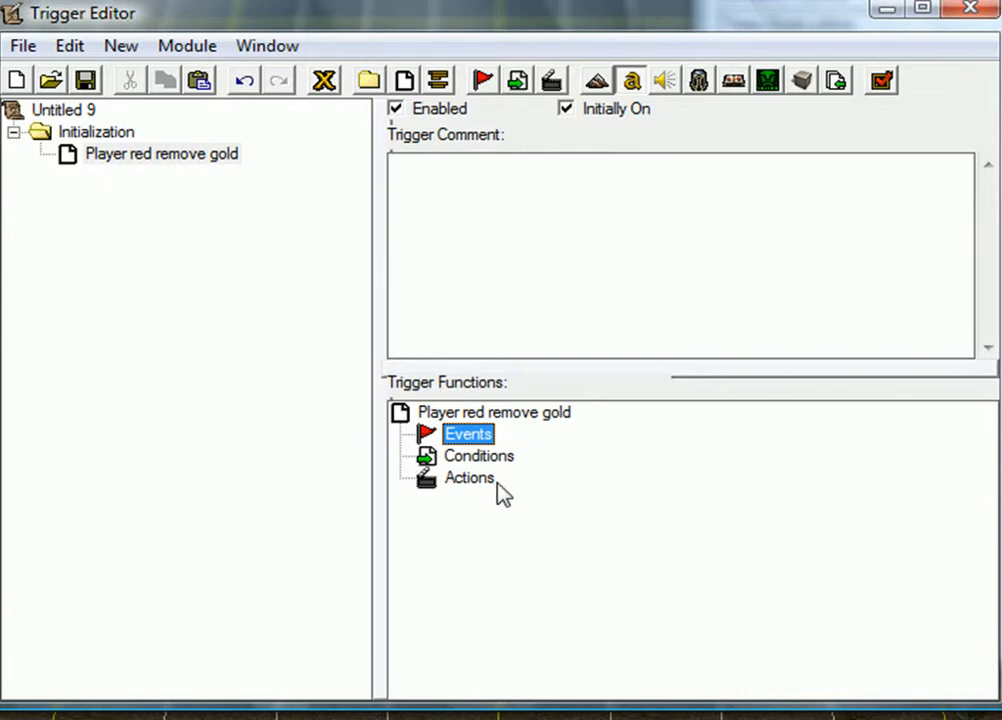
Step: Add a Player - Chat Message event for Player 1 (Red) matching 'Gold' exactly
{"action": "left_click", "coordinate": [468, 476]}
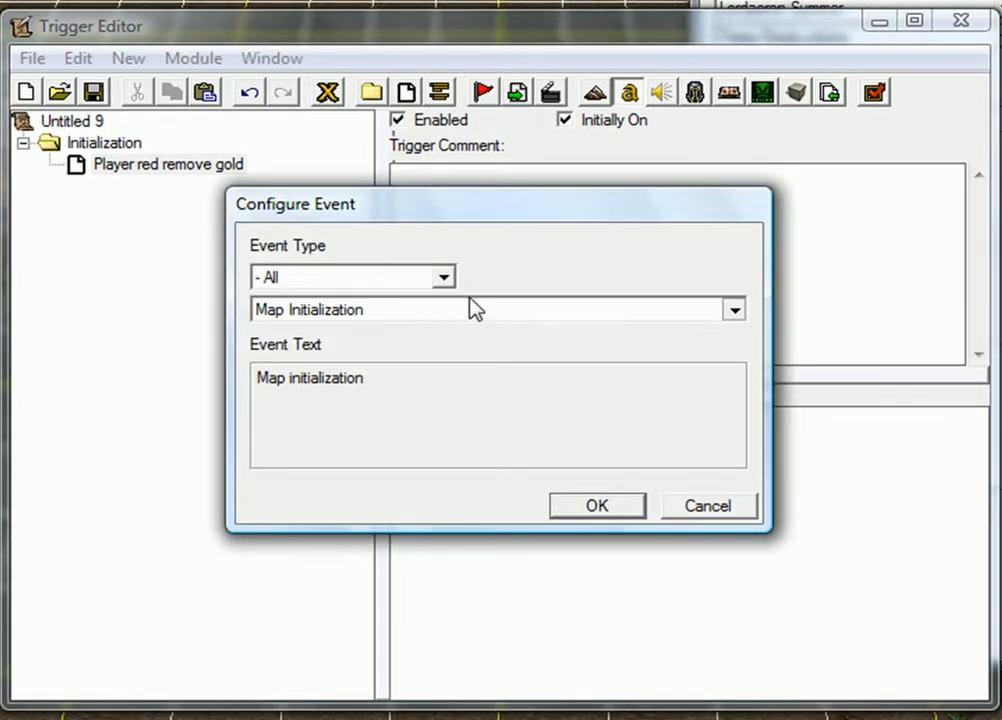
{"action": "left_click", "coordinate": [490, 308]}
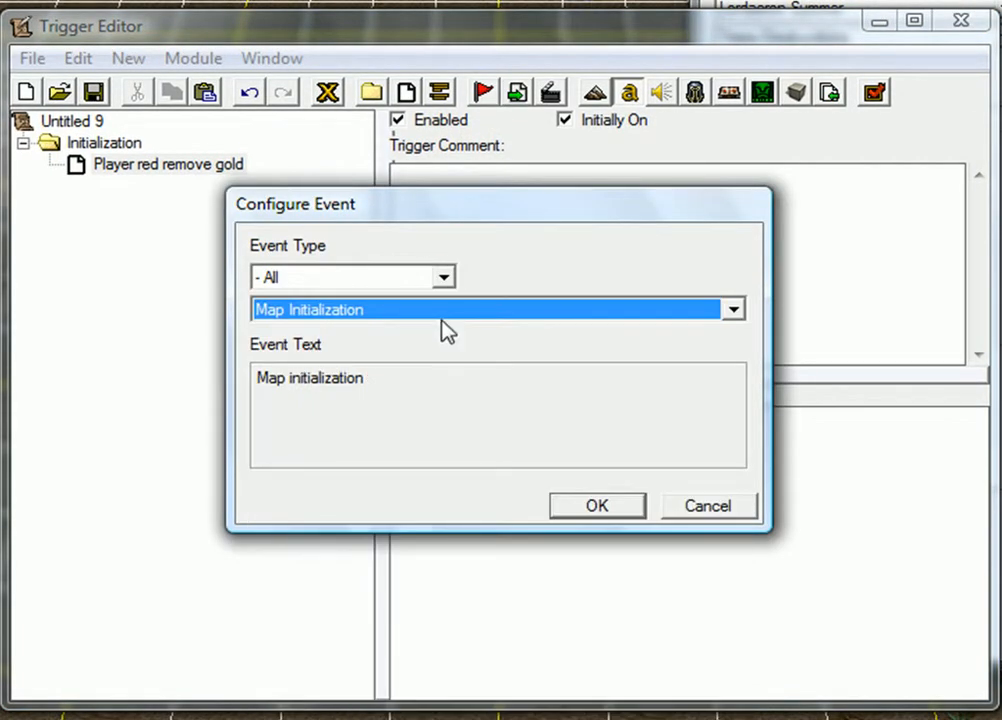
{"action": "left_click", "coordinate": [732, 308]}
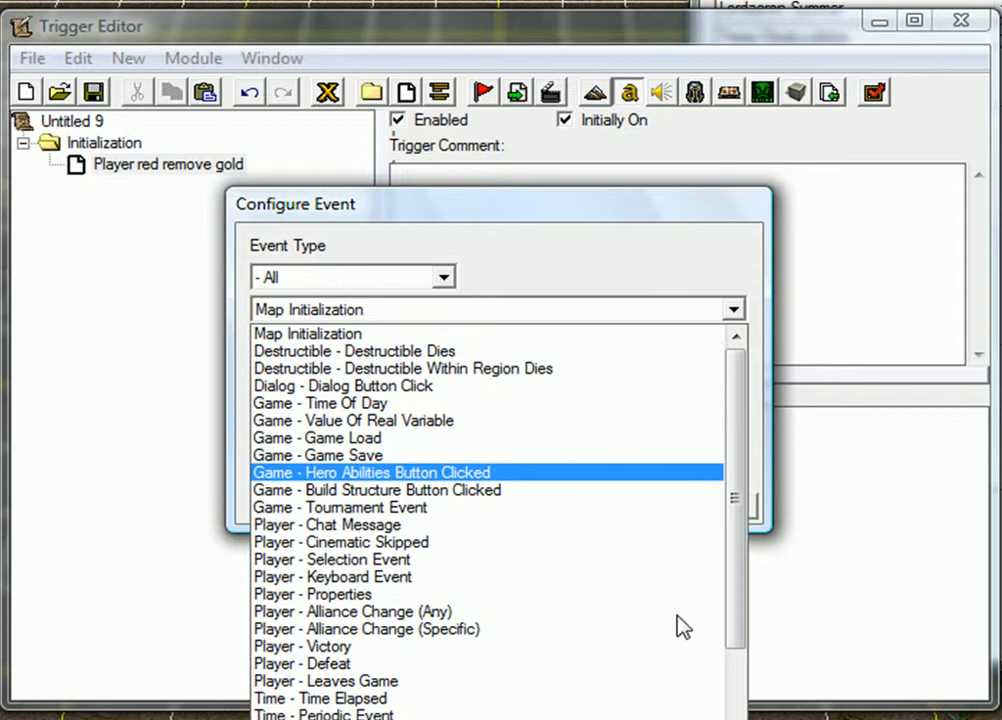
{"action": "mouse_move", "coordinate": [290, 486]}
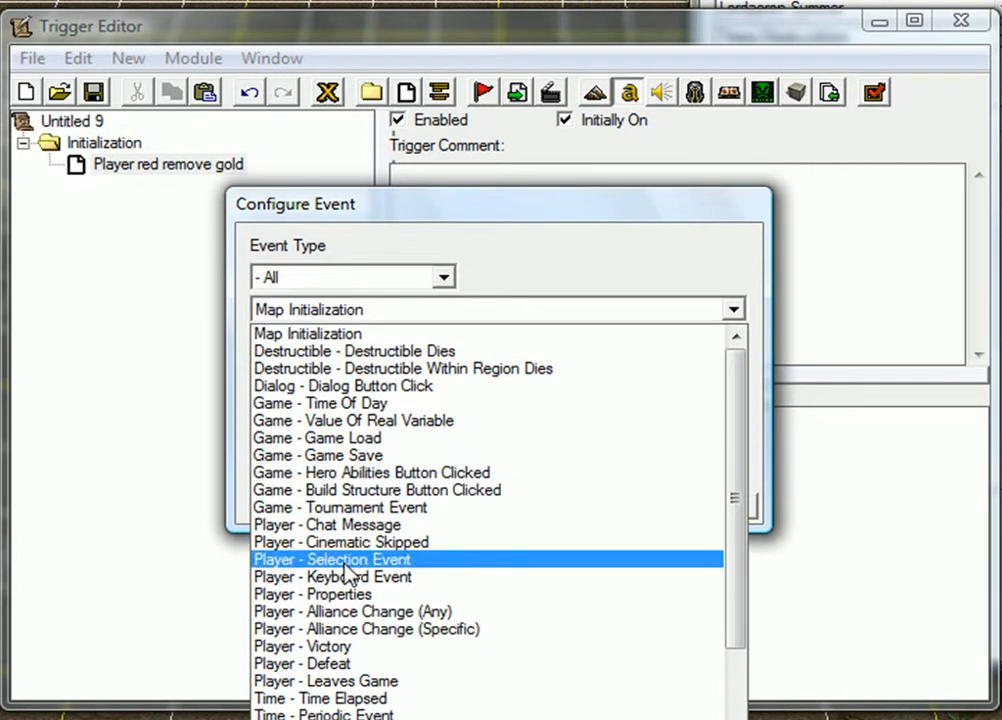
{"action": "left_click", "coordinate": [340, 524]}
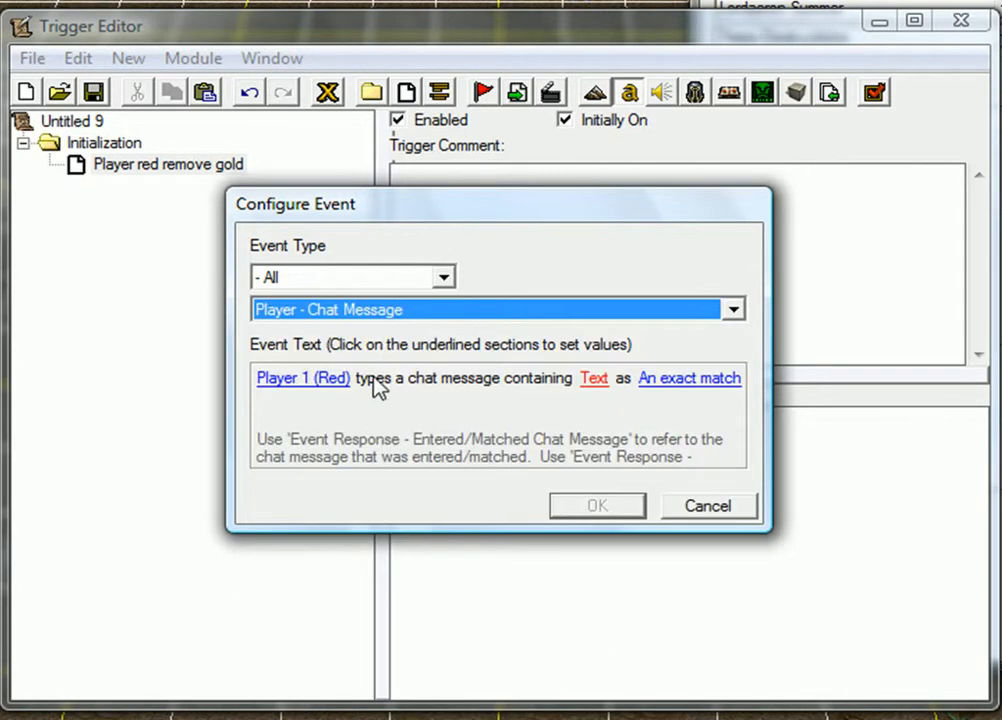
{"action": "mouse_move", "coordinate": [336, 384]}
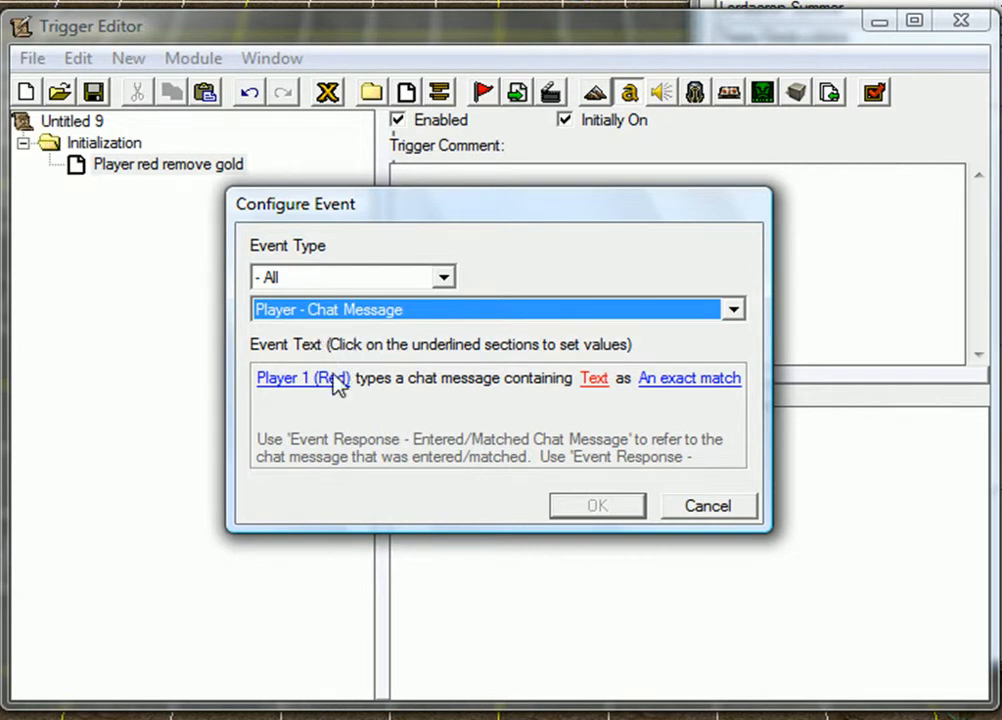
{"action": "mouse_move", "coordinate": [634, 368]}
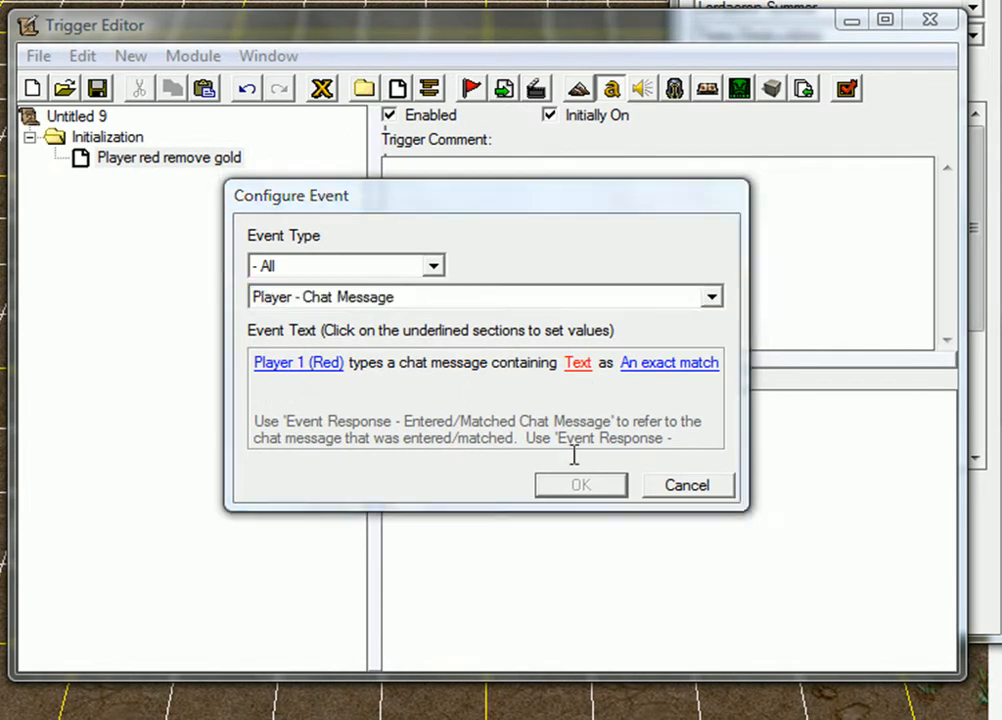
{"action": "left_click", "coordinate": [576, 362]}
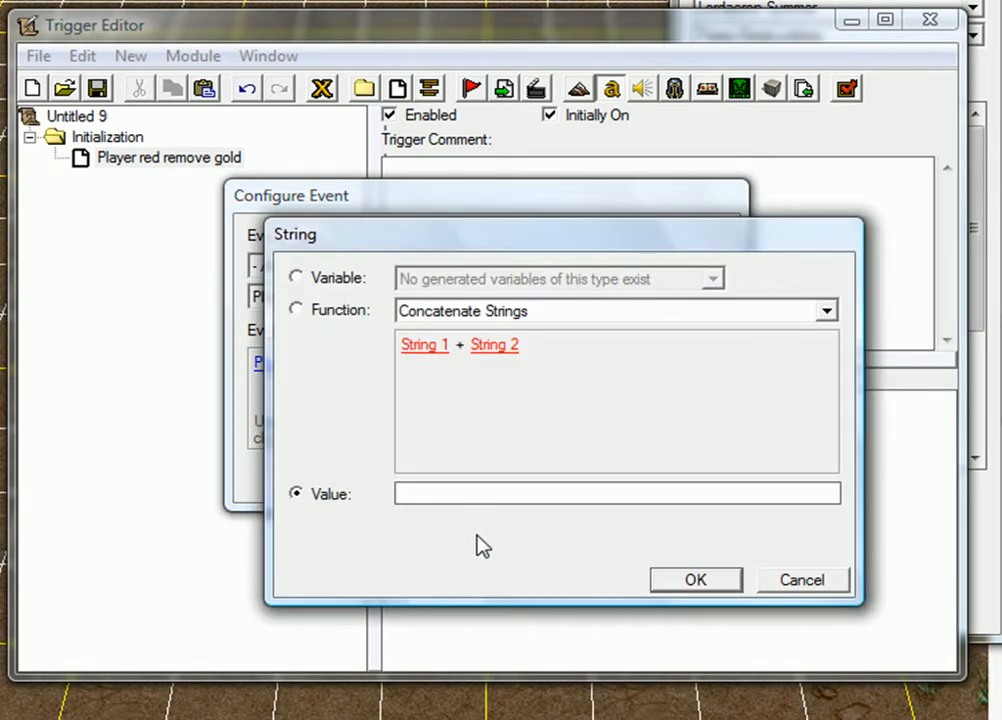
{"action": "type", "text": "Gol"}
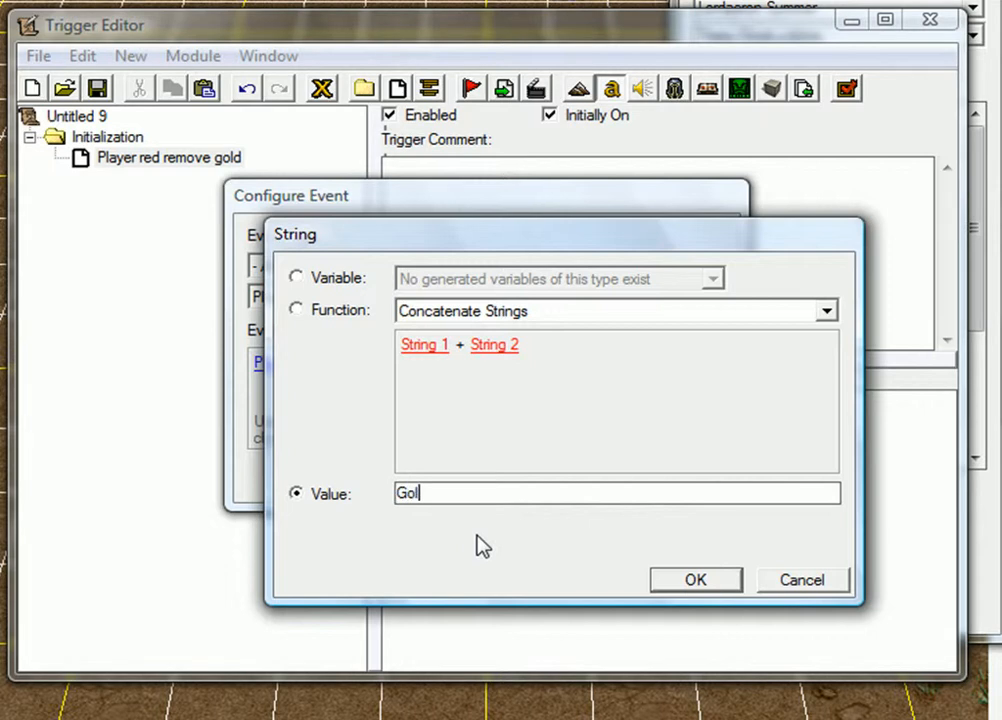
{"action": "left_click", "coordinate": [696, 580]}
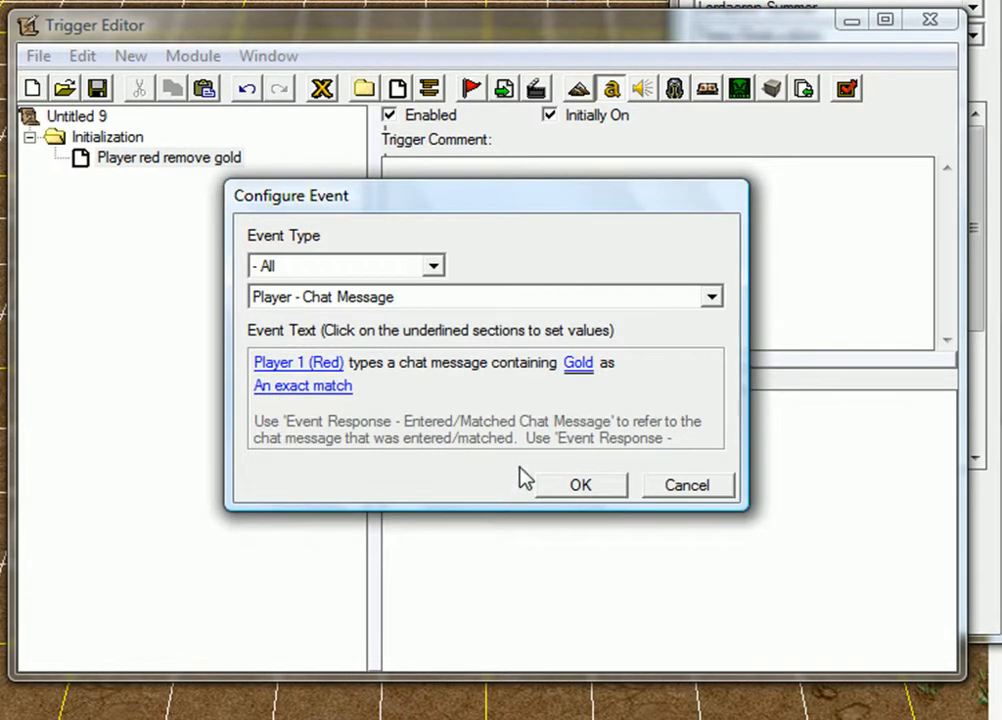
{"action": "mouse_move", "coordinate": [624, 510]}
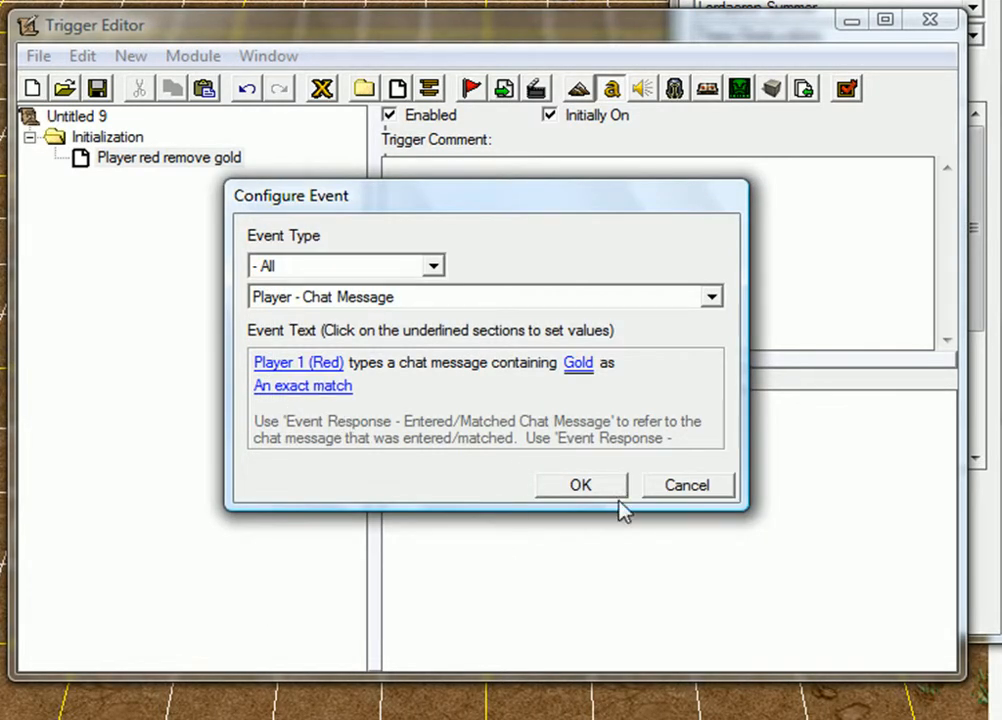
Step: Save the Gold chat event and start a Set Variable action, reaching its Variable choice
{"action": "left_click", "coordinate": [580, 486]}
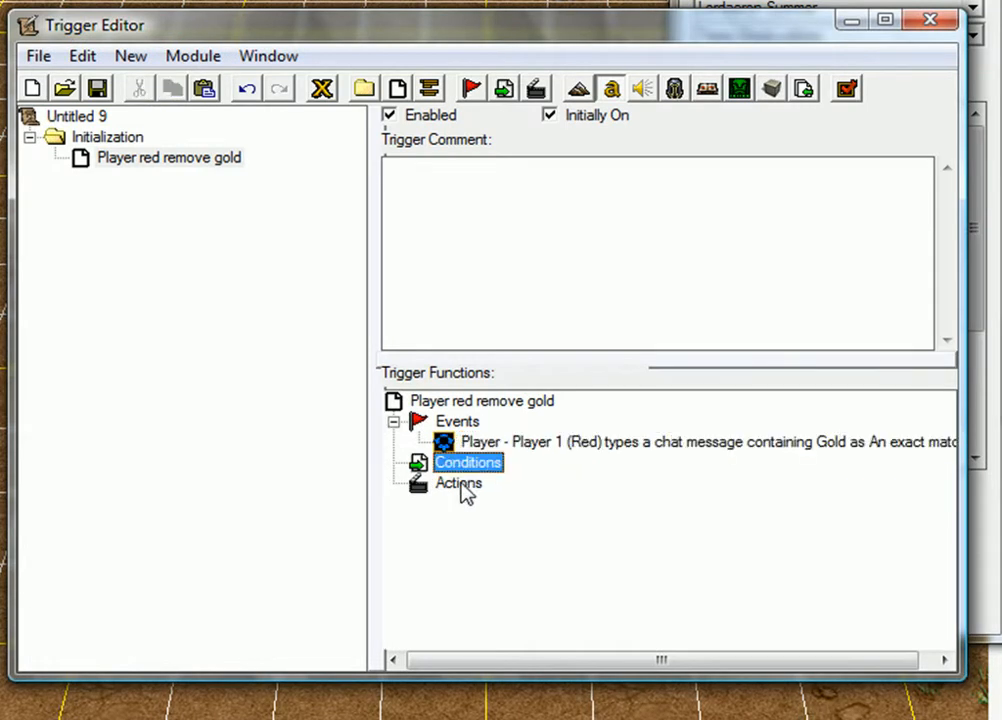
{"action": "double_click", "coordinate": [458, 482]}
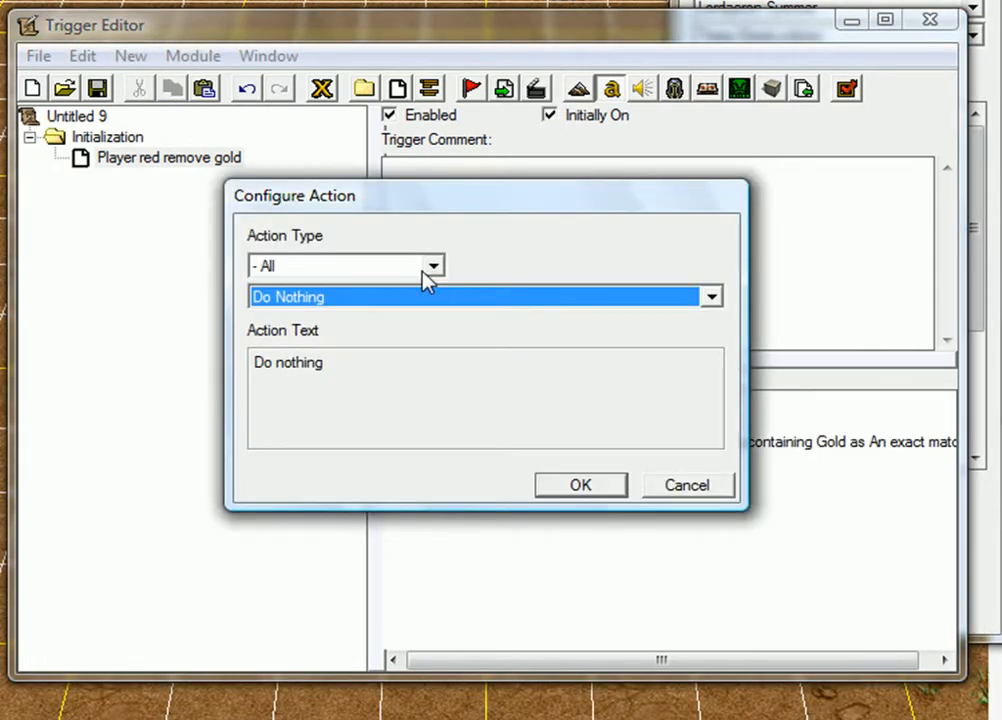
{"action": "mouse_move", "coordinate": [444, 320]}
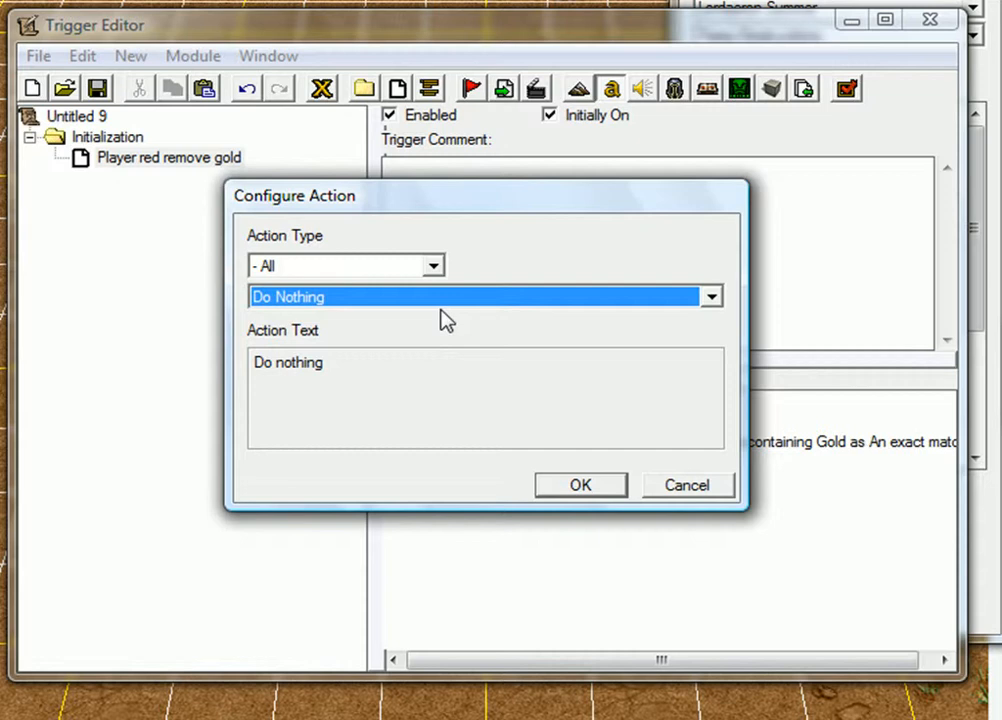
{"action": "left_click", "coordinate": [708, 296]}
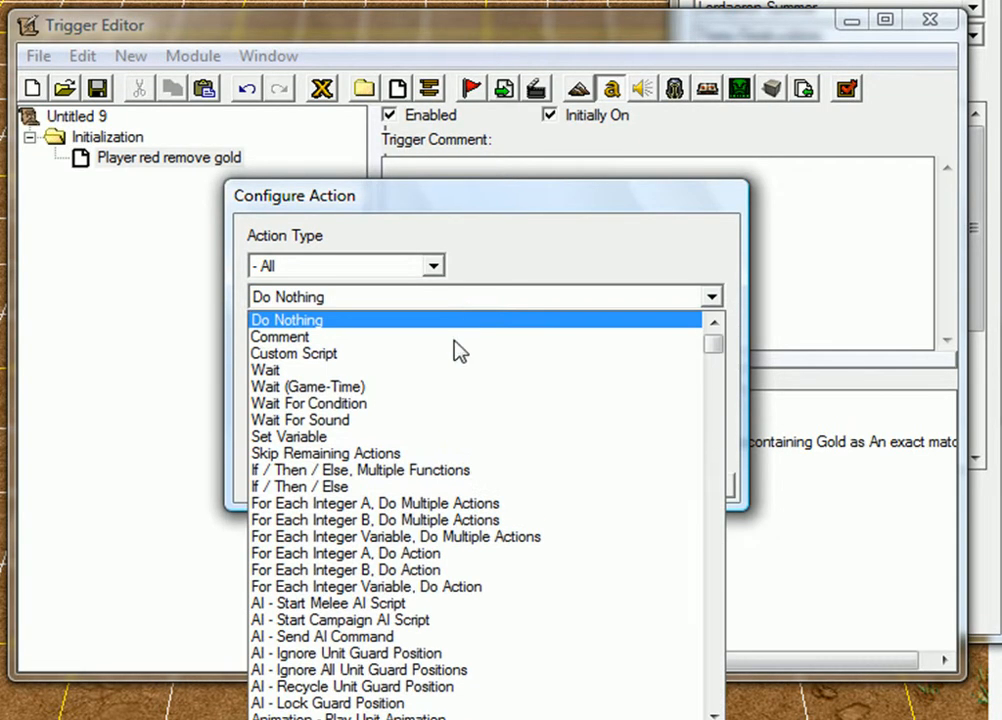
{"action": "left_click", "coordinate": [288, 436]}
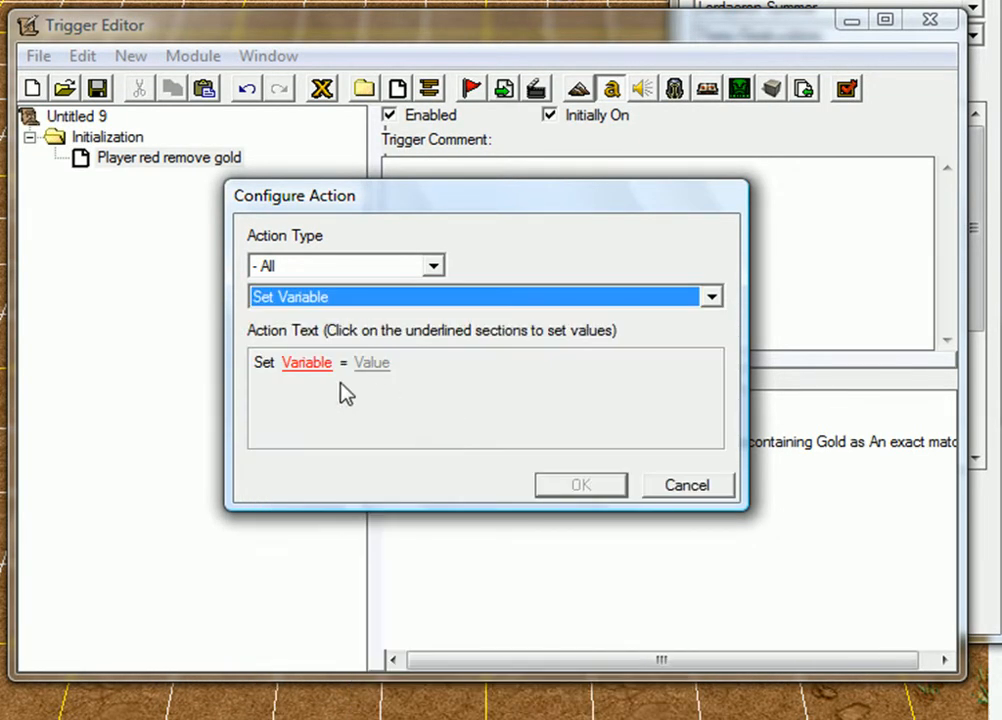
{"action": "left_click", "coordinate": [306, 362]}
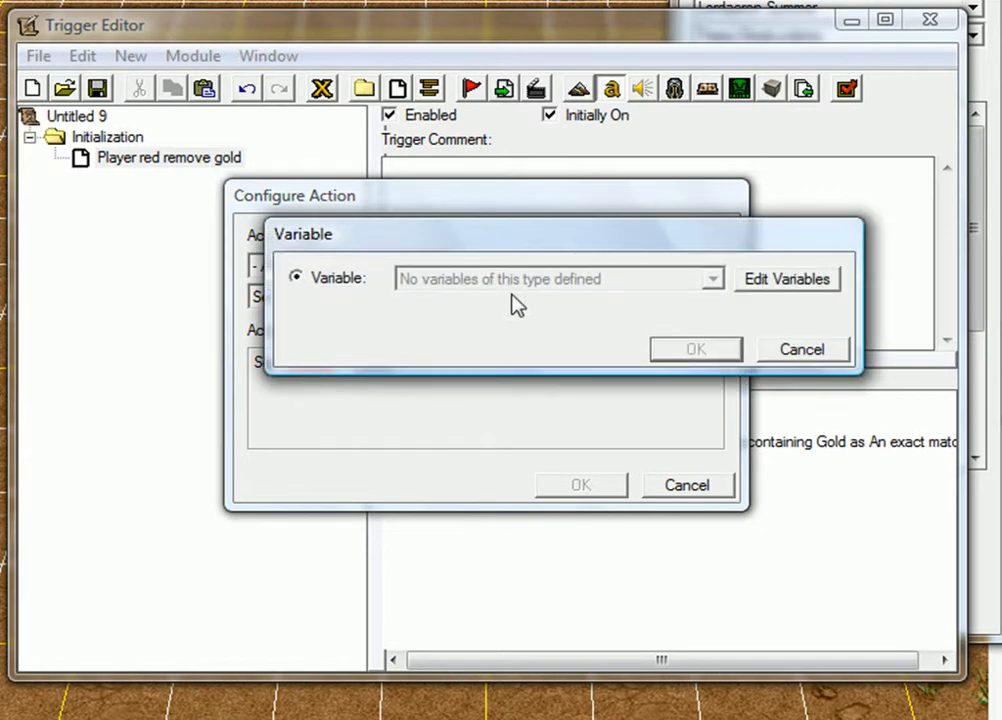
Step: Create integer variable Playerred_currentgold and keep it as the action's variable
{"action": "left_click", "coordinate": [786, 280]}
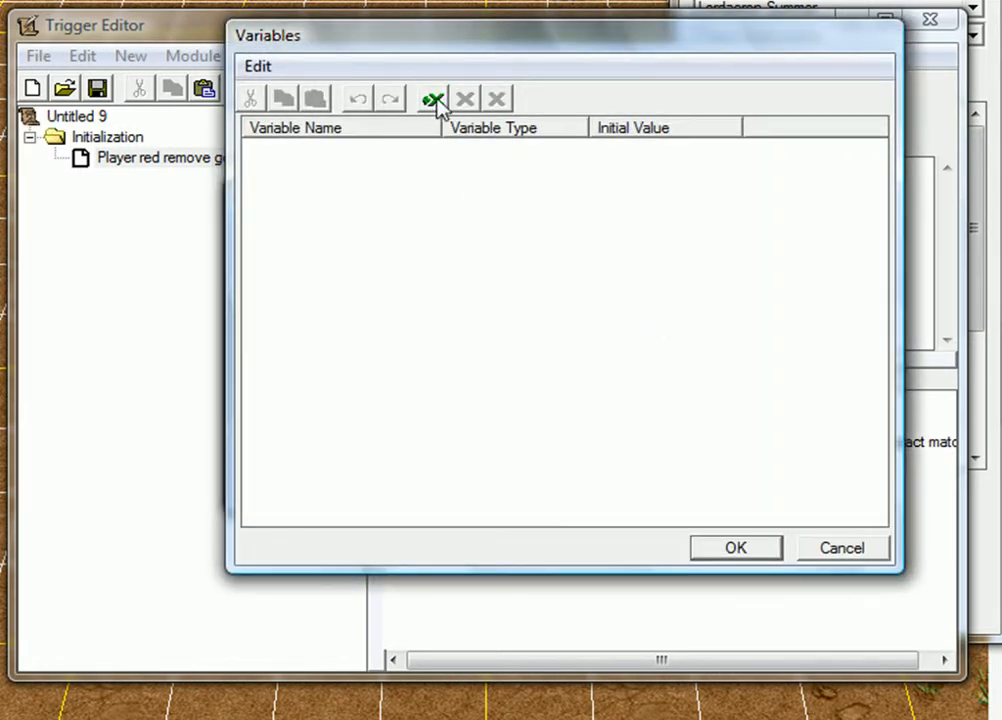
{"action": "left_click", "coordinate": [432, 98]}
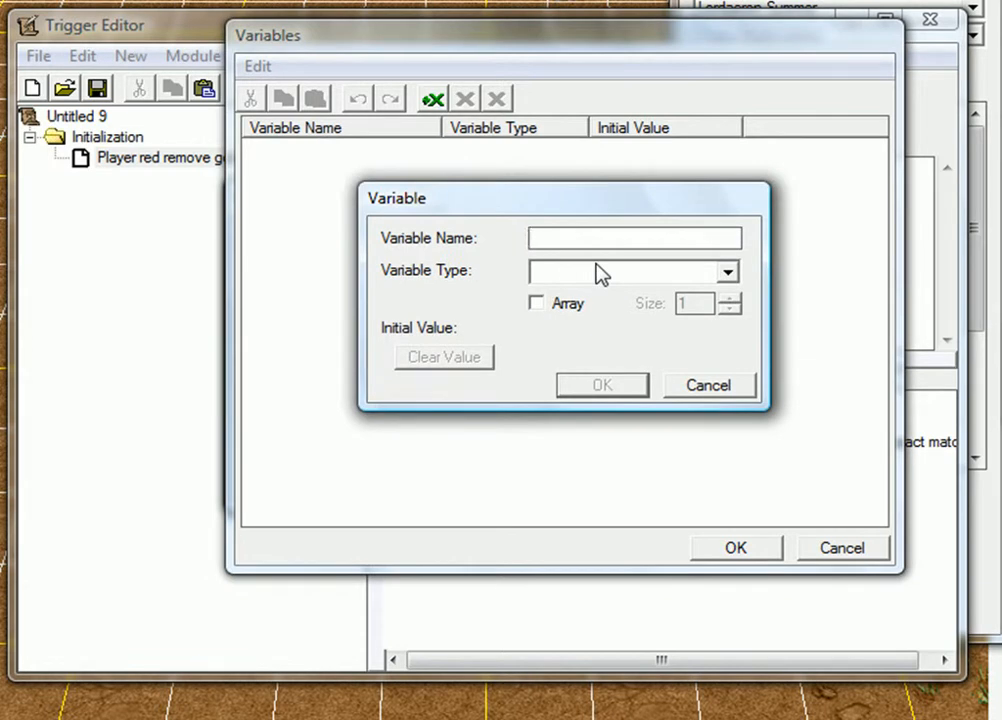
{"action": "type", "text": "PLayerred_"}
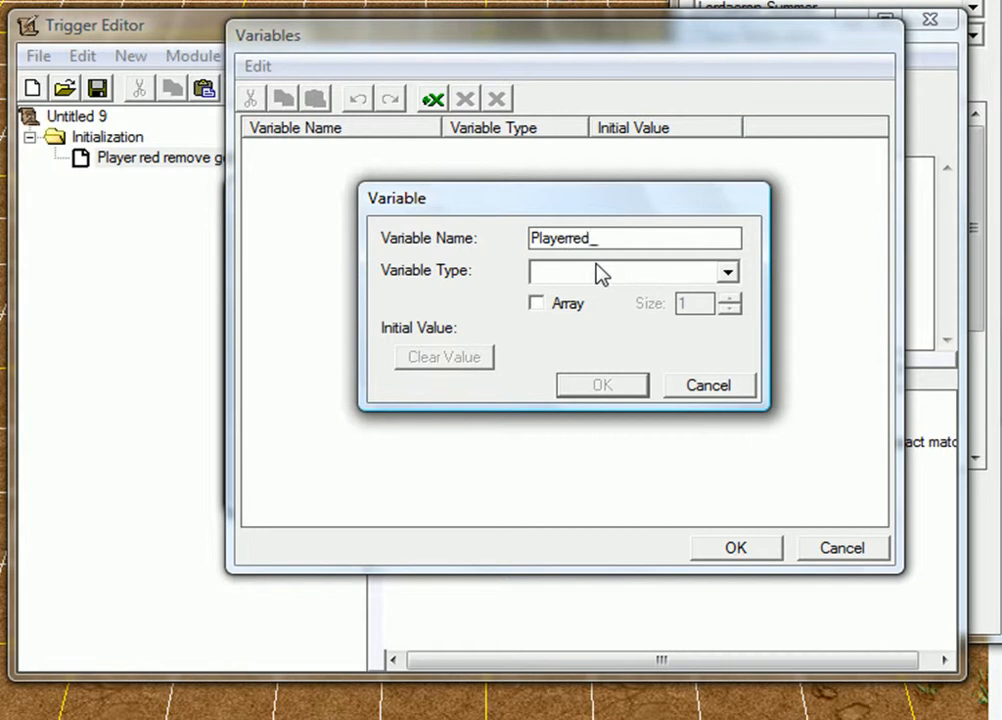
{"action": "type", "text": "currentgol"}
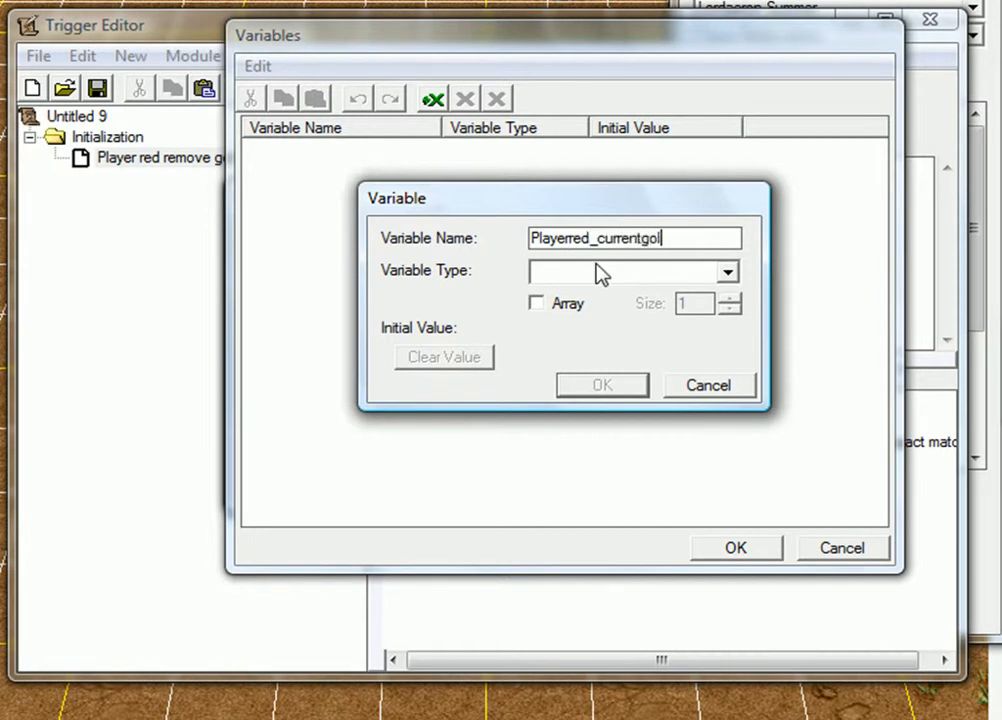
{"action": "left_click", "coordinate": [726, 272]}
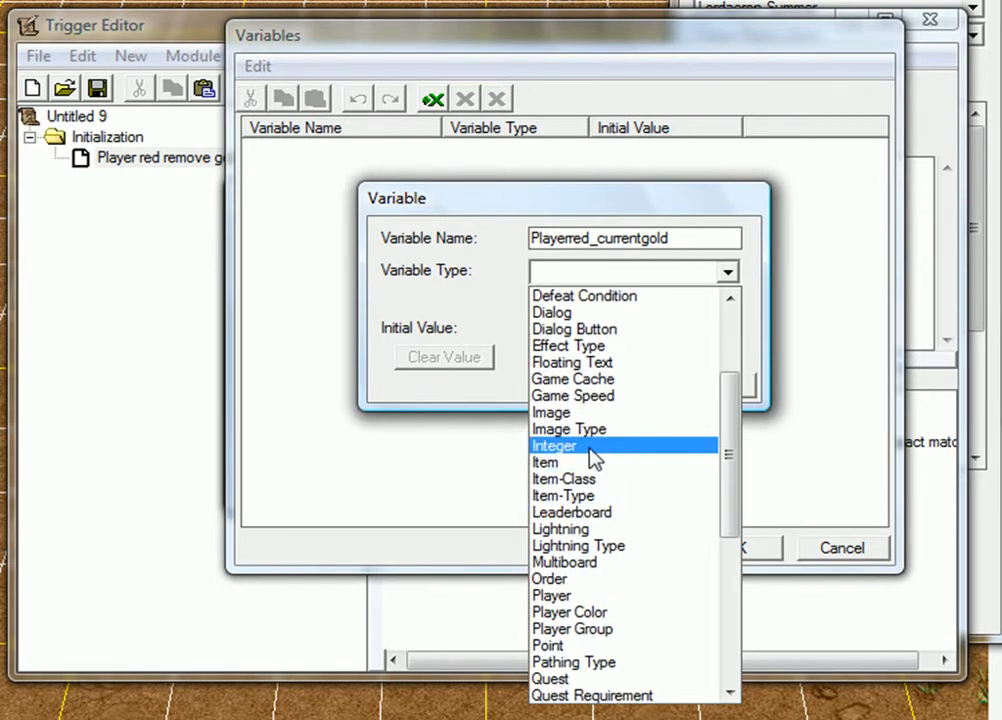
{"action": "left_click", "coordinate": [554, 444]}
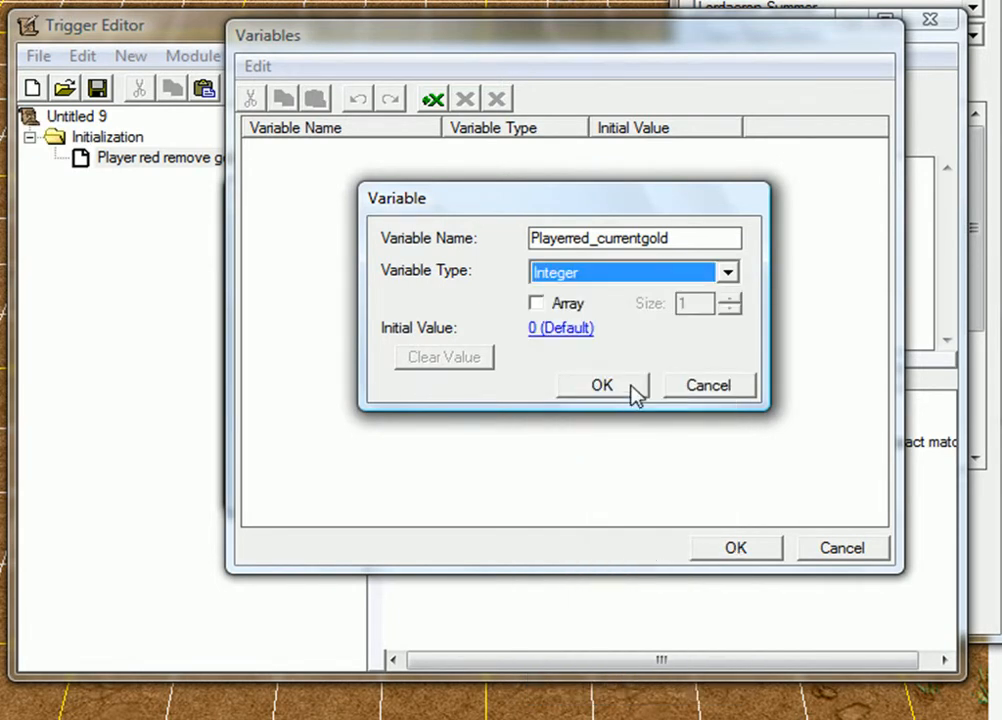
{"action": "left_click", "coordinate": [602, 384]}
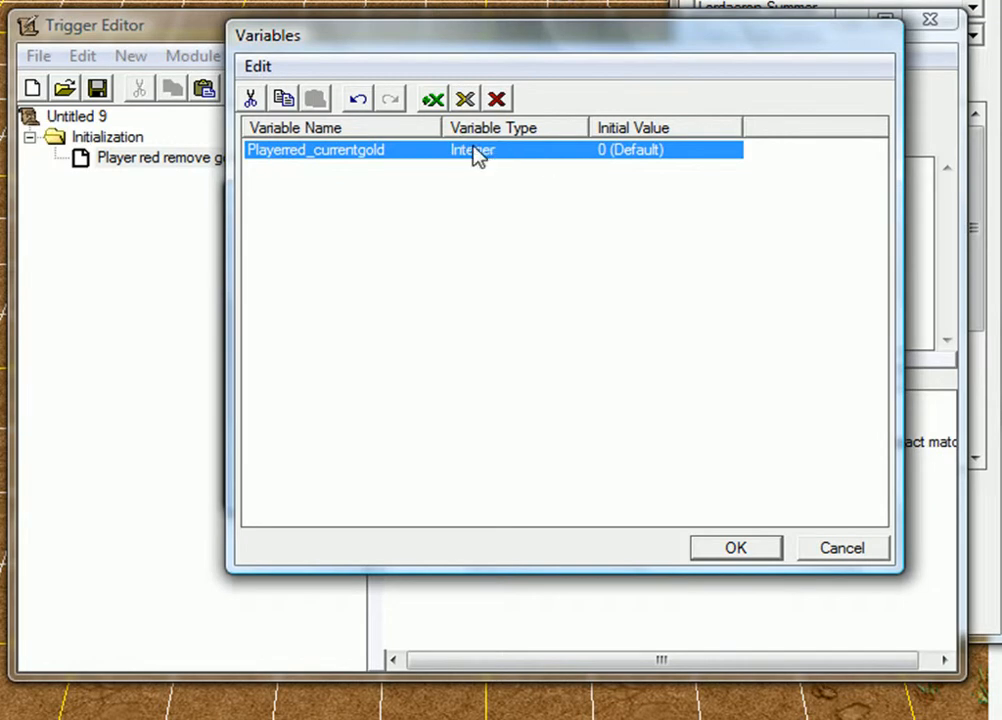
{"action": "mouse_move", "coordinate": [656, 540]}
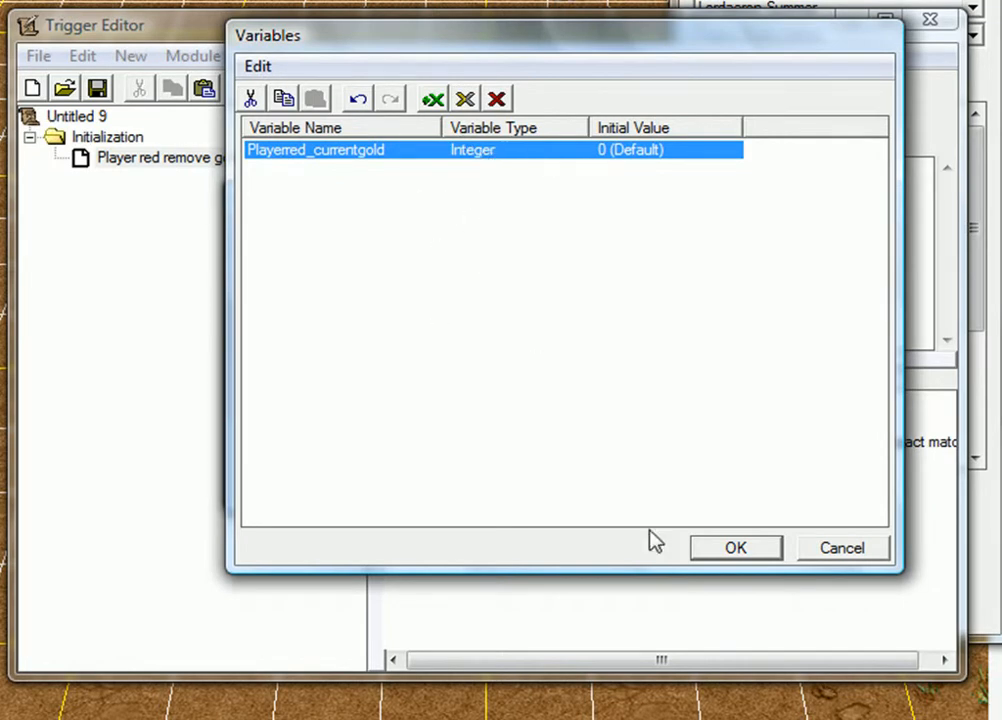
{"action": "left_click", "coordinate": [736, 548]}
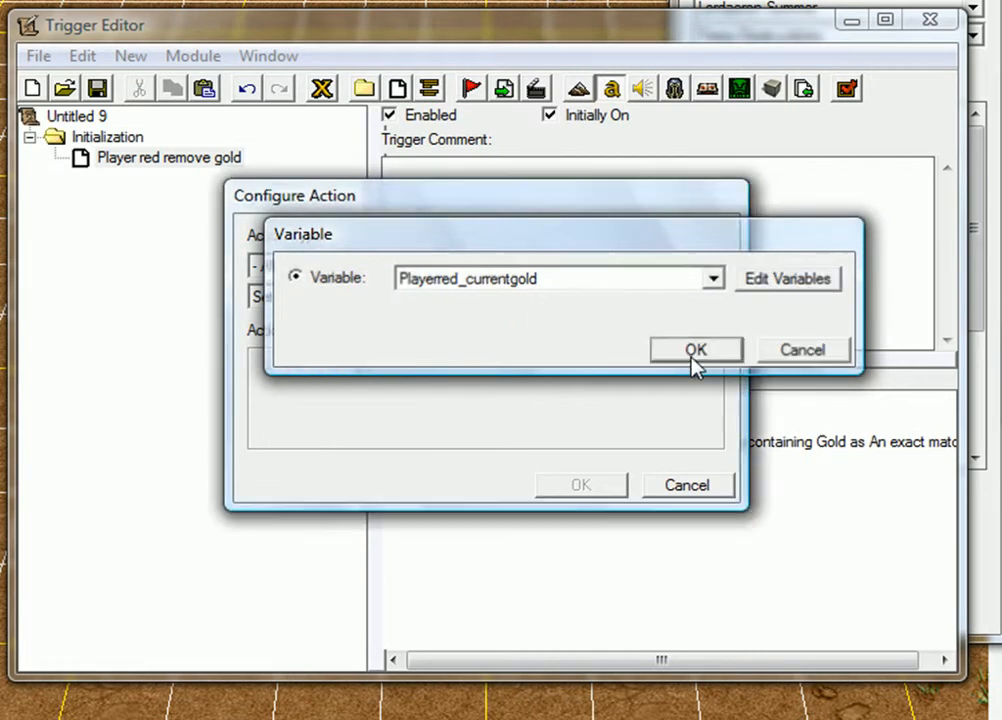
Step: Set Playerred_currentgold = Player 1 (Red) Current gold via Player Property and add the action
{"action": "left_click", "coordinate": [696, 348]}
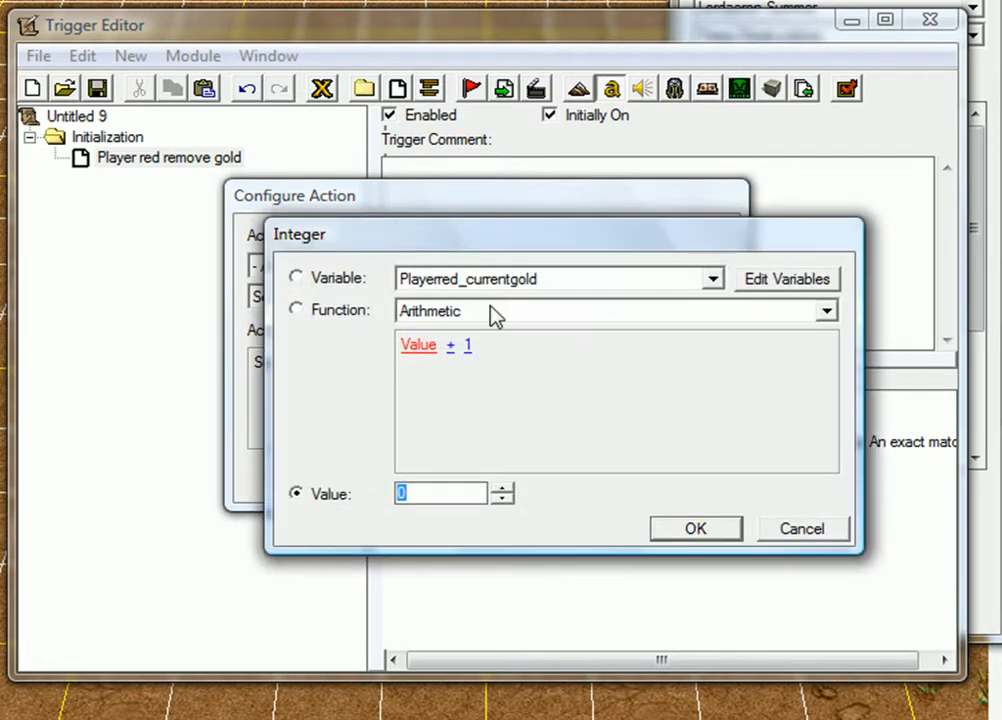
{"action": "left_click", "coordinate": [826, 312]}
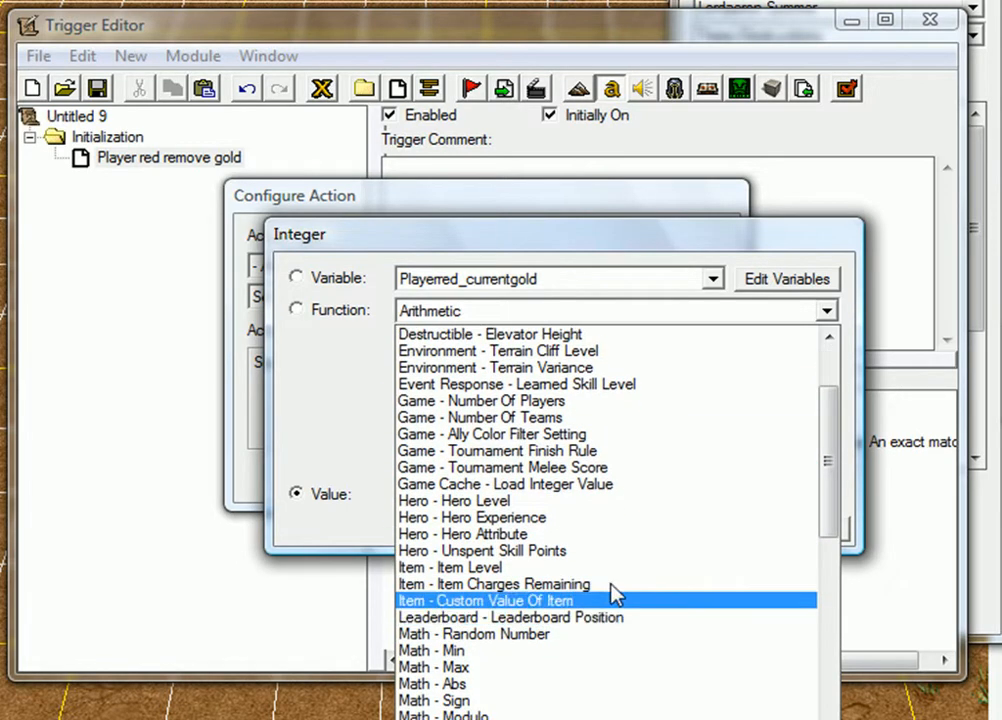
{"action": "scroll", "scroll_direction": "down", "scroll_amount": 3}
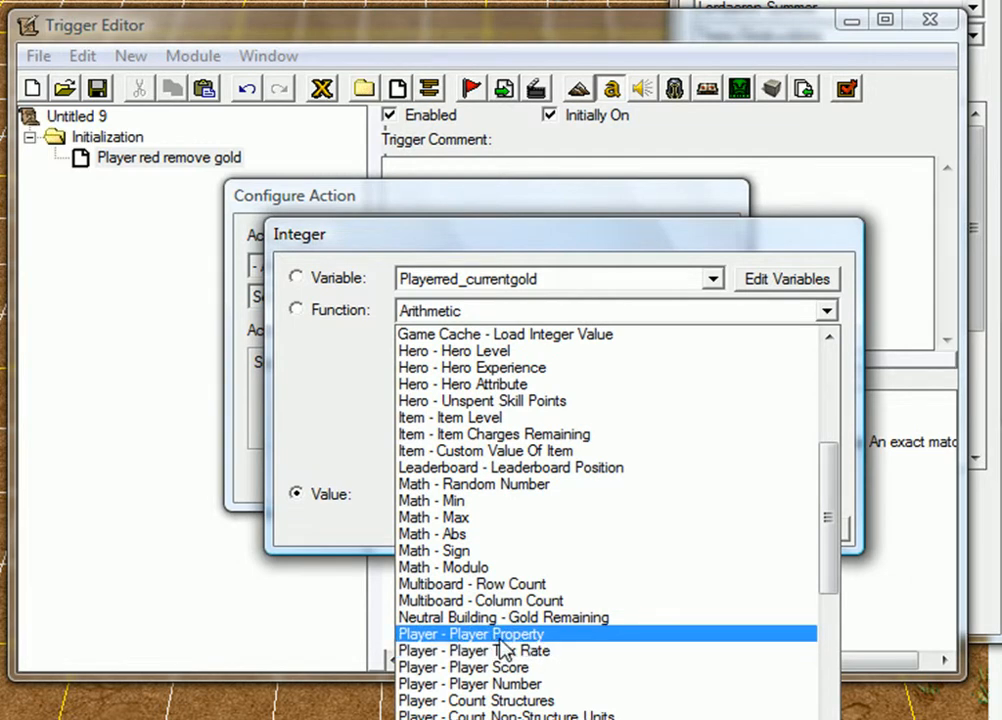
{"action": "left_click", "coordinate": [470, 632]}
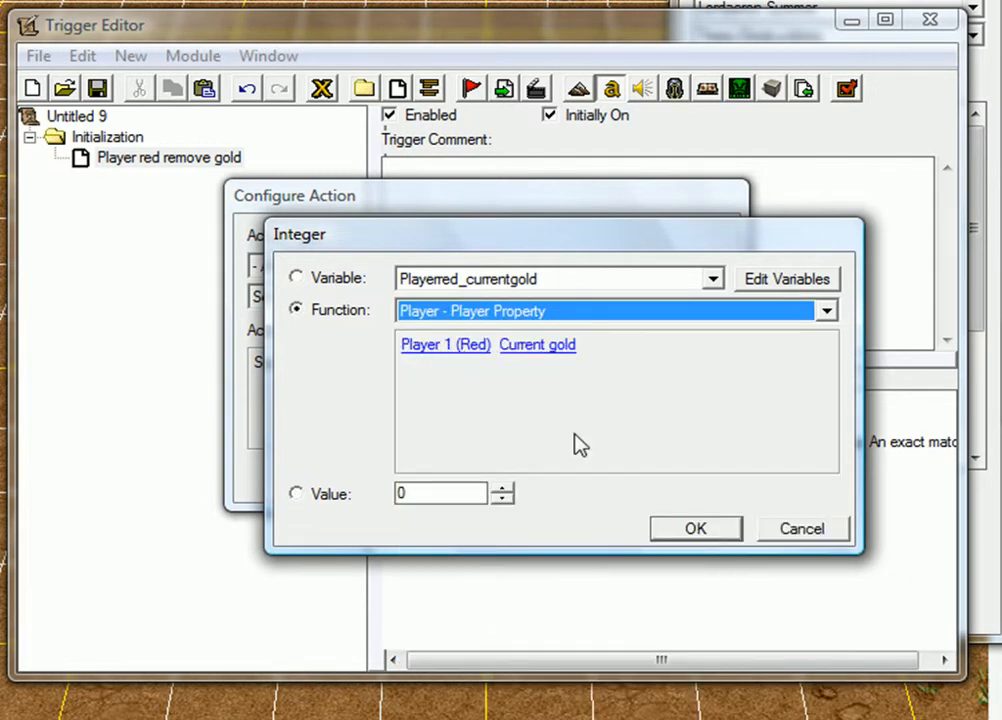
{"action": "left_click", "coordinate": [696, 528]}
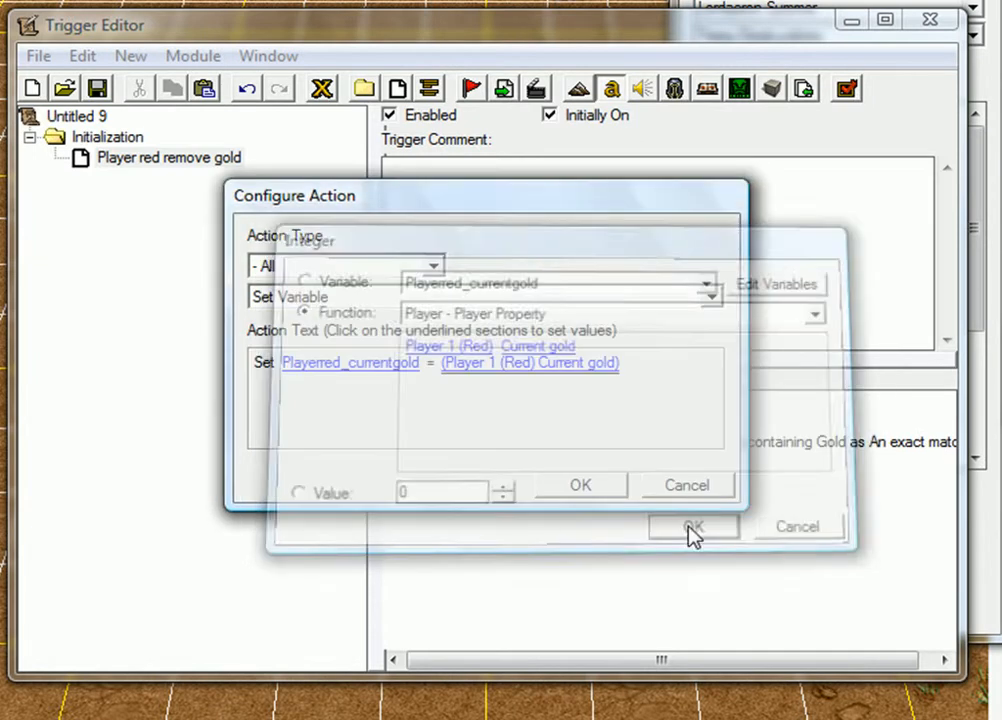
{"action": "left_click", "coordinate": [692, 528]}
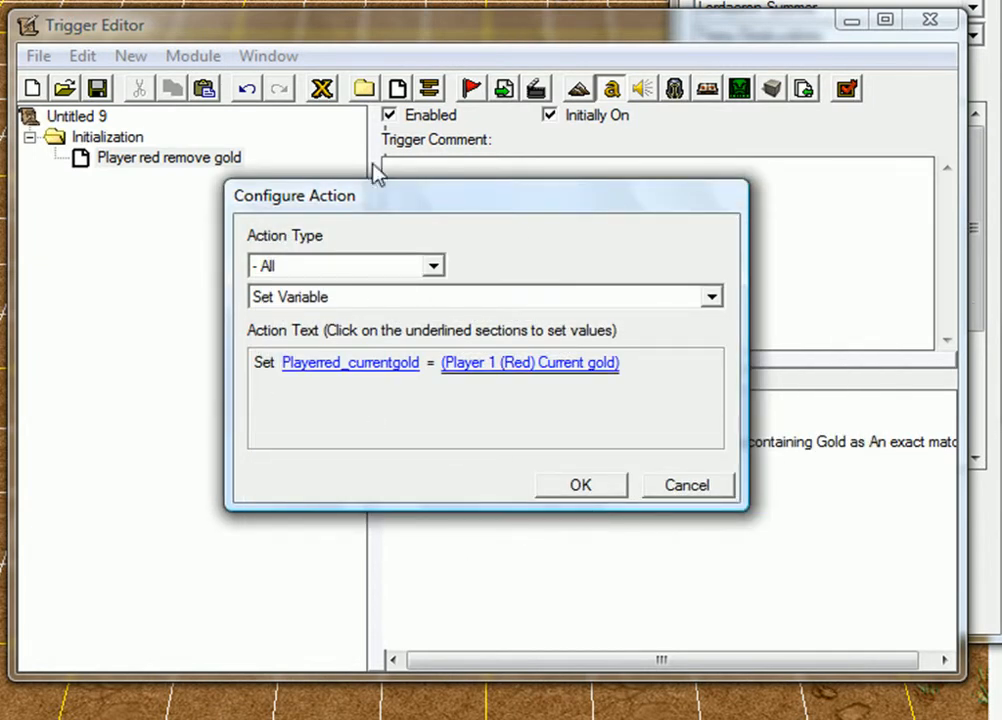
{"action": "left_click", "coordinate": [580, 486]}
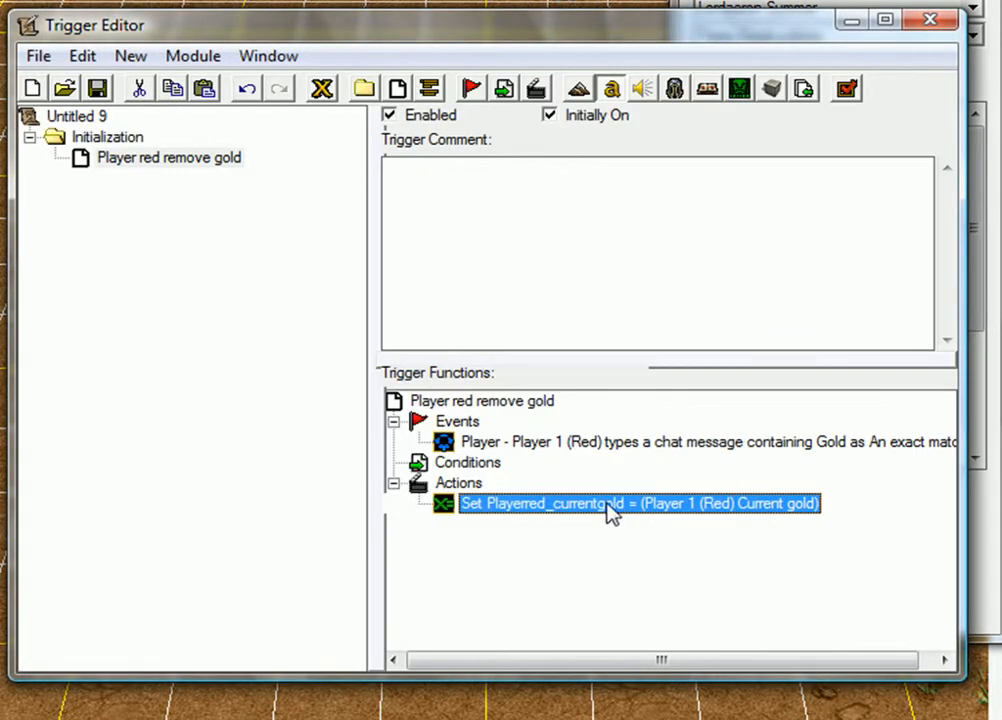
{"action": "mouse_move", "coordinate": [568, 520]}
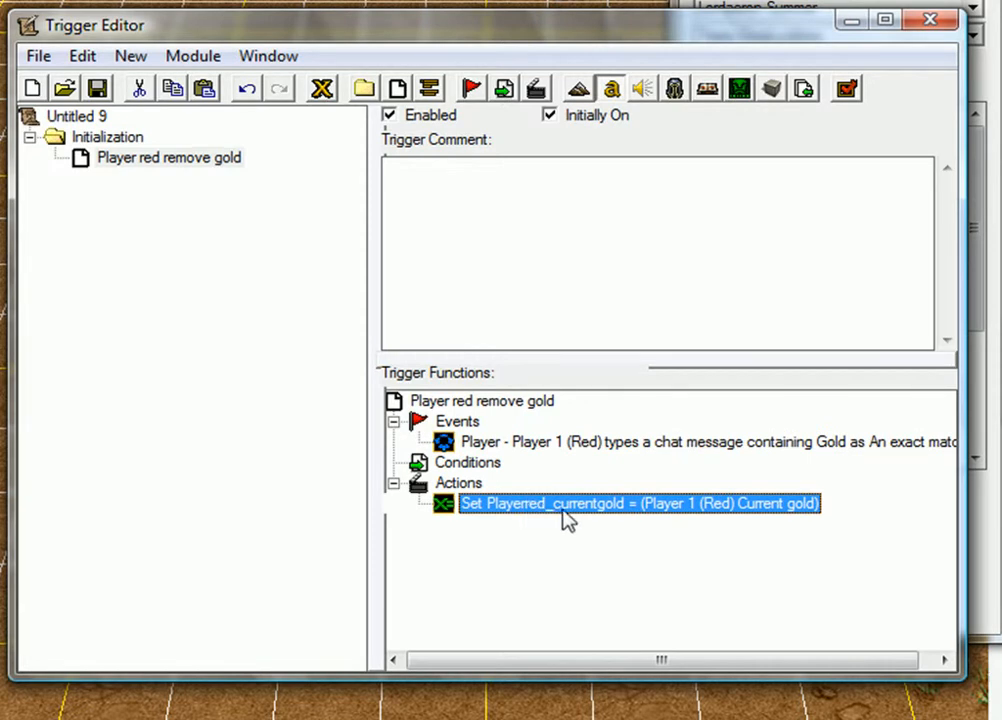
{"action": "mouse_move", "coordinate": [796, 524]}
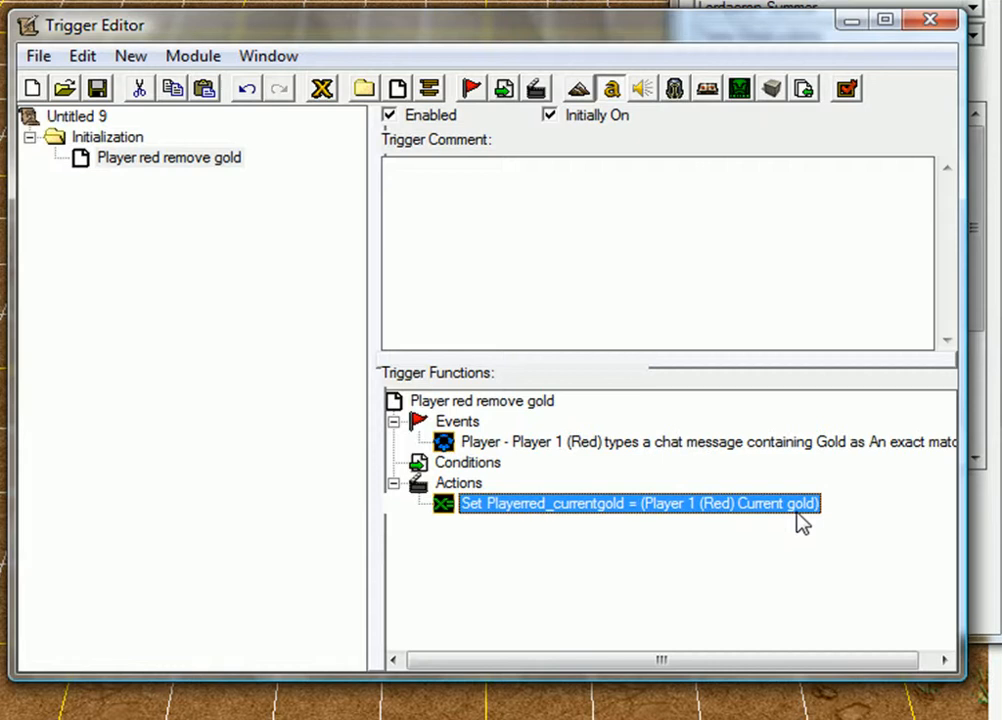
{"action": "mouse_move", "coordinate": [696, 296]}
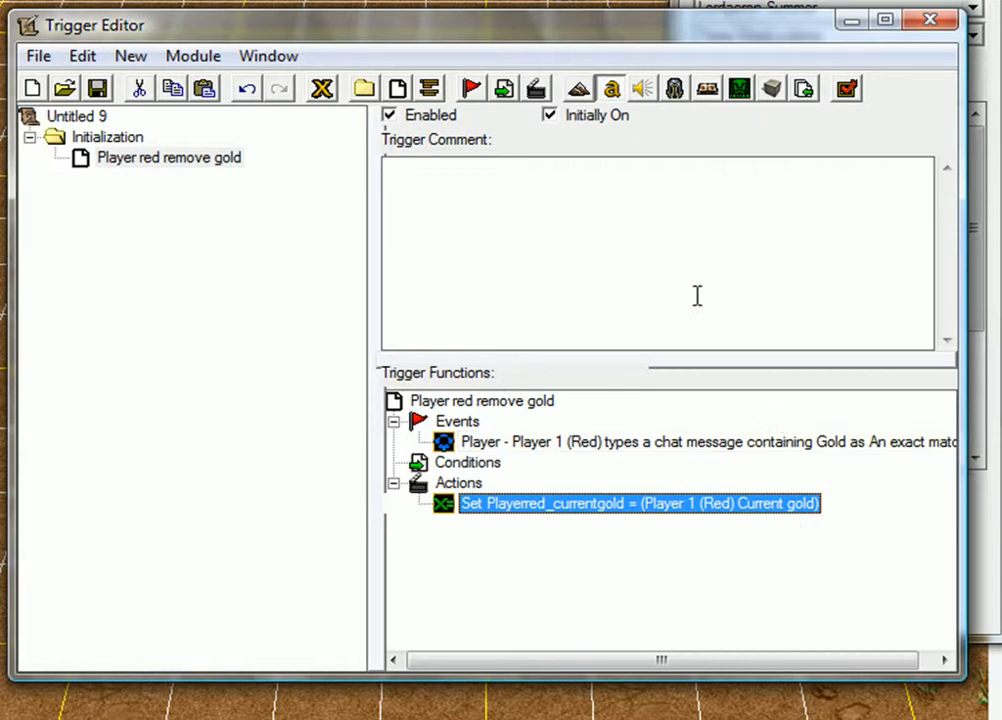
{"action": "mouse_move", "coordinate": [752, 616]}
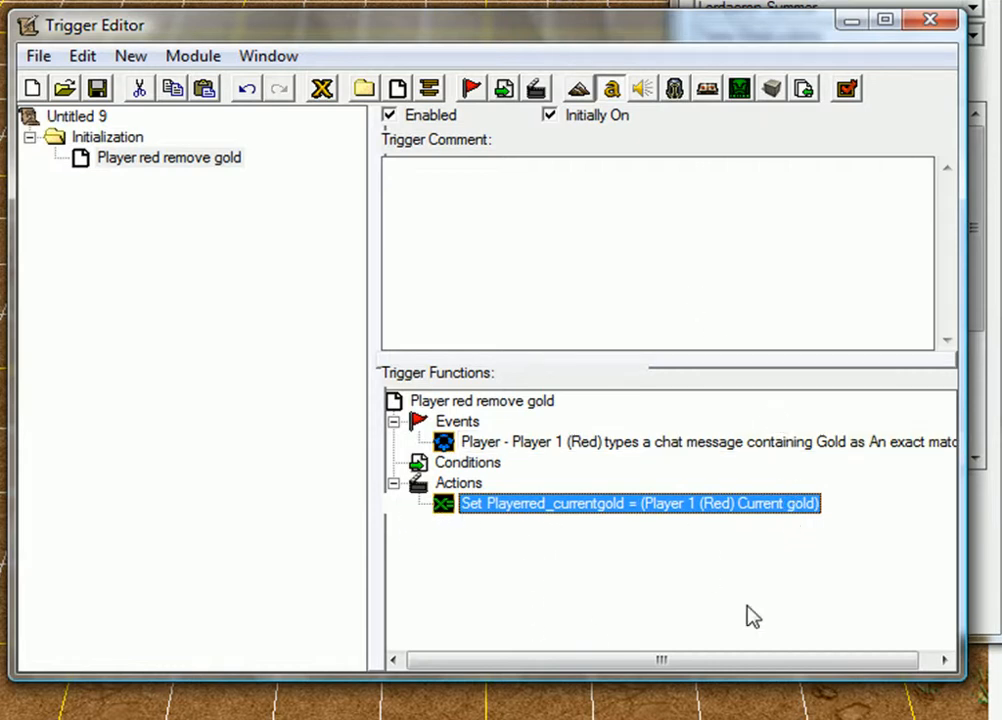
{"action": "mouse_move", "coordinate": [640, 604]}
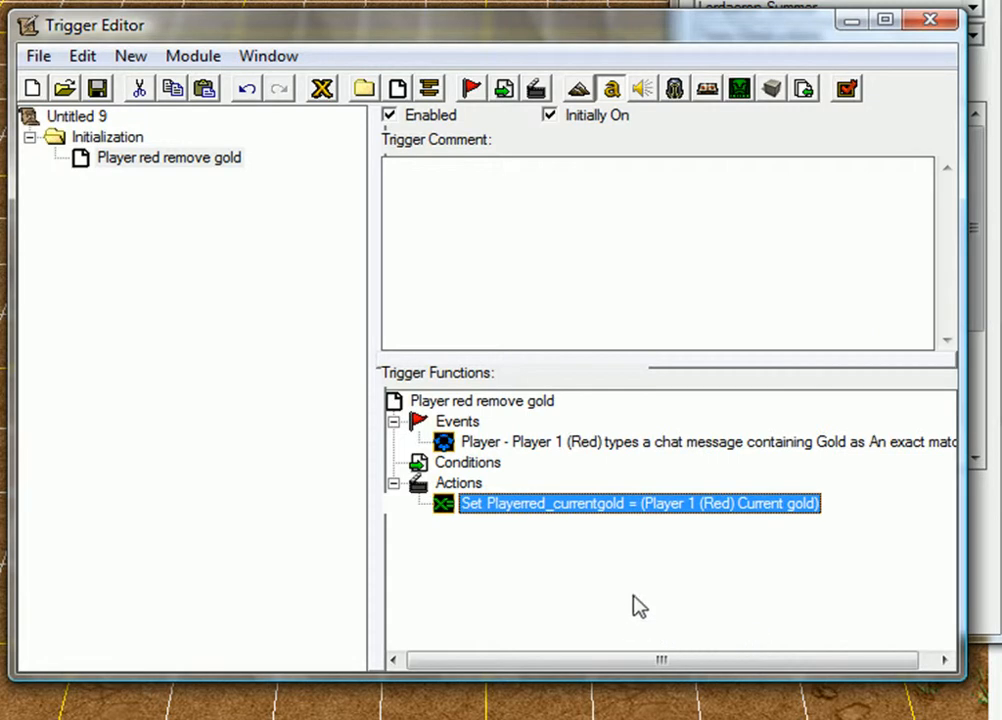
{"action": "mouse_move", "coordinate": [690, 452]}
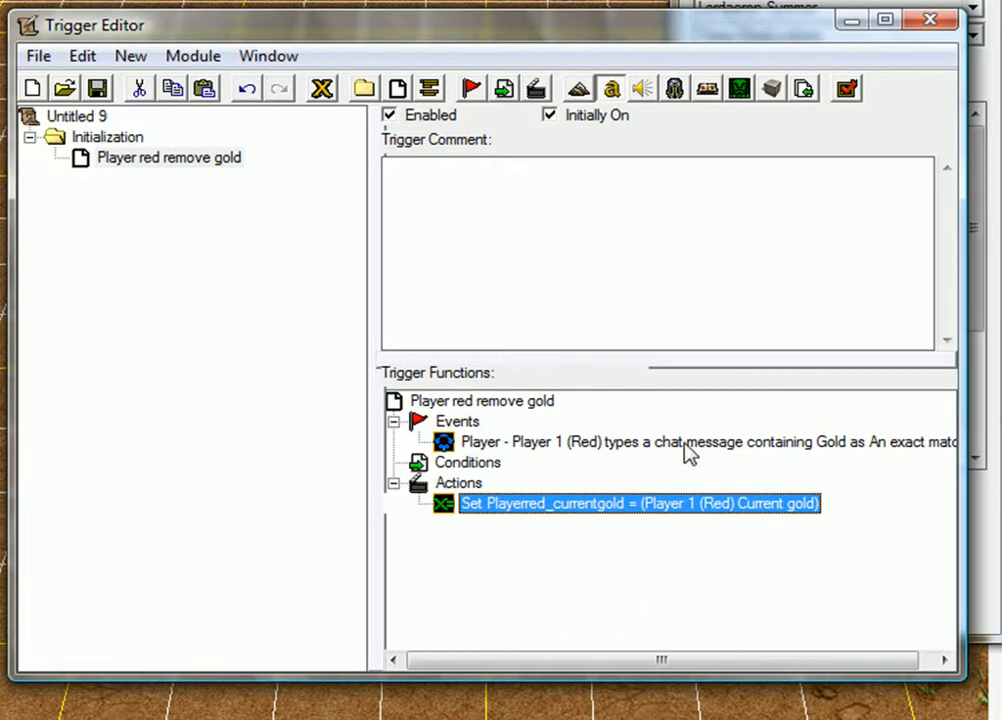
{"action": "mouse_move", "coordinate": [550, 108]}
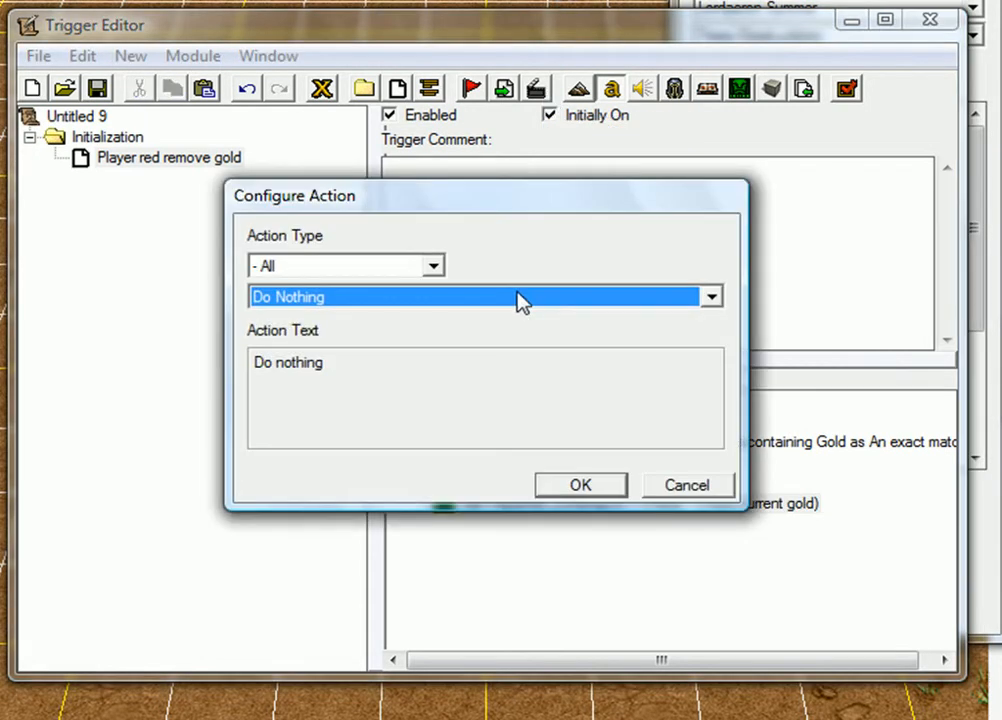
Step: Add a second action setting Playerred_currentgold = Playerred_currentgold - 500
{"action": "left_click", "coordinate": [710, 296]}
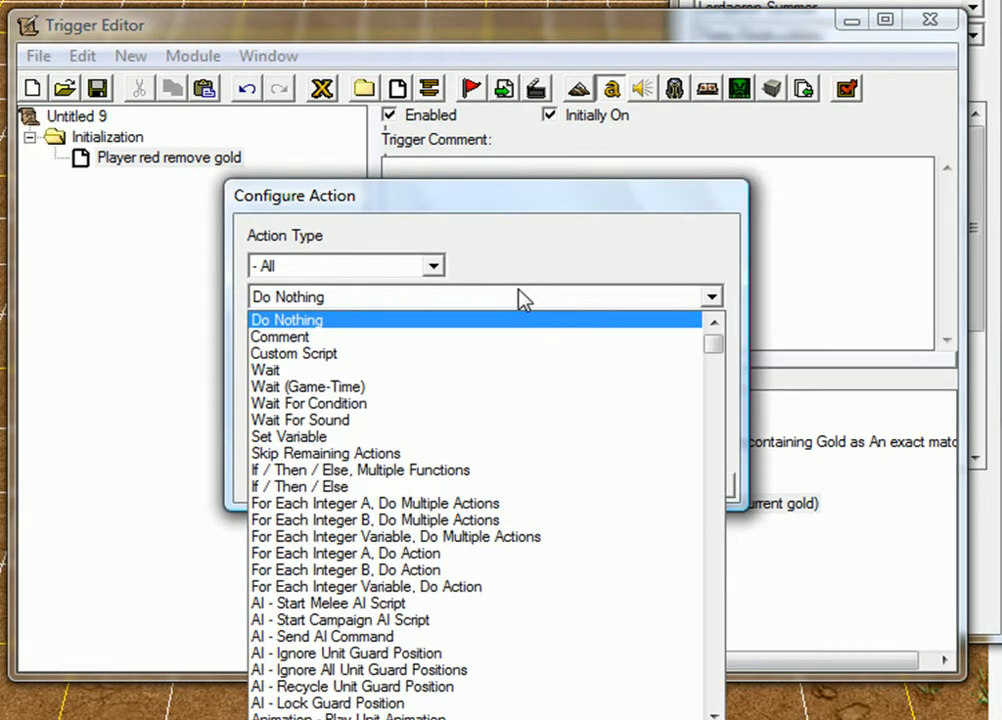
{"action": "mouse_move", "coordinate": [516, 300]}
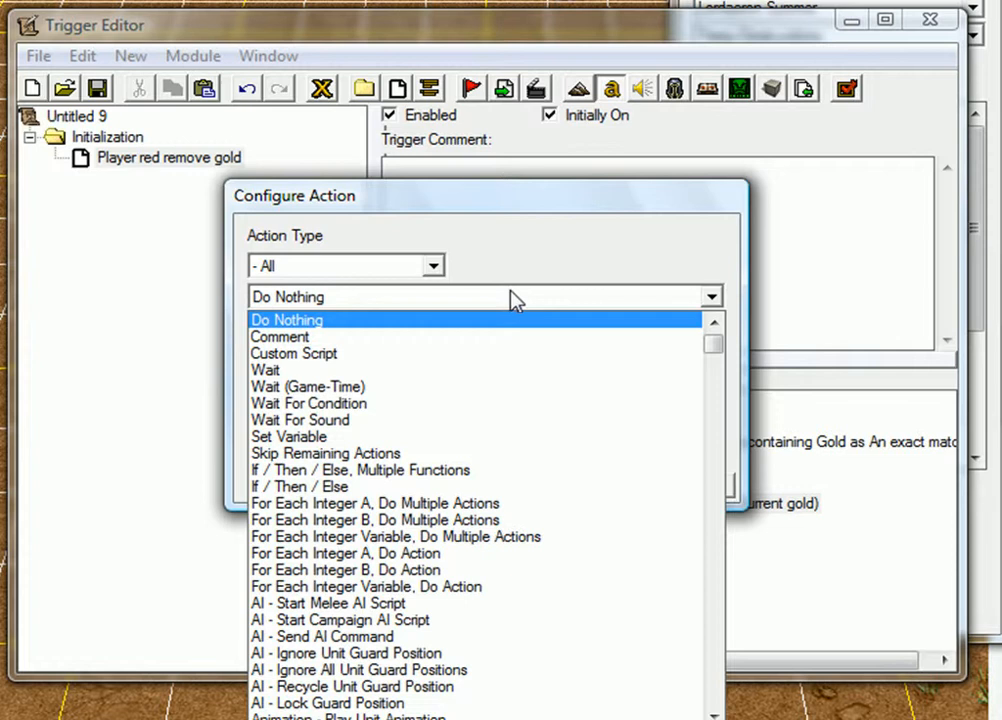
{"action": "mouse_move", "coordinate": [446, 420]}
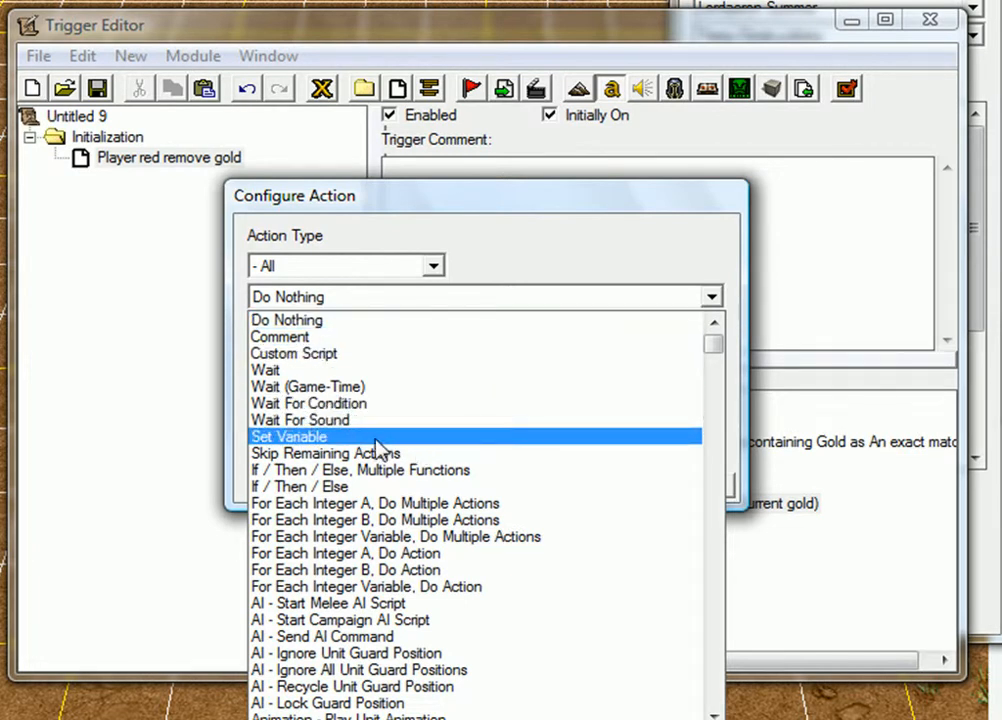
{"action": "left_click", "coordinate": [288, 436]}
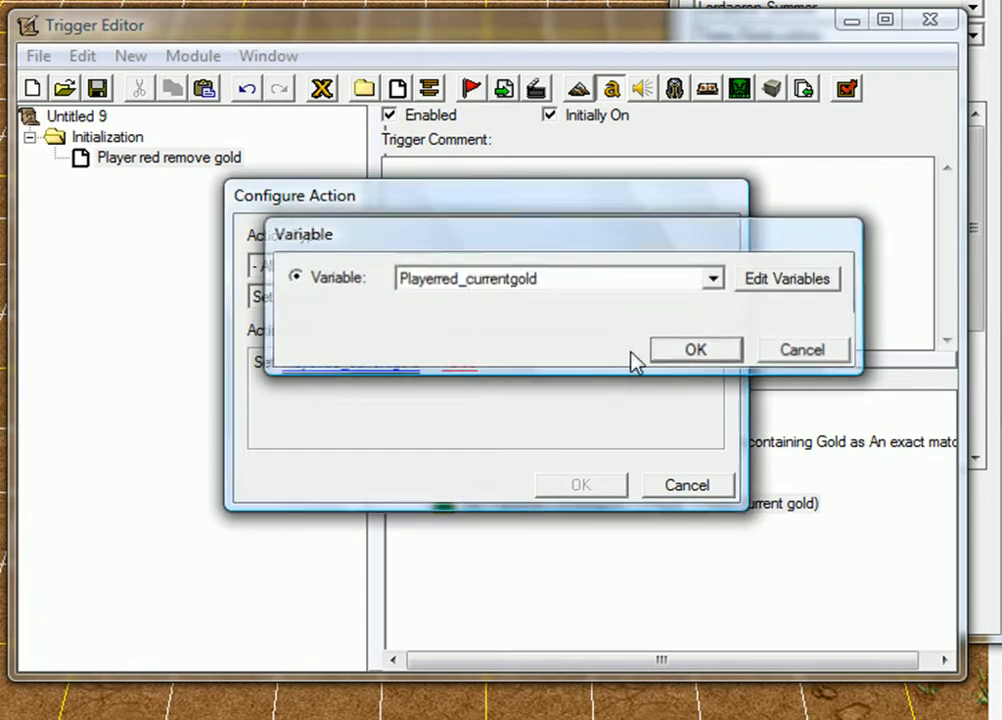
{"action": "left_click", "coordinate": [696, 348]}
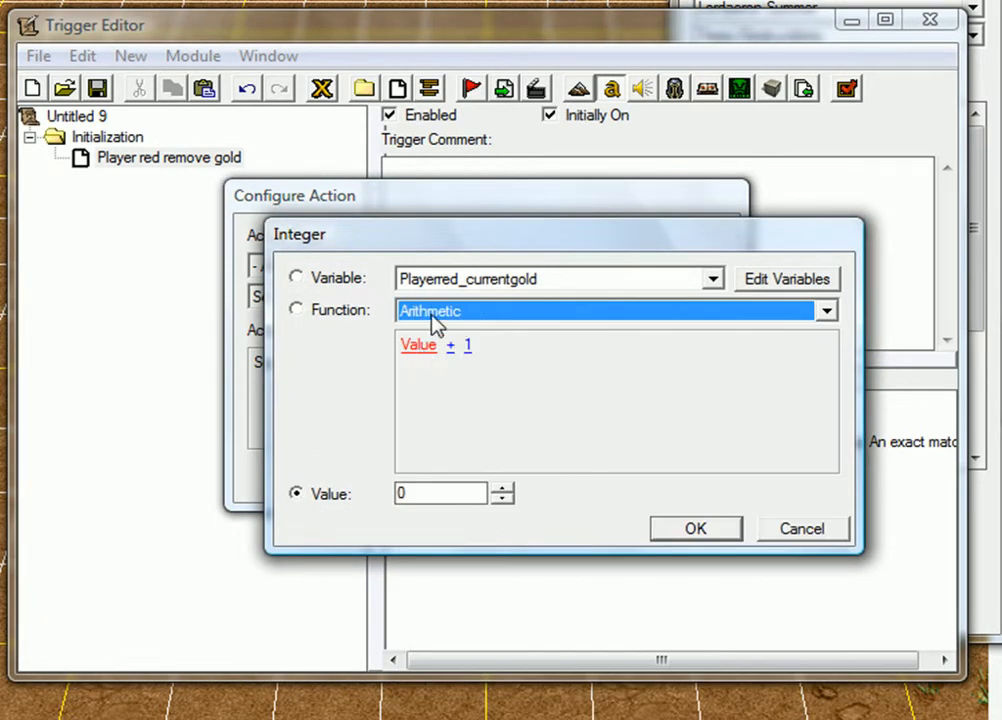
{"action": "mouse_move", "coordinate": [444, 340]}
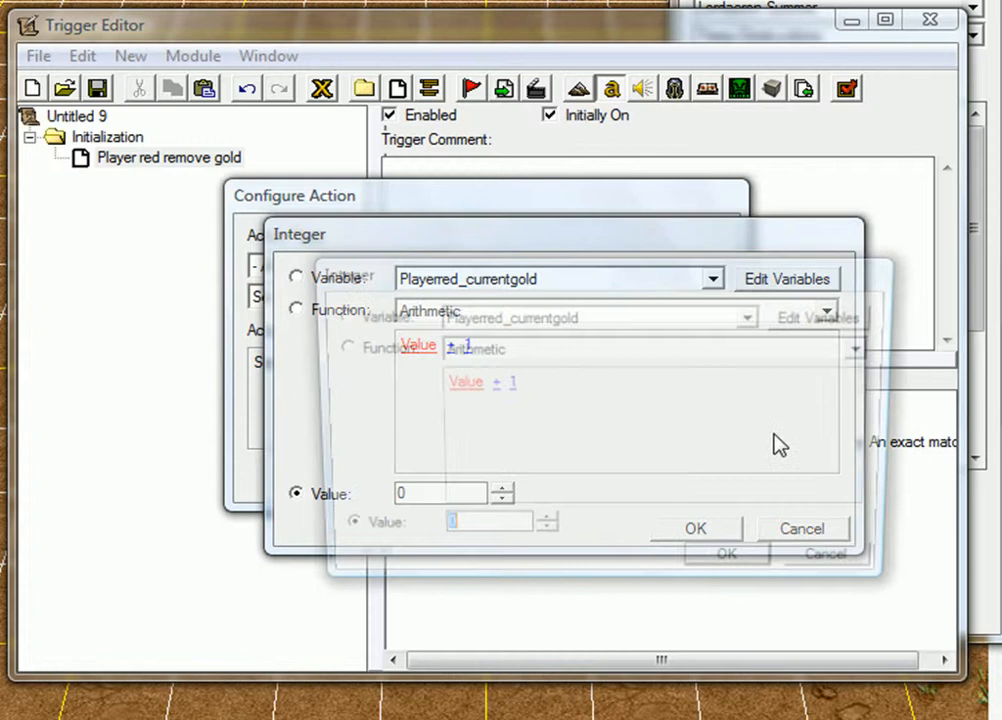
{"action": "left_click", "coordinate": [752, 316]}
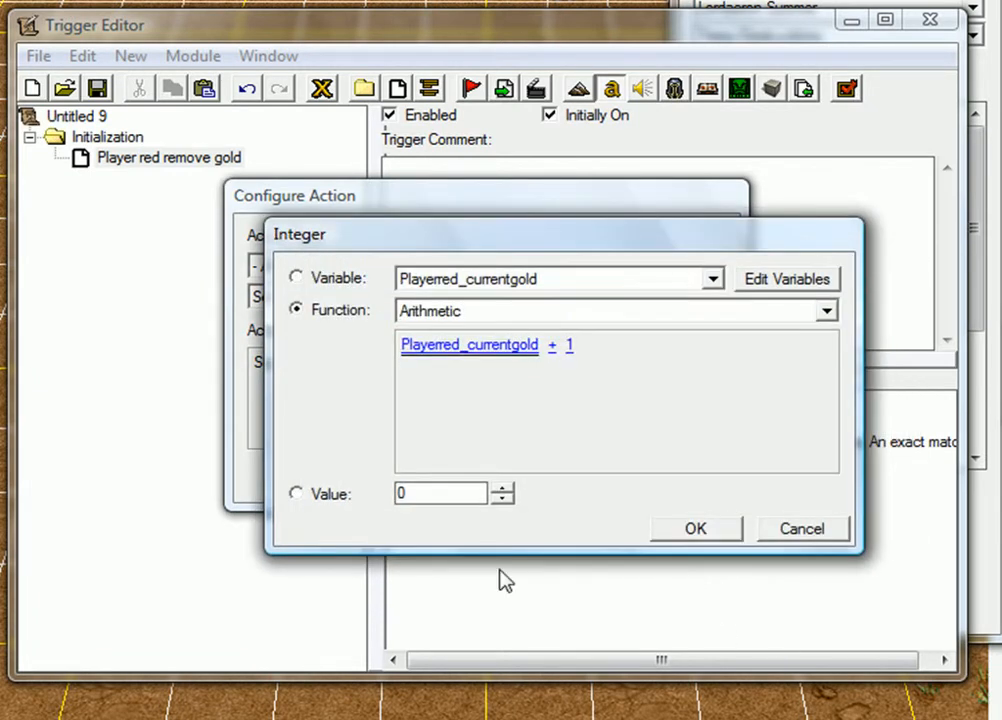
{"action": "left_click", "coordinate": [552, 344]}
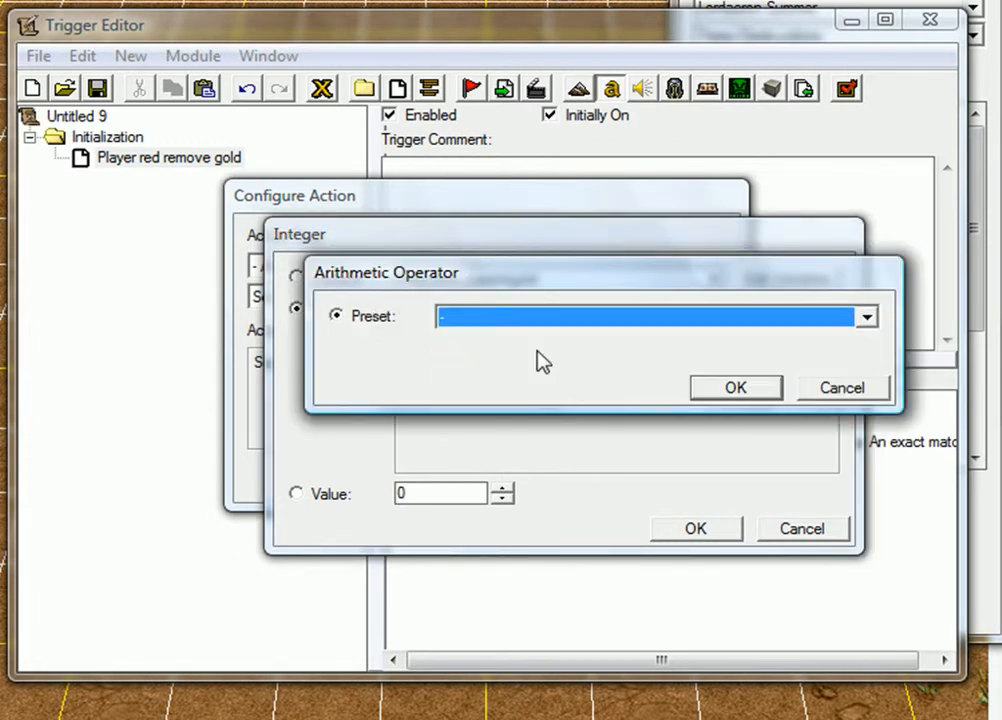
{"action": "left_click", "coordinate": [736, 388]}
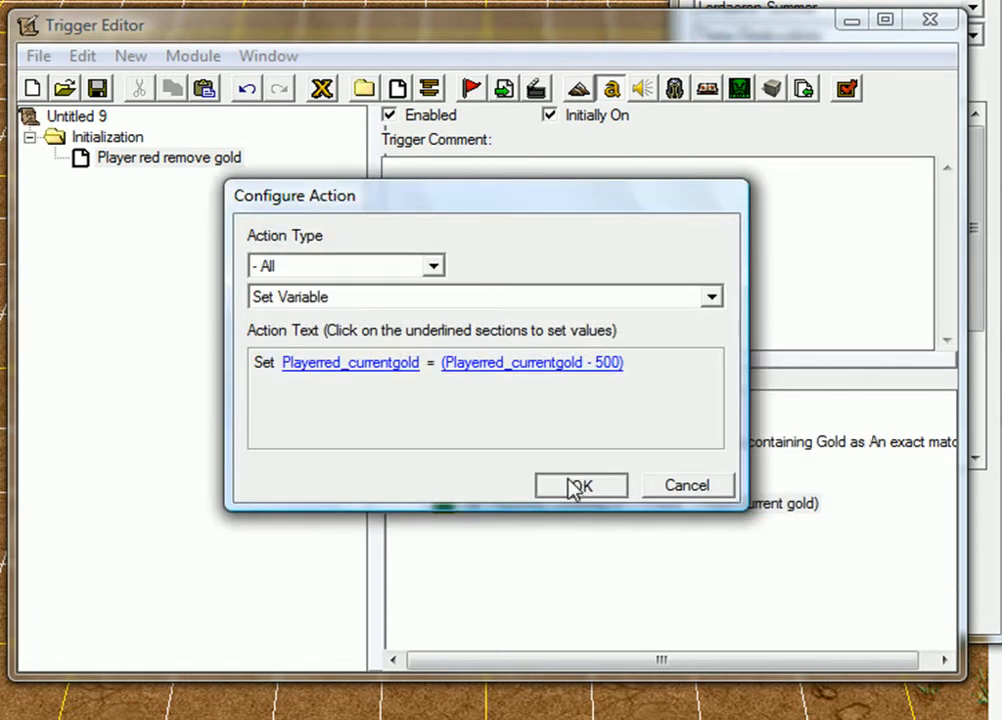
{"action": "left_click", "coordinate": [580, 486]}
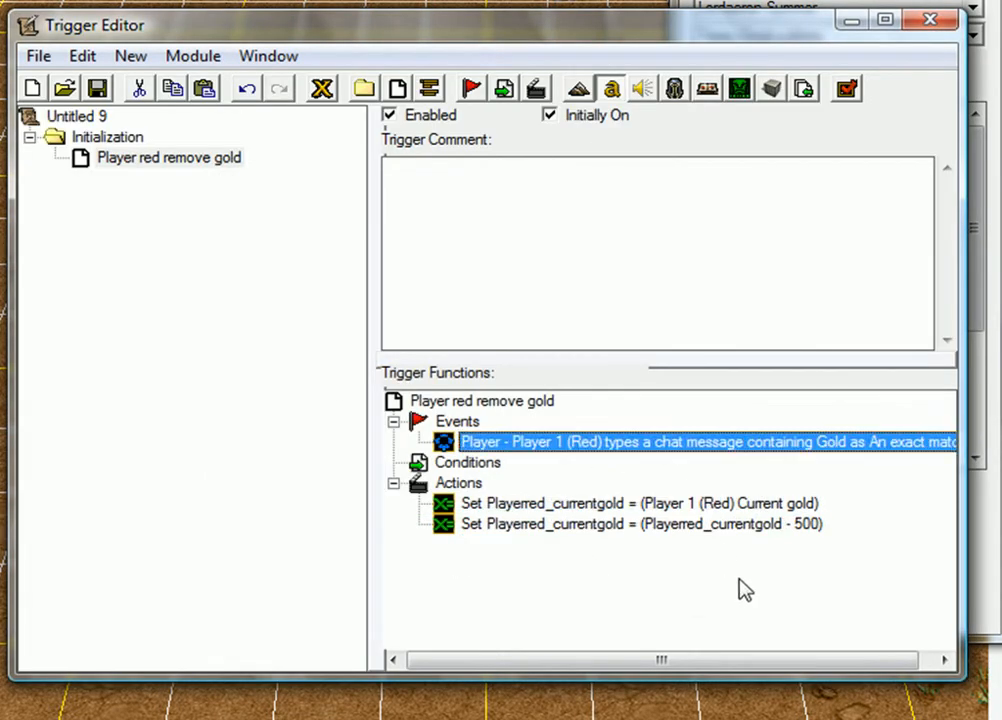
Step: Leave the Trigger Editor and switch the palette dropdown back on the map terrain view
{"action": "left_click", "coordinate": [640, 524]}
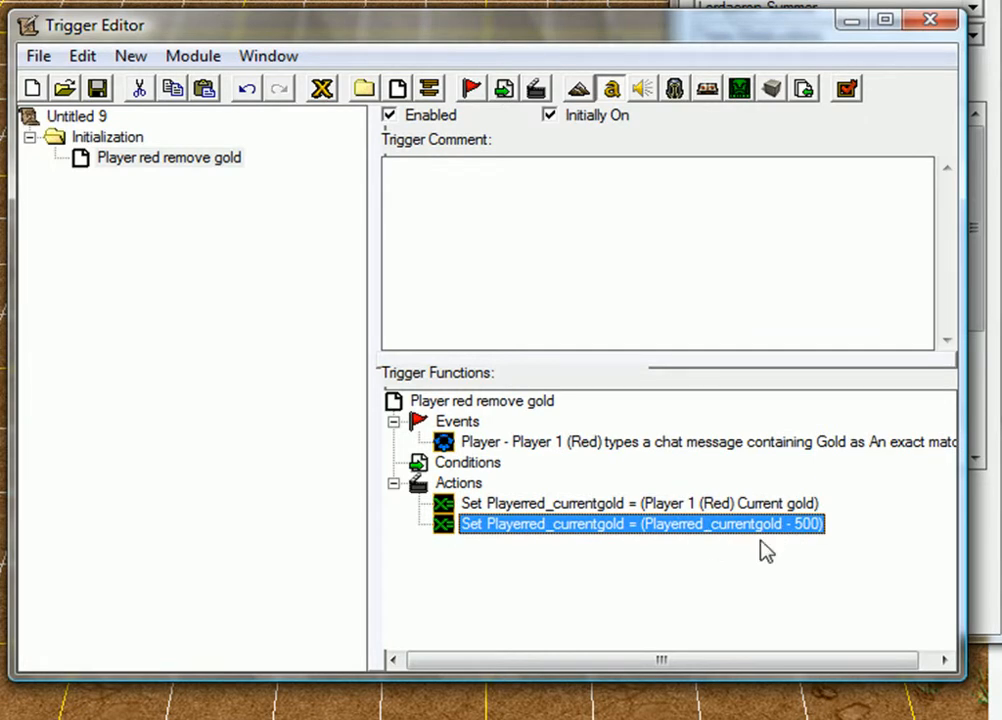
{"action": "mouse_move", "coordinate": [700, 468]}
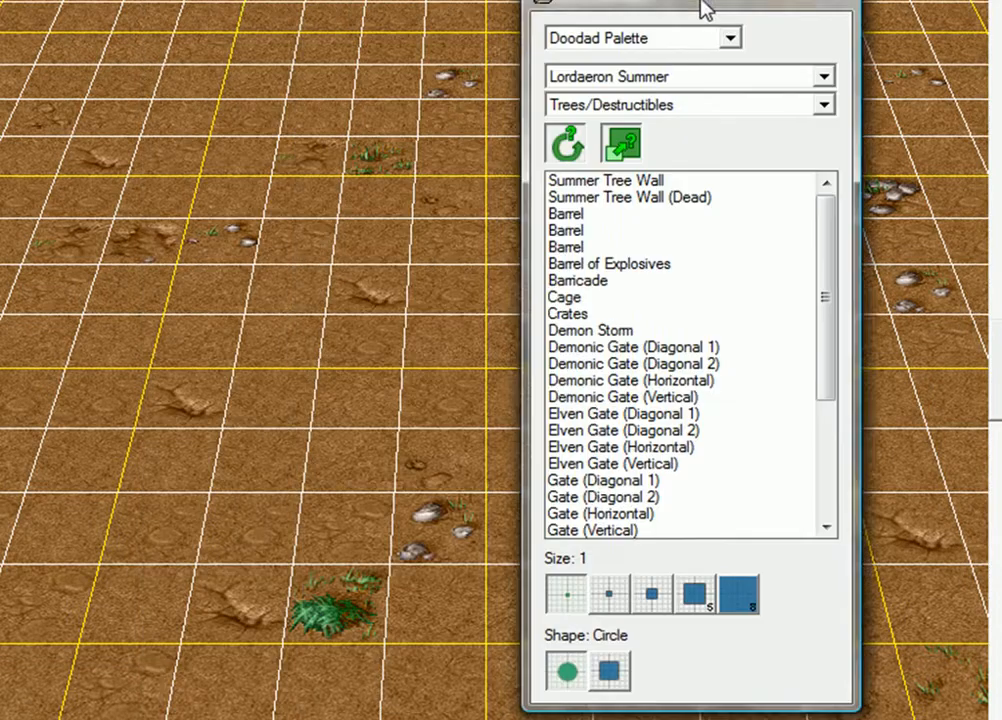
{"action": "left_click", "coordinate": [728, 36]}
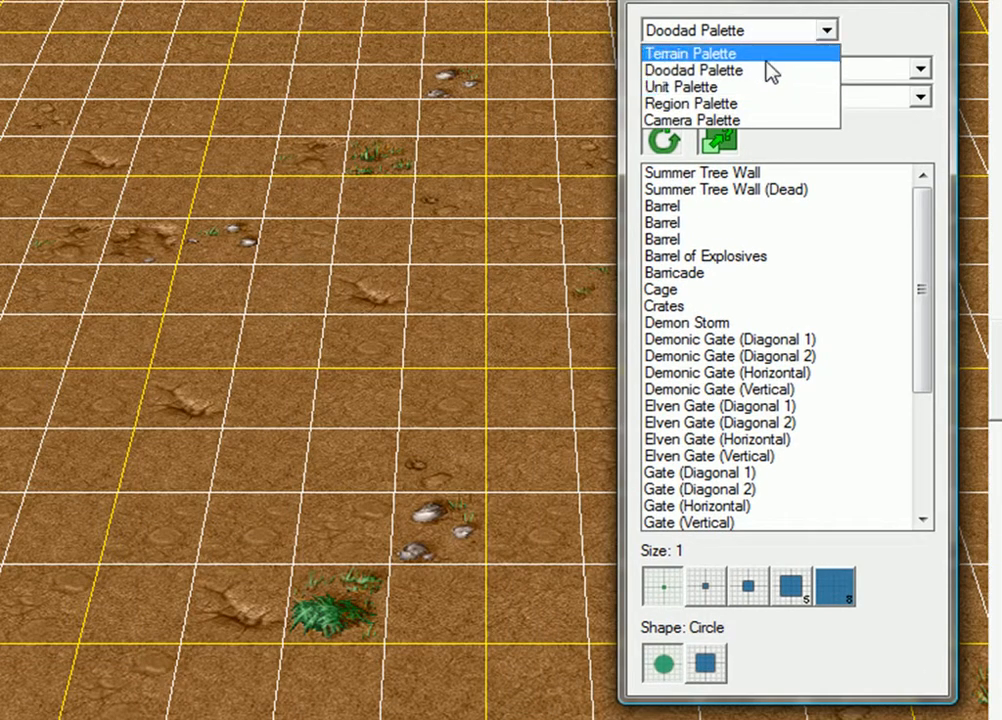
{"action": "left_click", "coordinate": [690, 104]}
{"action": "type", "text": "F"}
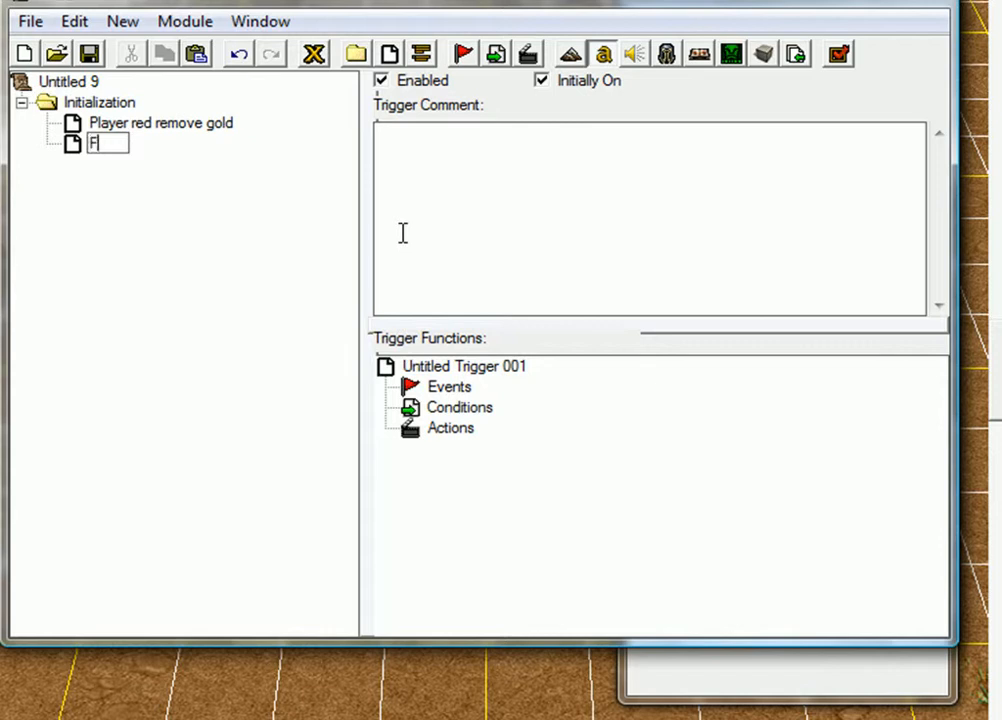
Step: Name the trigger 'Footman store' and add a Unit Enters Region 000 <gen> event
{"action": "type", "text": "ootm"}
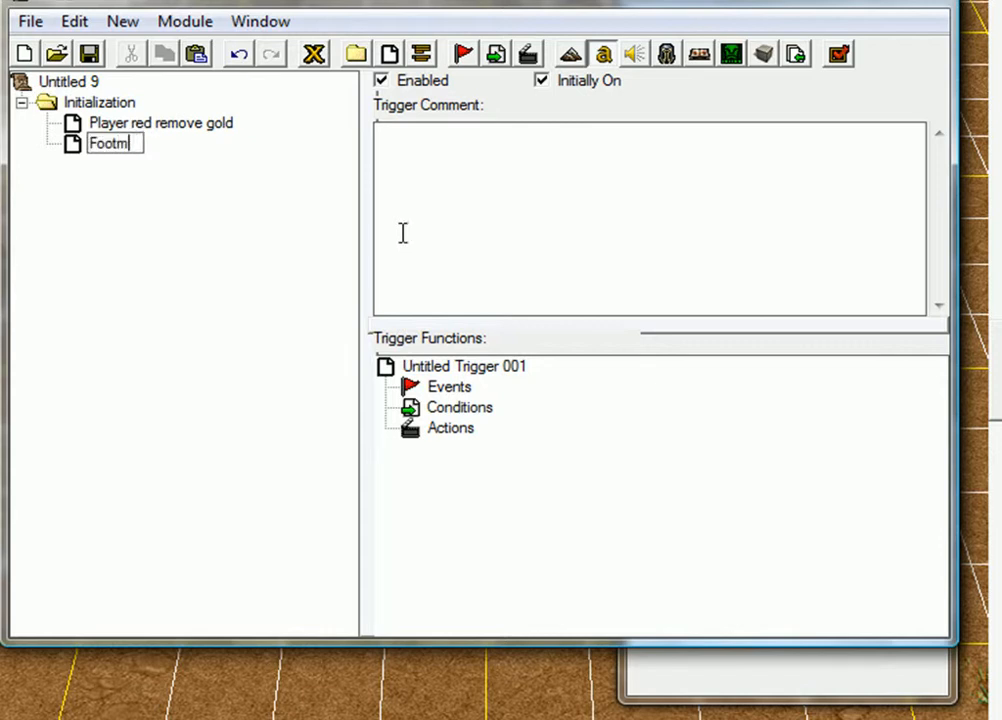
{"action": "type", "text": "an store"}
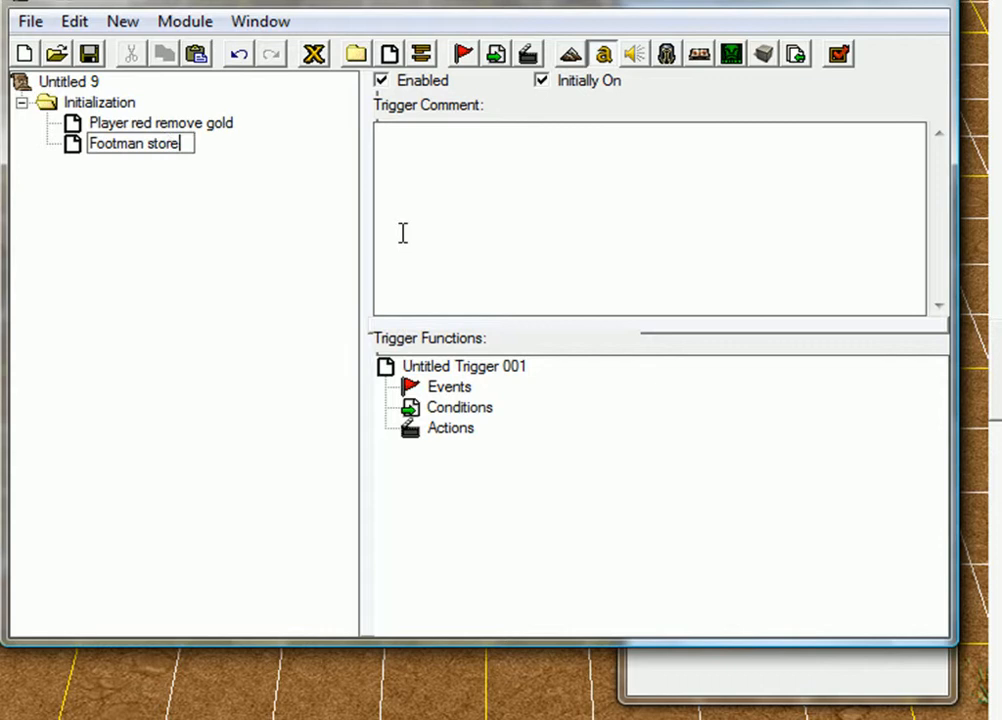
{"action": "key", "text": "Return"}
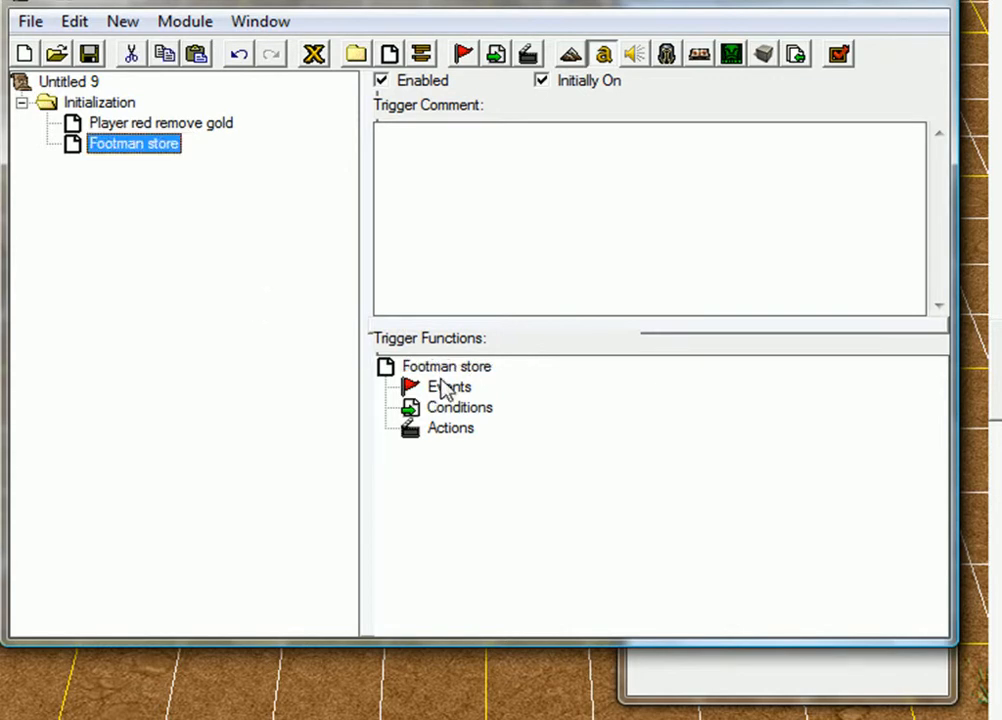
{"action": "mouse_move", "coordinate": [456, 398]}
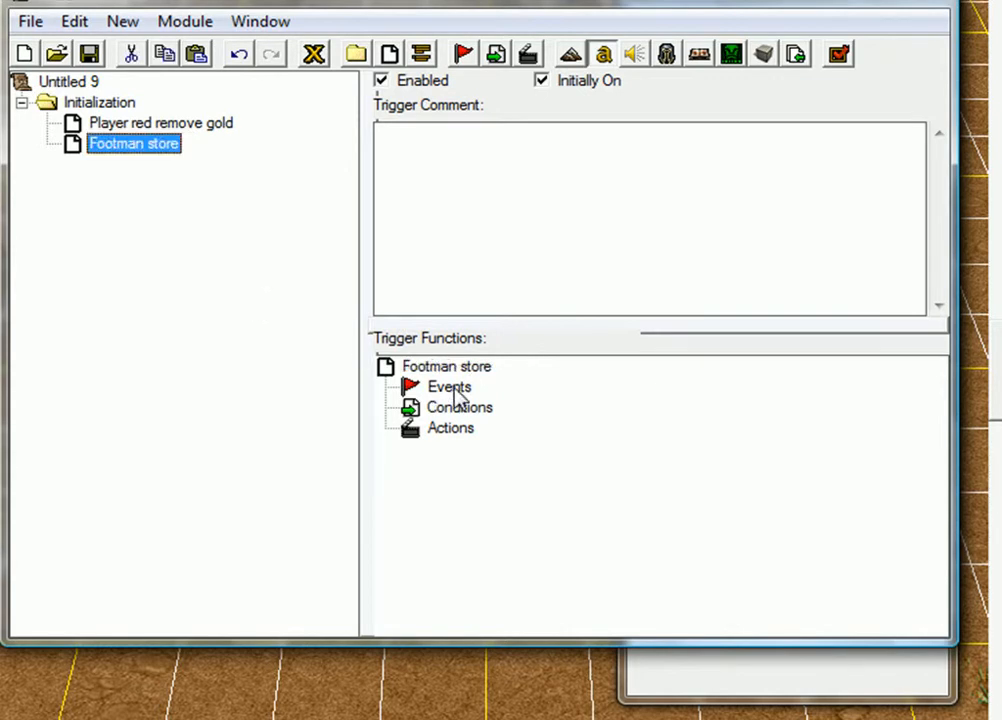
{"action": "left_click", "coordinate": [448, 388]}
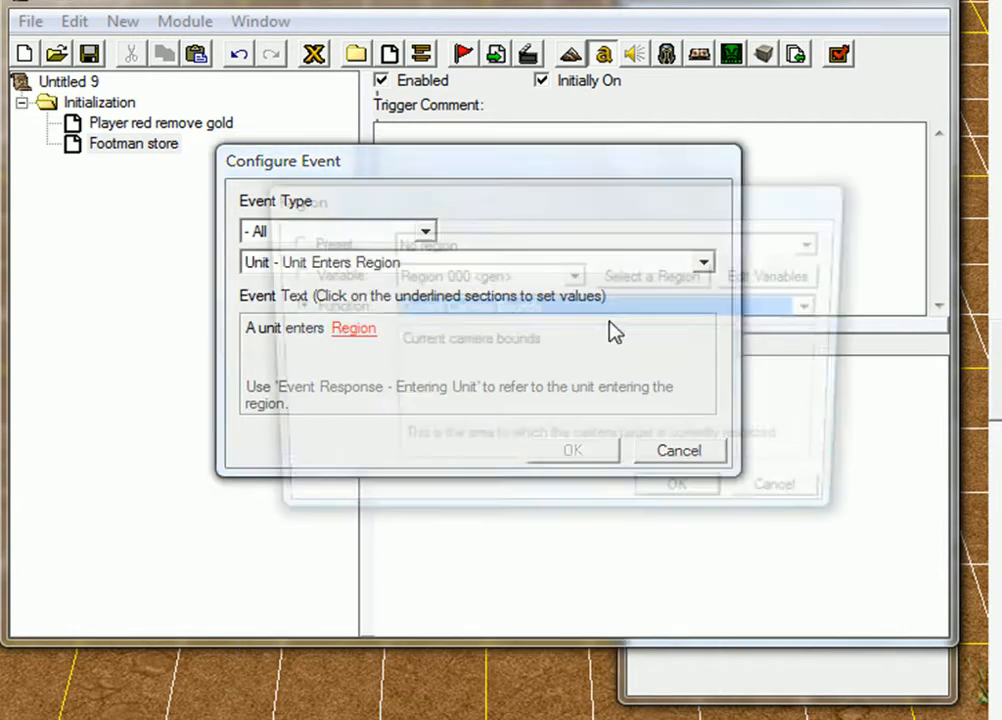
{"action": "left_click", "coordinate": [352, 328]}
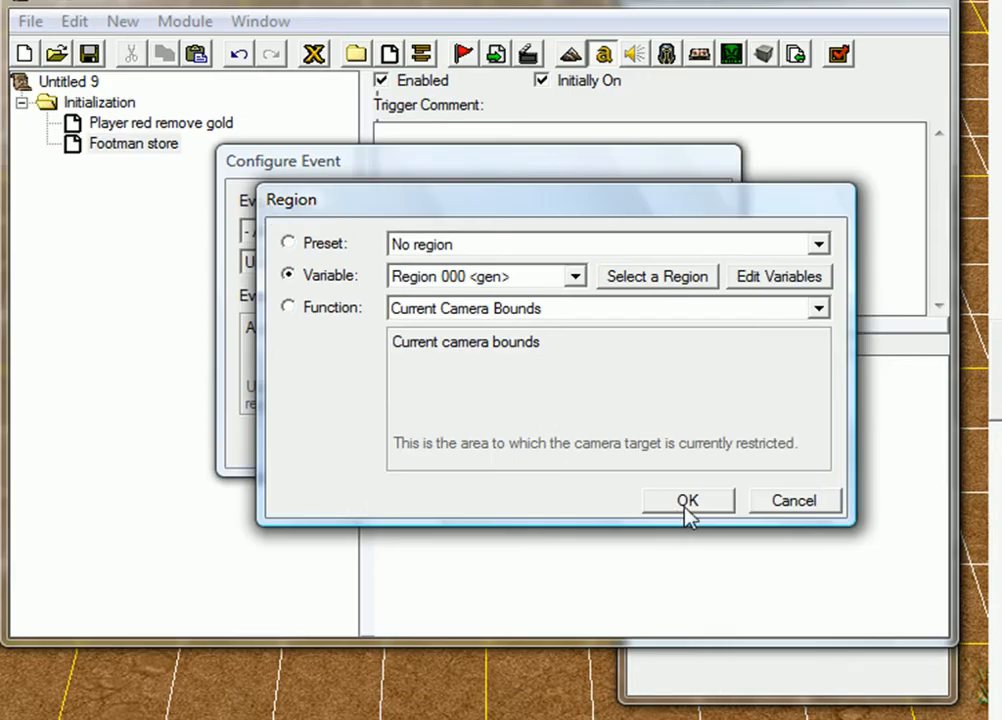
{"action": "left_click", "coordinate": [688, 500]}
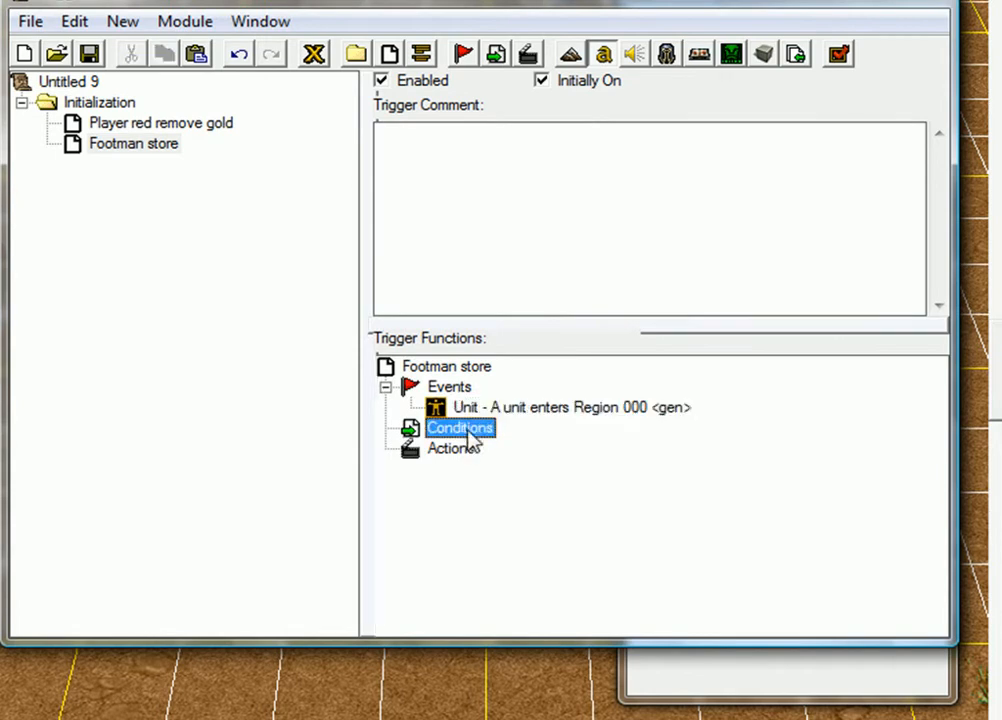
Step: Add a Unit-Type Comparison condition: Unit-type of (Entering unit) Equal to Footman
{"action": "double_click", "coordinate": [460, 428]}
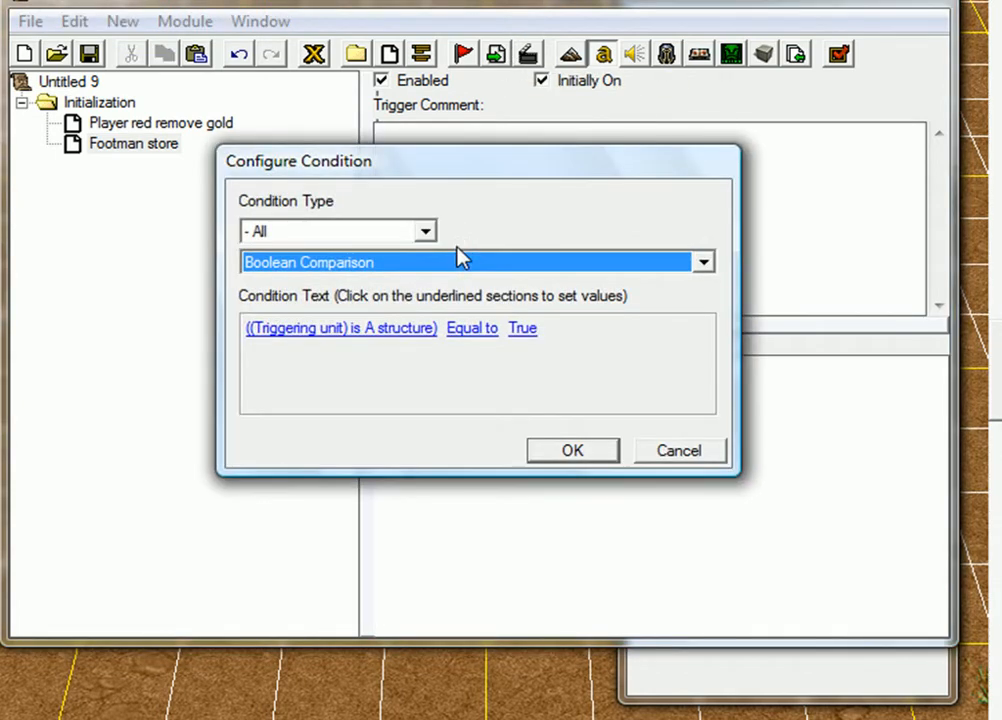
{"action": "left_click", "coordinate": [700, 262]}
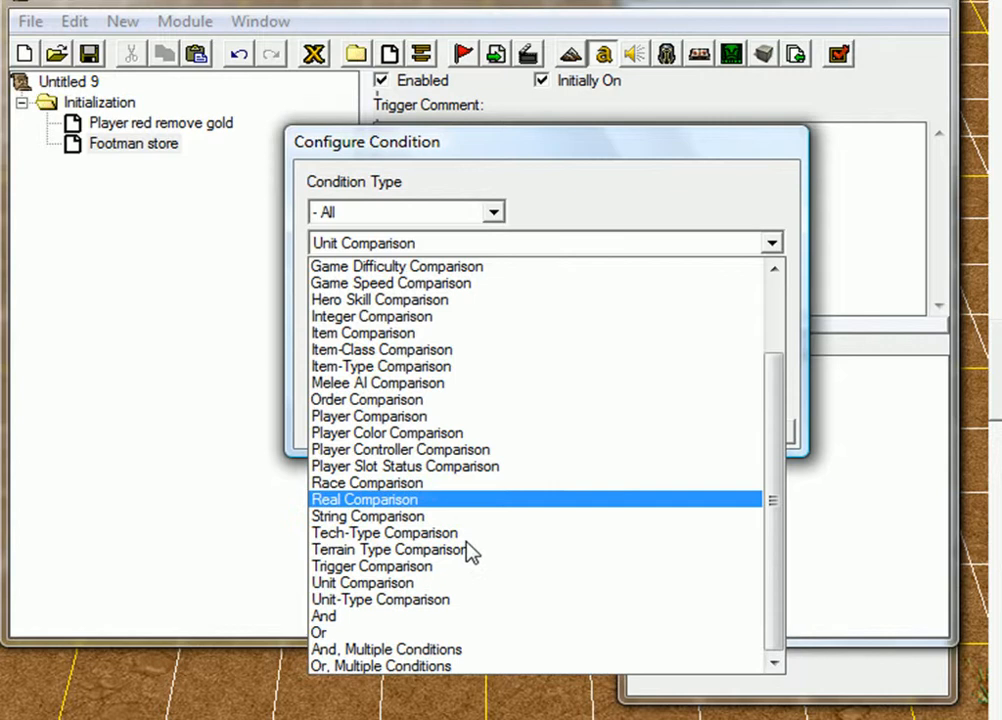
{"action": "left_click", "coordinate": [380, 600]}
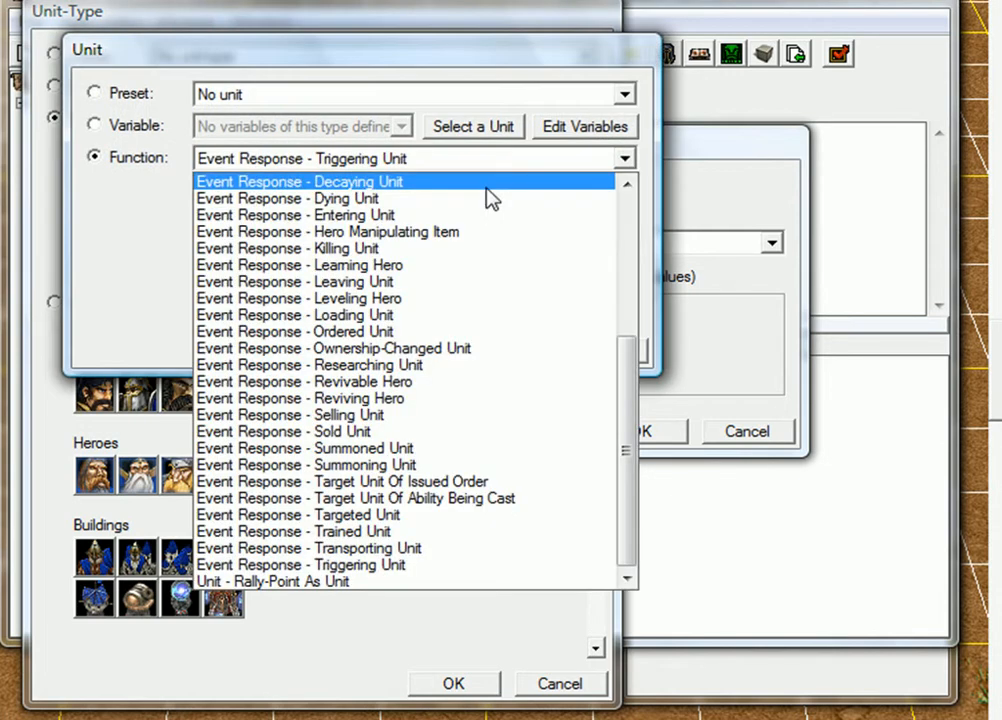
{"action": "left_click", "coordinate": [294, 216]}
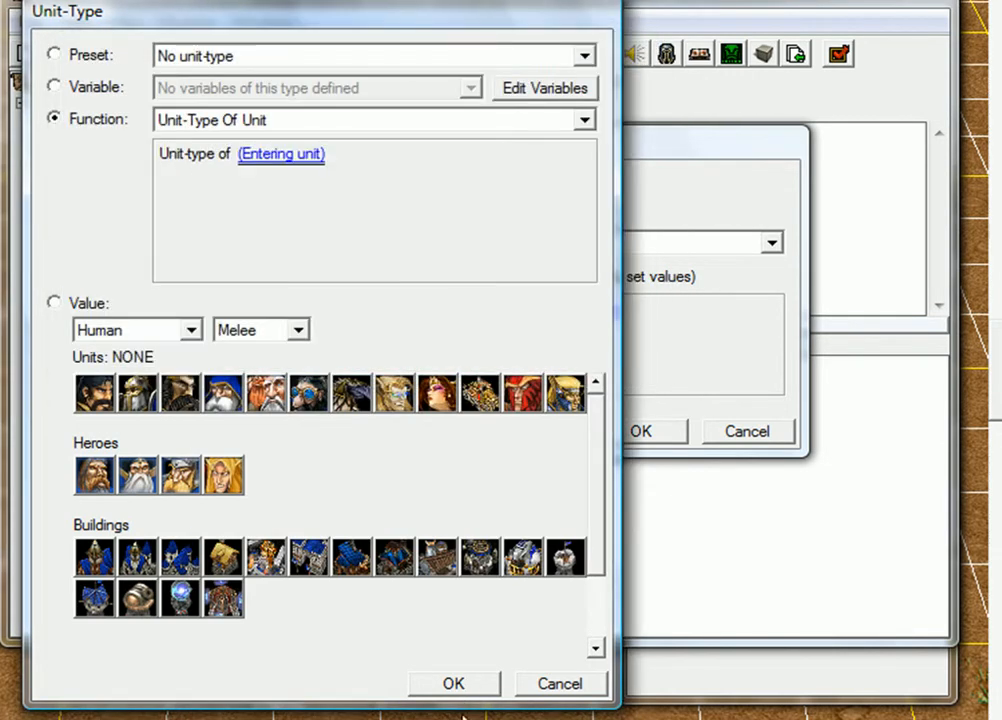
{"action": "left_click", "coordinate": [452, 684]}
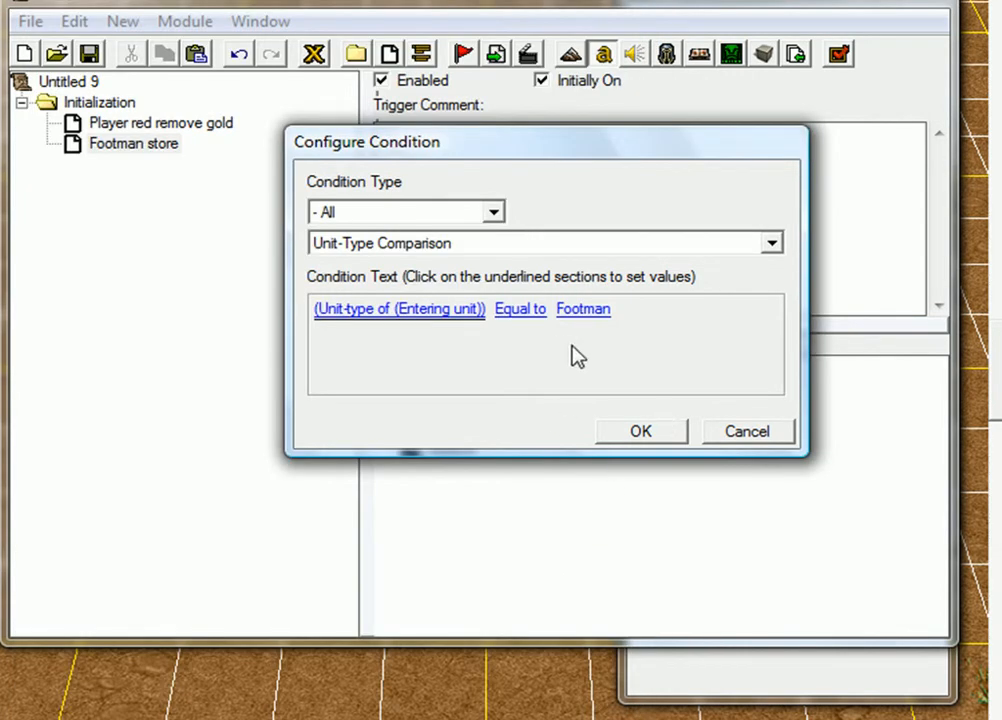
{"action": "left_click", "coordinate": [640, 432]}
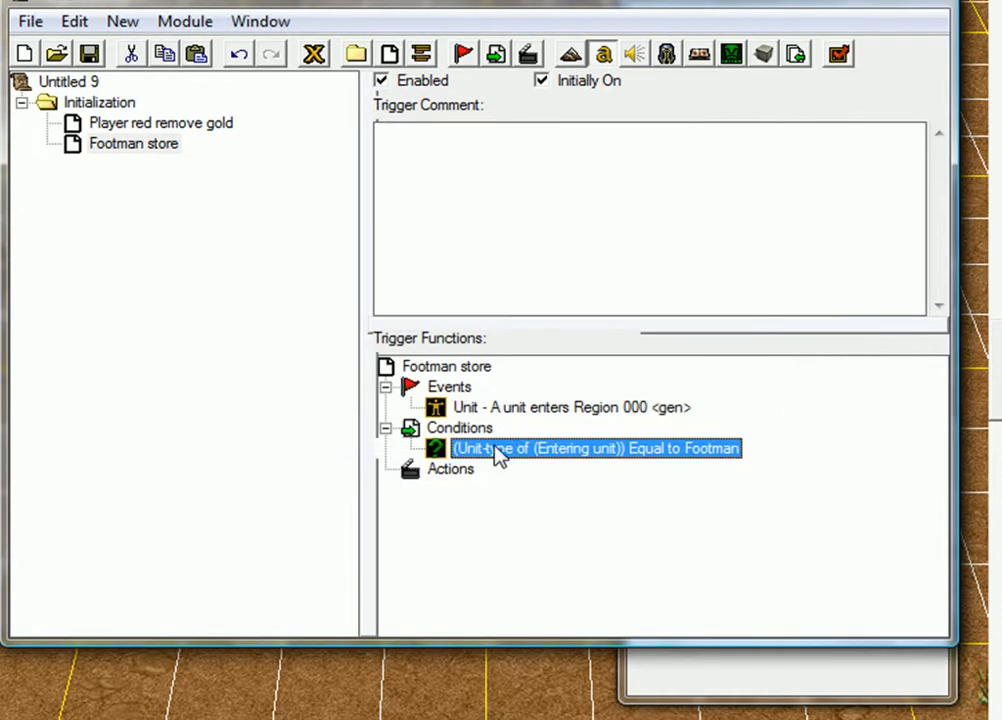
Step: Start a Set Variable action and define a new variable Unit_Footman with its type from the list
{"action": "left_click", "coordinate": [450, 468]}
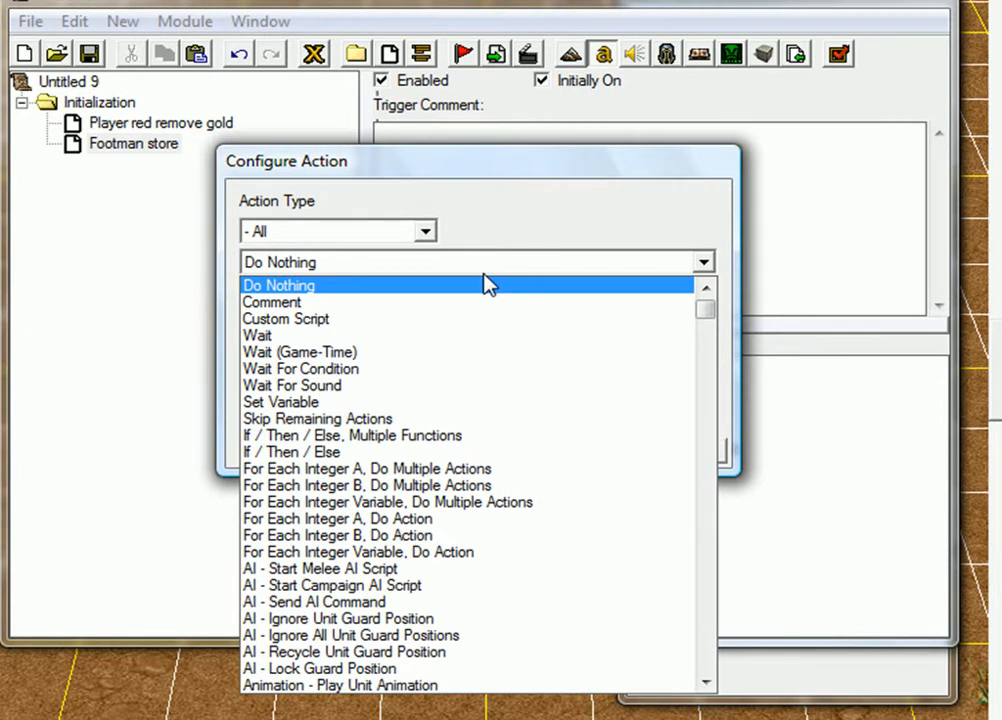
{"action": "left_click", "coordinate": [280, 400]}
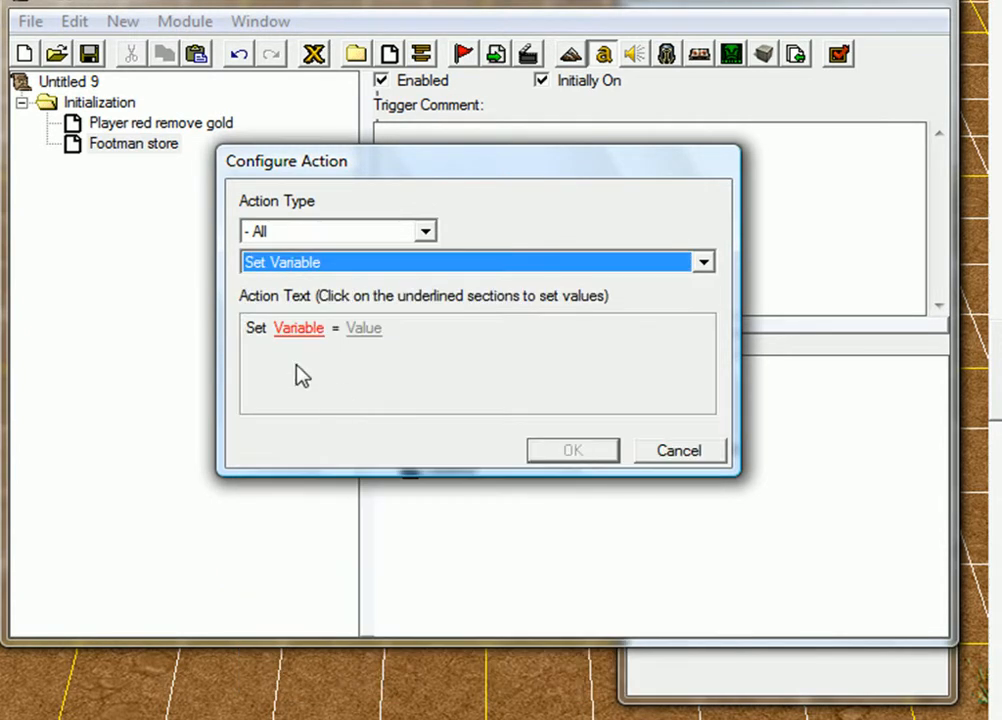
{"action": "left_click", "coordinate": [298, 328]}
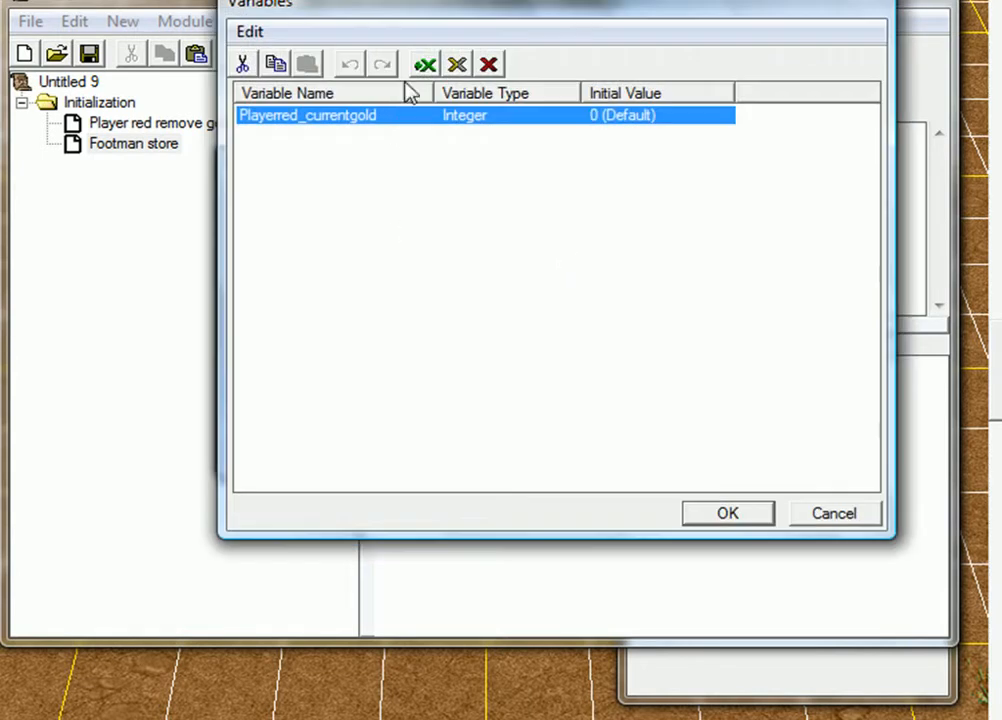
{"action": "left_click", "coordinate": [424, 62]}
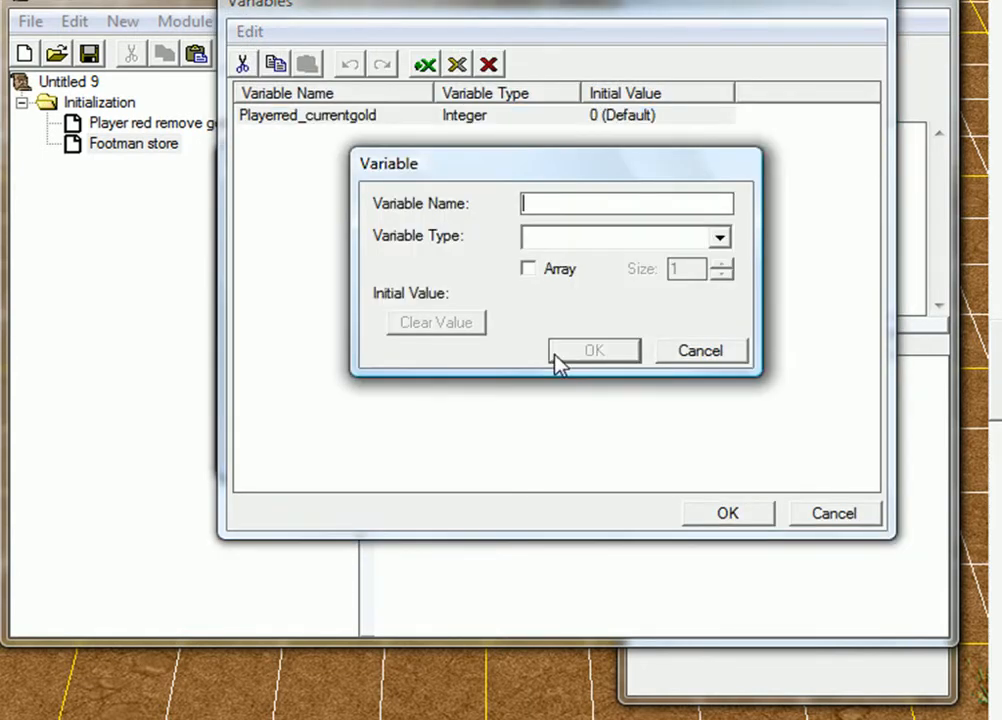
{"action": "type", "text": "Footman"}
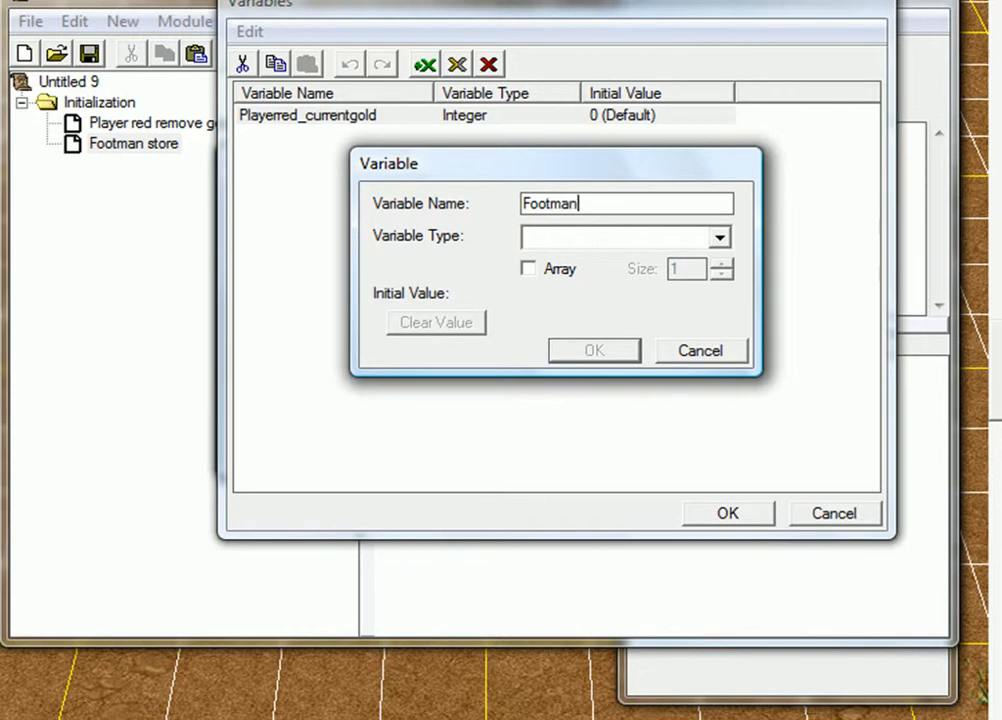
{"action": "left_click", "coordinate": [720, 236]}
{"action": "type", "text": "Unit_"}
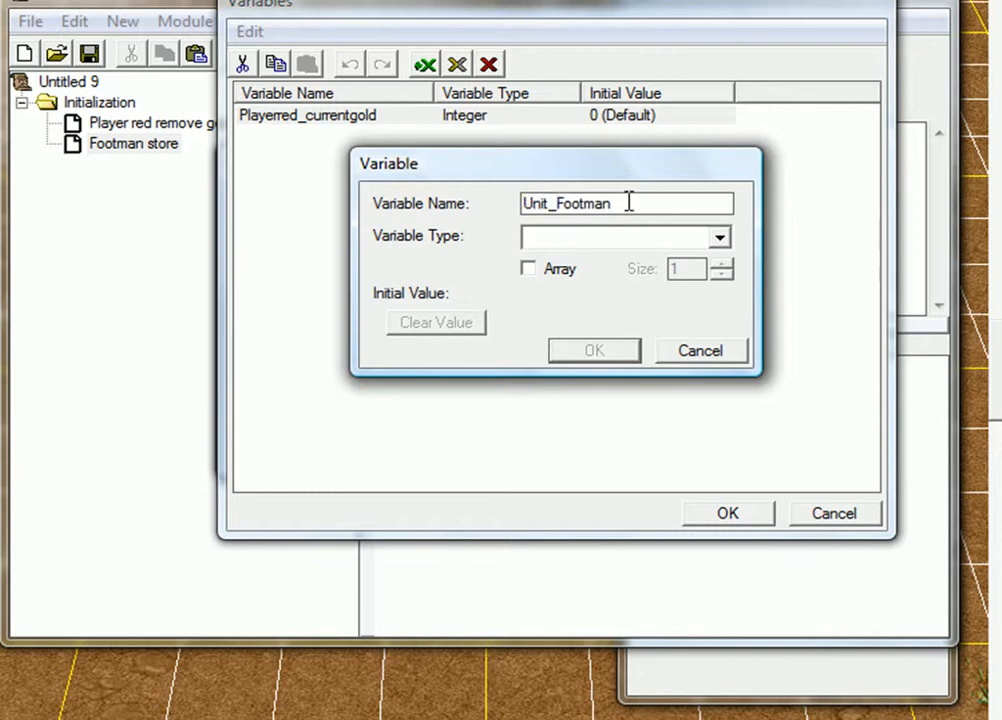
{"action": "left_click", "coordinate": [720, 236]}
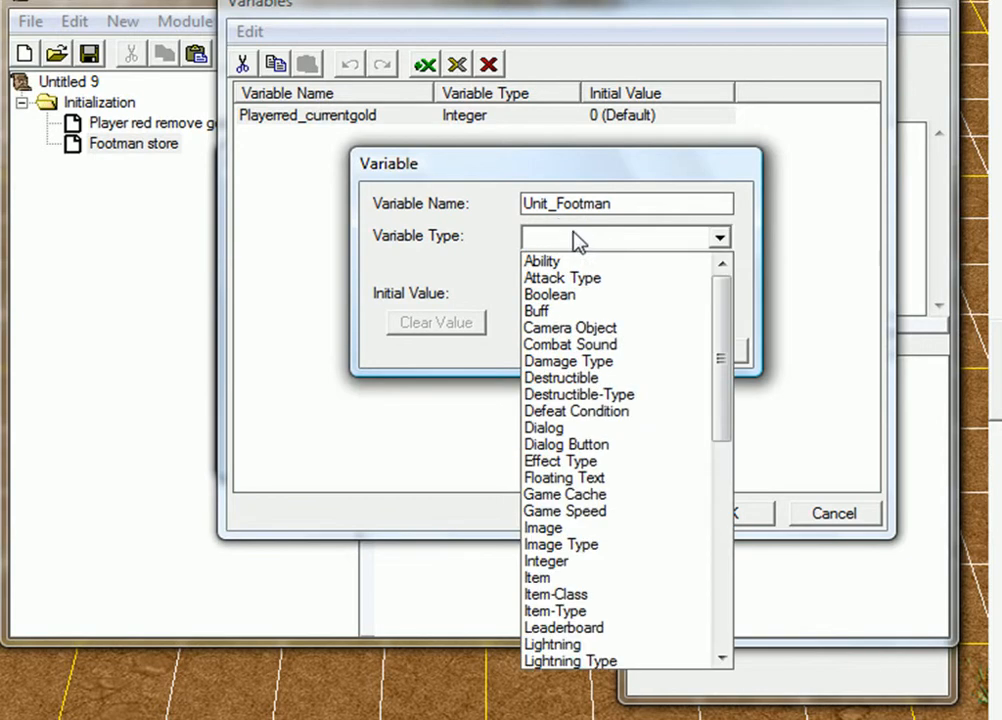
{"action": "mouse_move", "coordinate": [552, 212]}
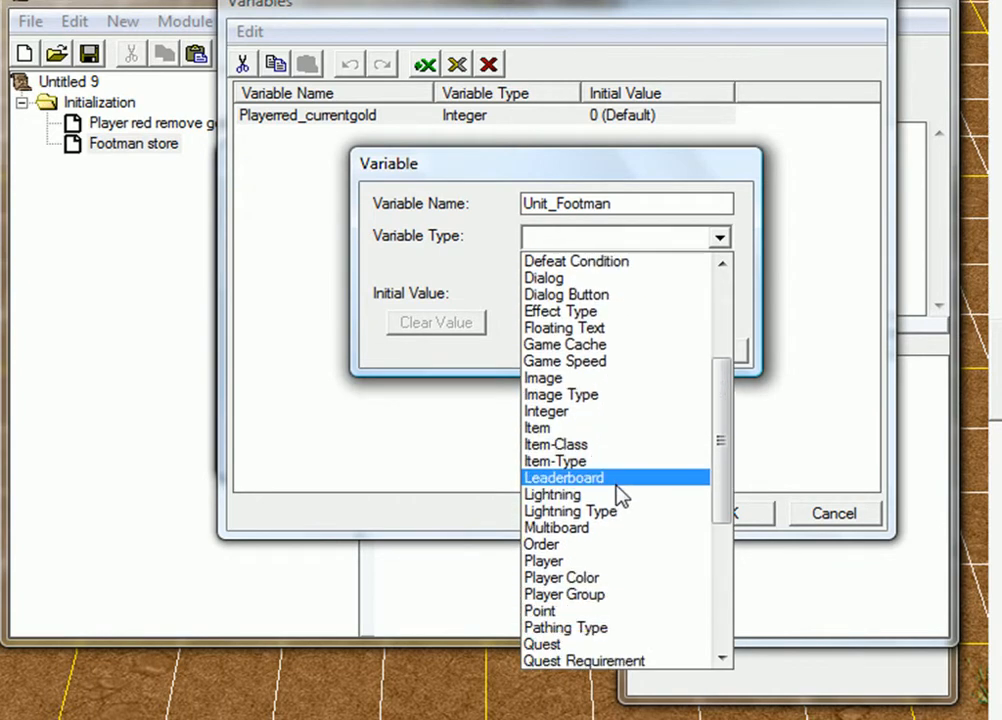
{"action": "scroll", "scroll_direction": "down", "scroll_amount": 3}
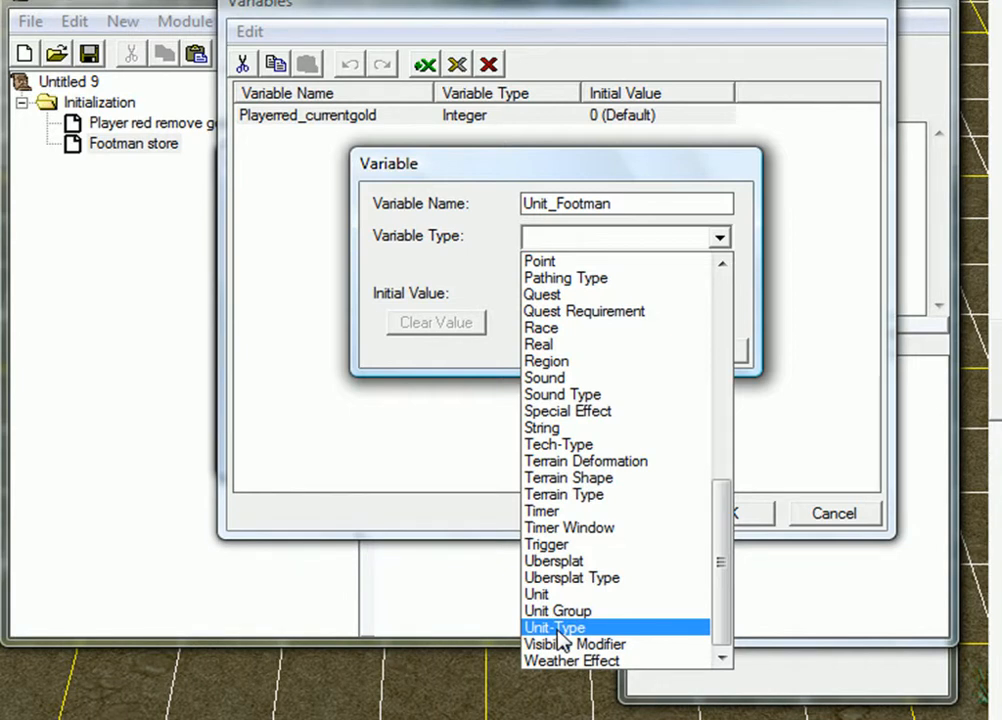
{"action": "left_click", "coordinate": [536, 594]}
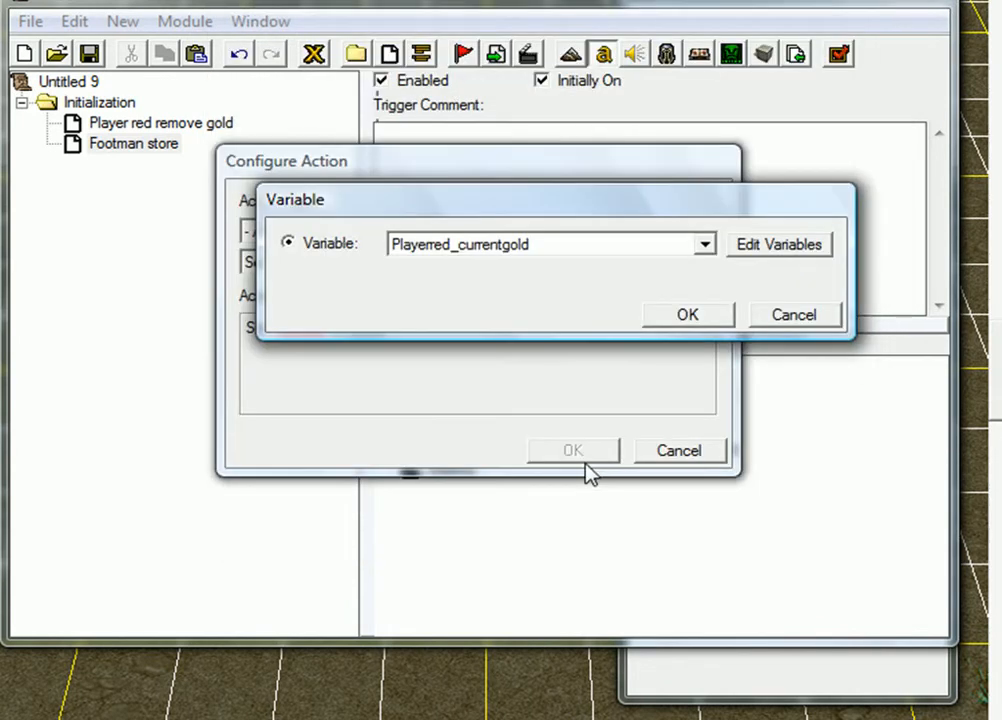
Step: Assign Unit_Footman the Entering unit as Footman store's action, then start a new trigger
{"action": "left_click", "coordinate": [704, 244]}
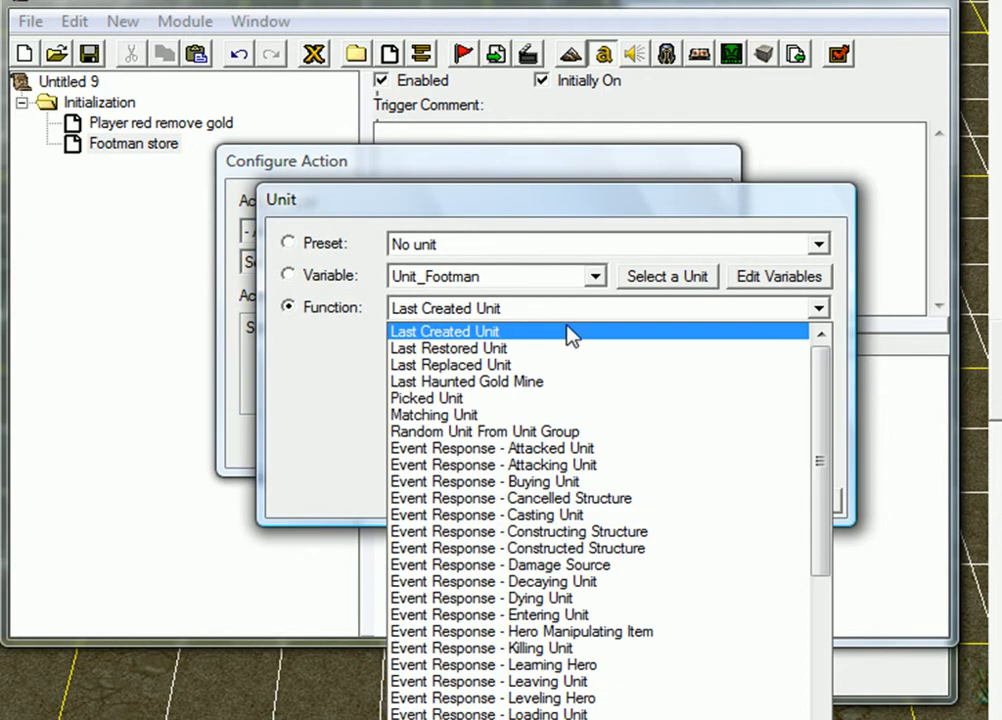
{"action": "left_click", "coordinate": [488, 614]}
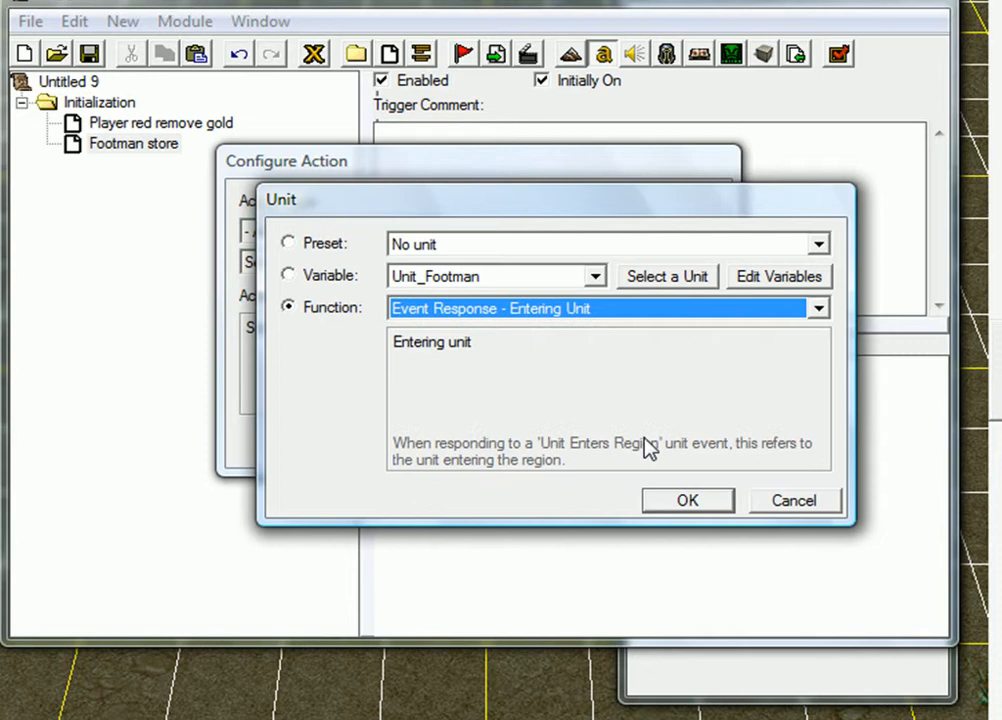
{"action": "left_click", "coordinate": [688, 500]}
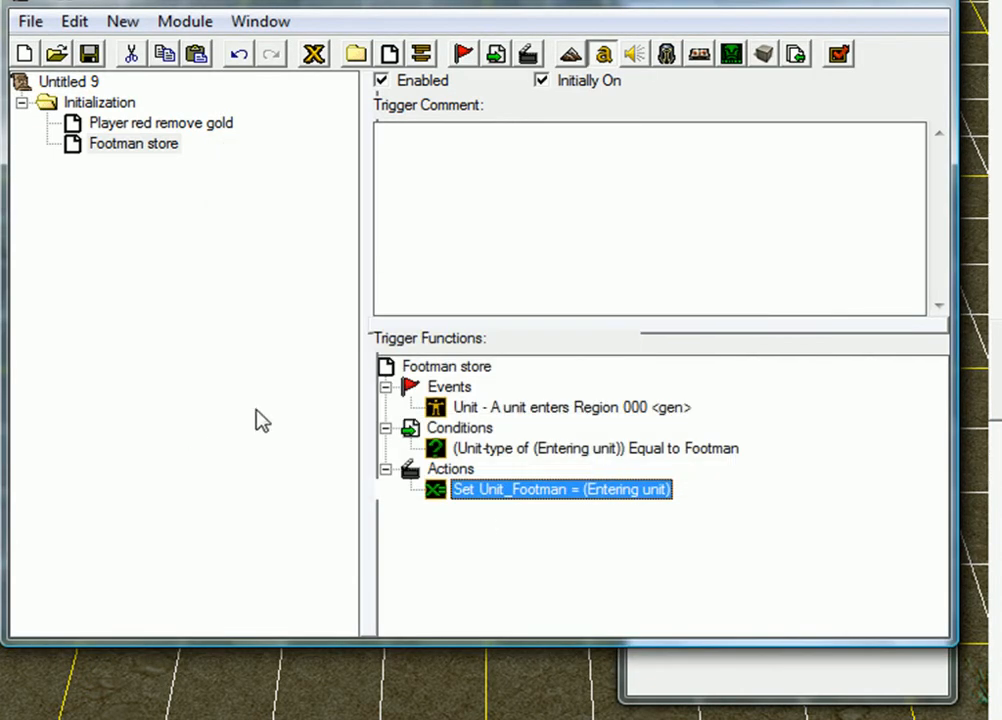
{"action": "mouse_move", "coordinate": [568, 512]}
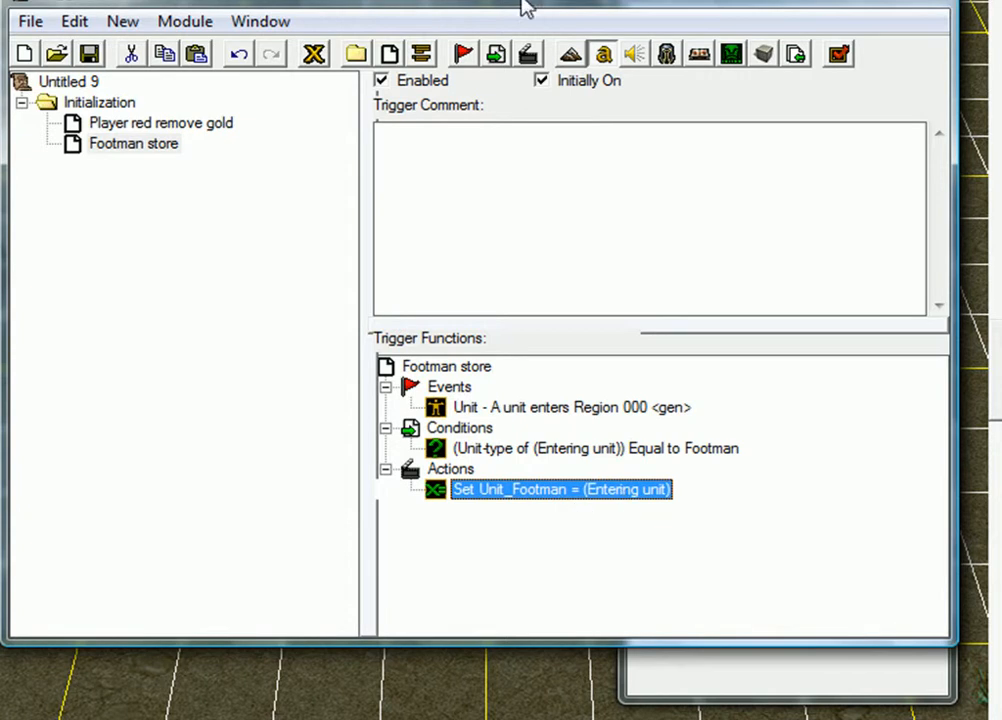
{"action": "left_click", "coordinate": [132, 144]}
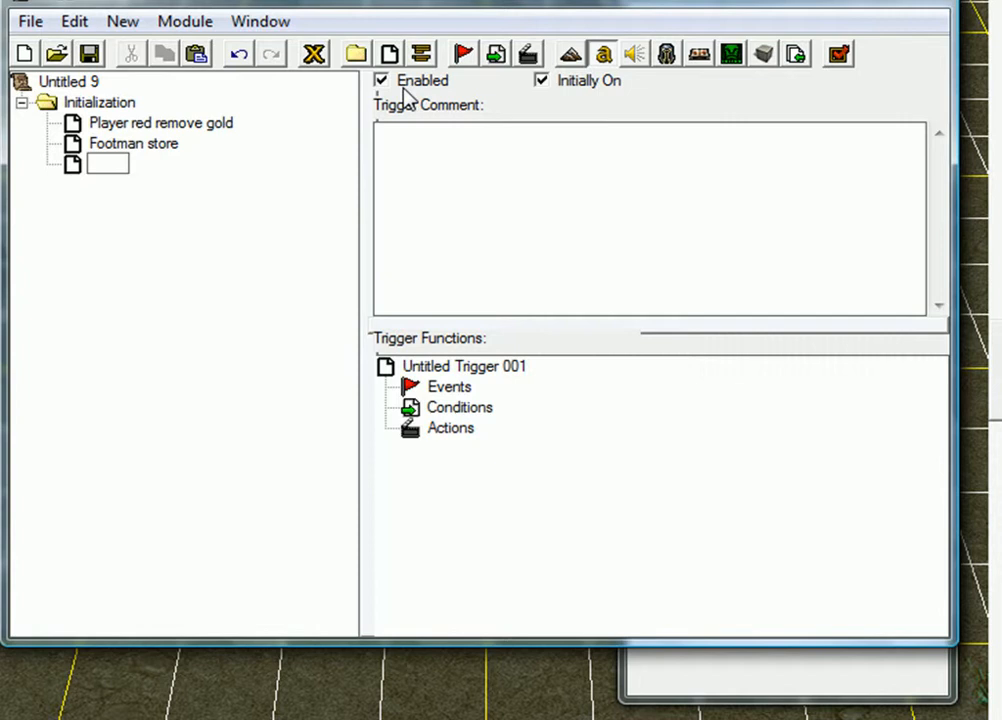
Step: Name the new trigger Footman kill and give it a 10-second elapsed game time event
{"action": "type", "text": "Footman kill"}
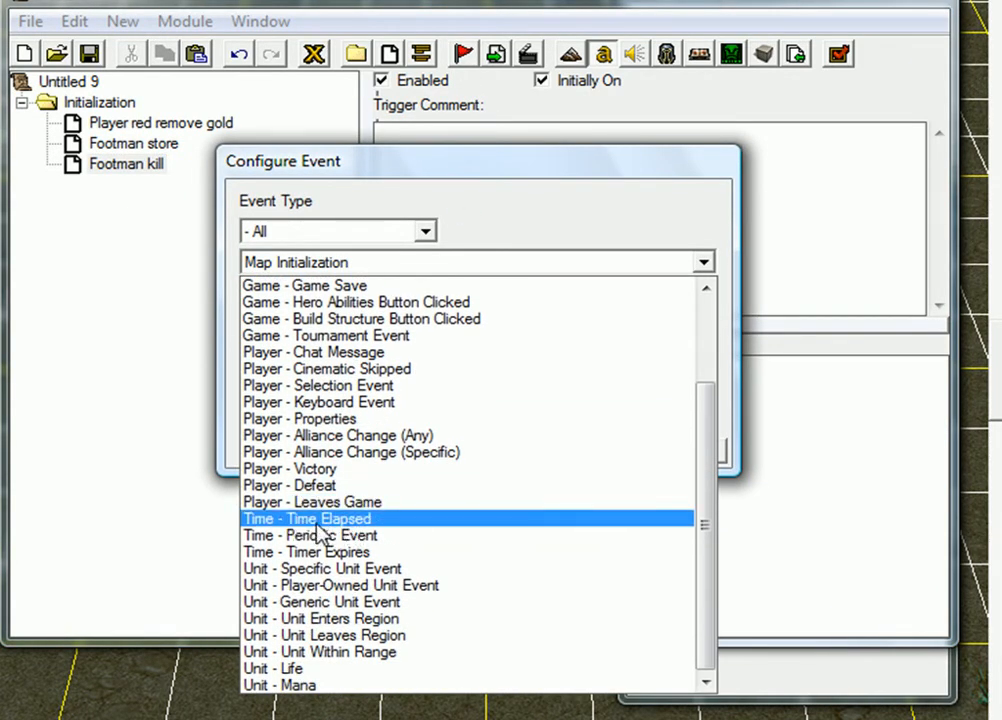
{"action": "left_click", "coordinate": [306, 518]}
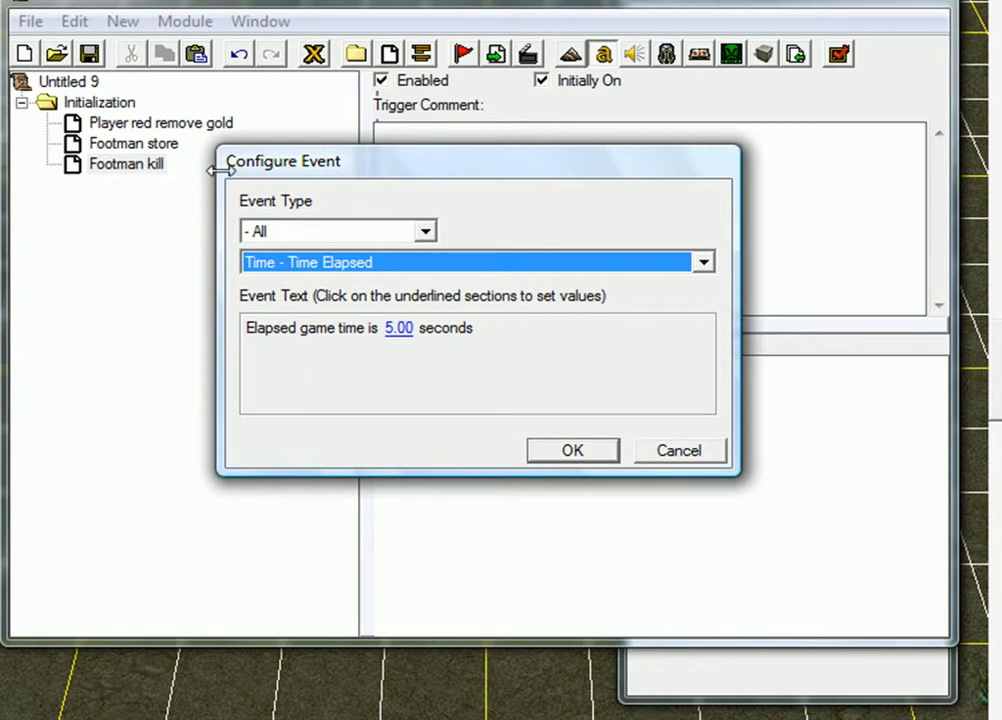
{"action": "mouse_move", "coordinate": [588, 364]}
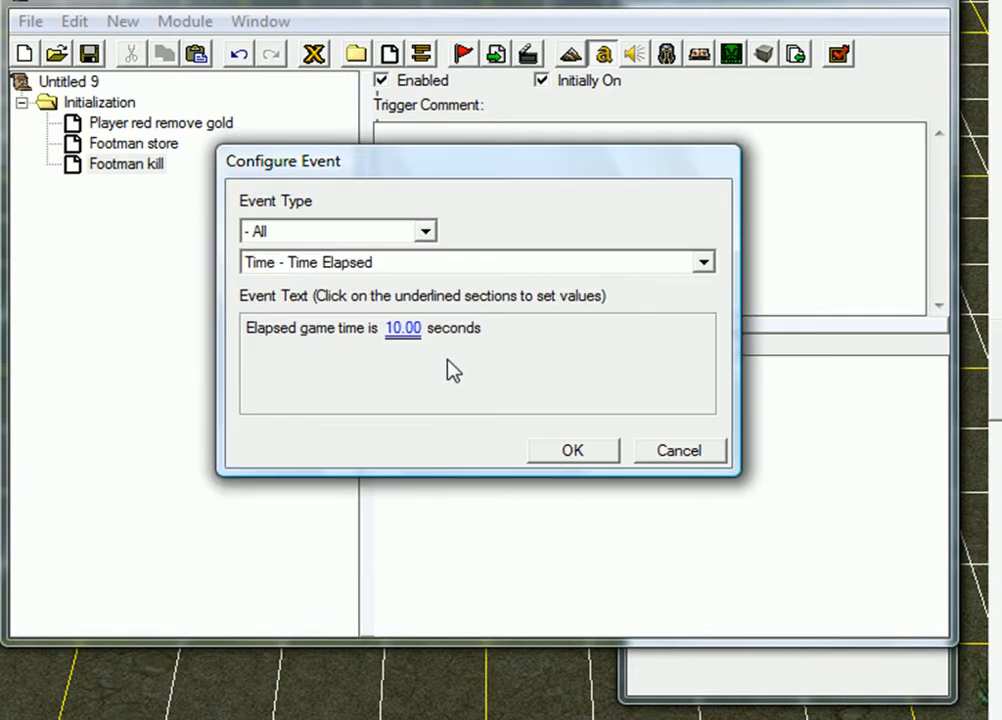
{"action": "left_click", "coordinate": [572, 450]}
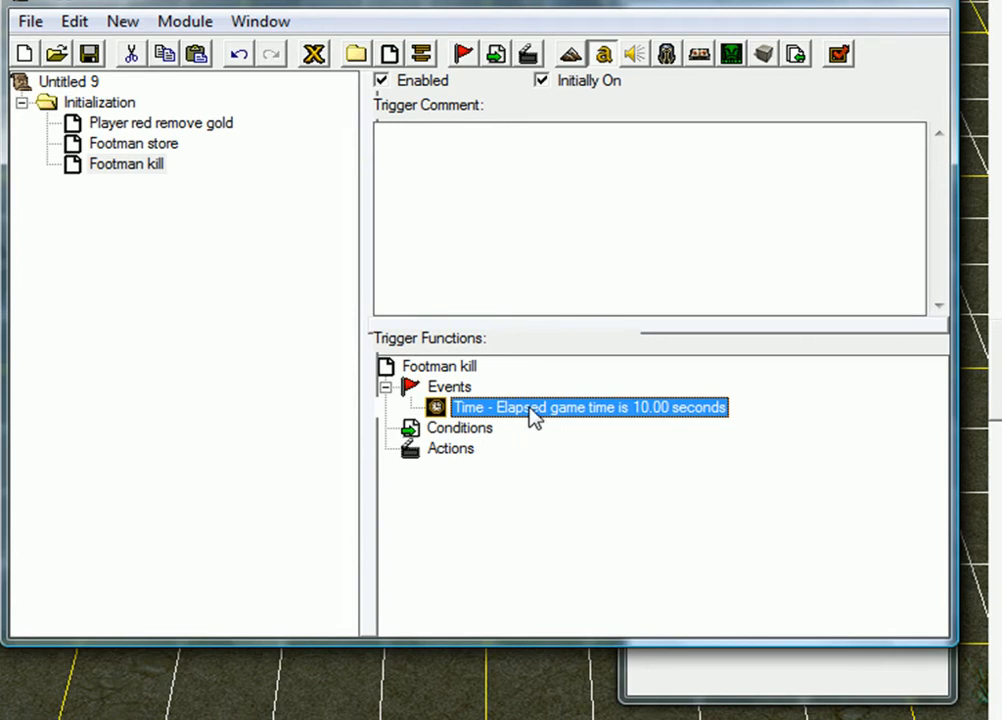
{"action": "double_click", "coordinate": [588, 408]}
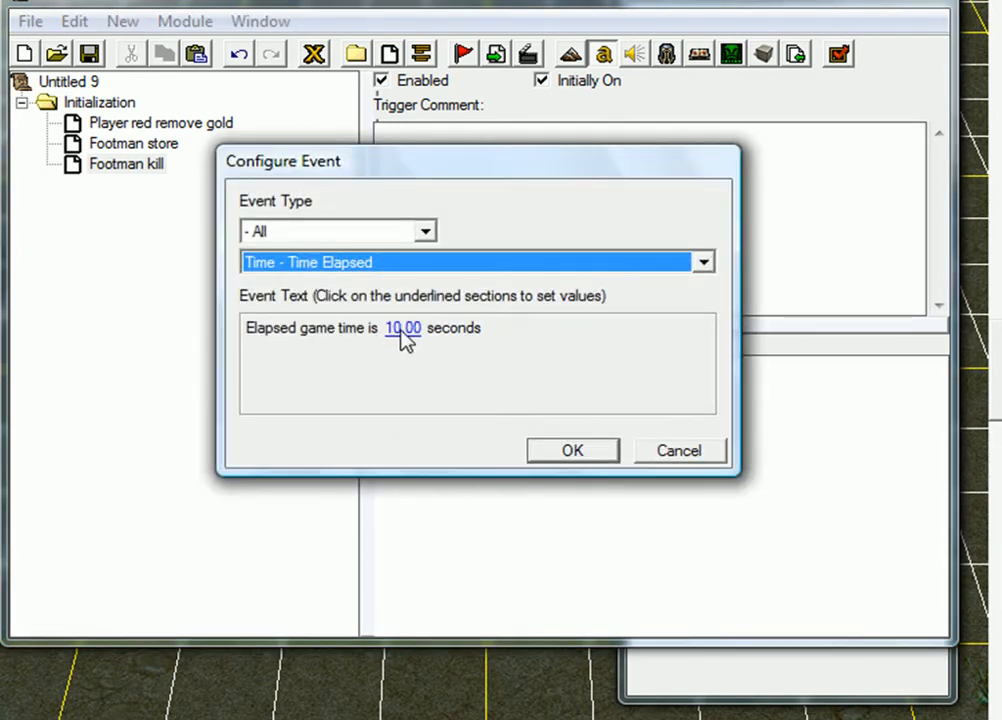
{"action": "left_click", "coordinate": [572, 450]}
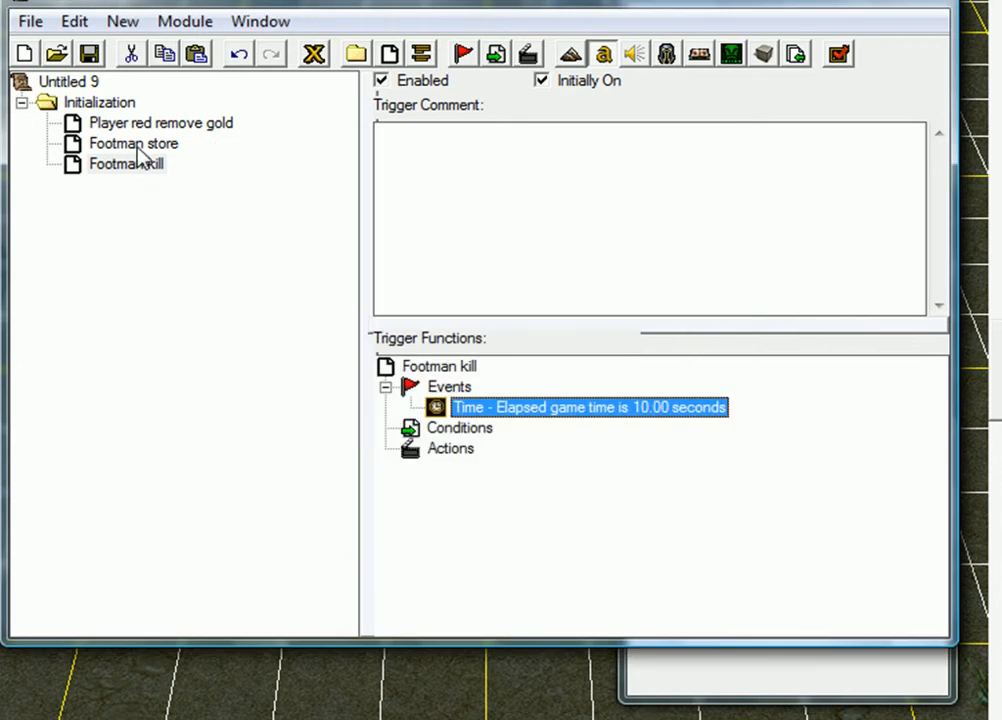
Step: Return to Footman kill after viewing Footman store and reopen its elapsed-time event for editing
{"action": "left_click", "coordinate": [134, 144]}
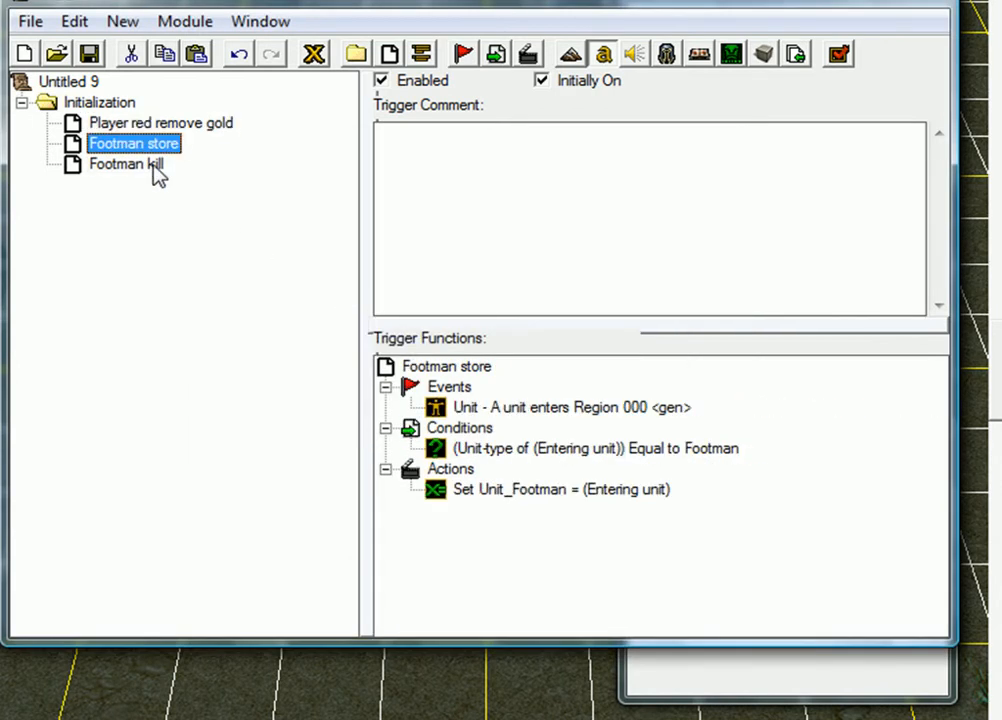
{"action": "left_click", "coordinate": [124, 164]}
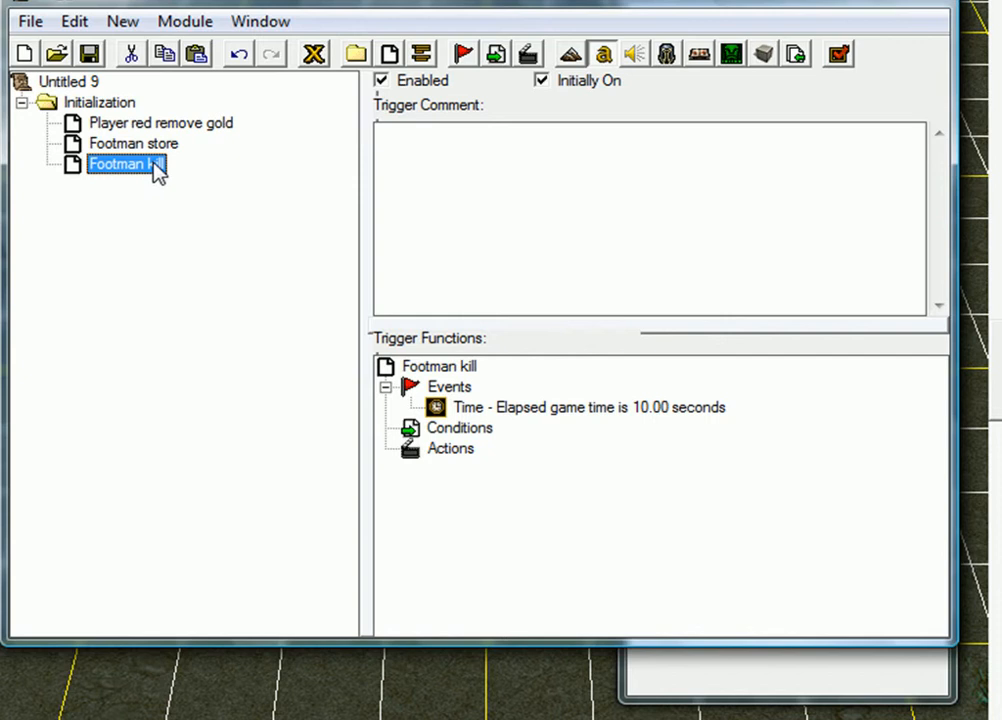
{"action": "left_click", "coordinate": [160, 122]}
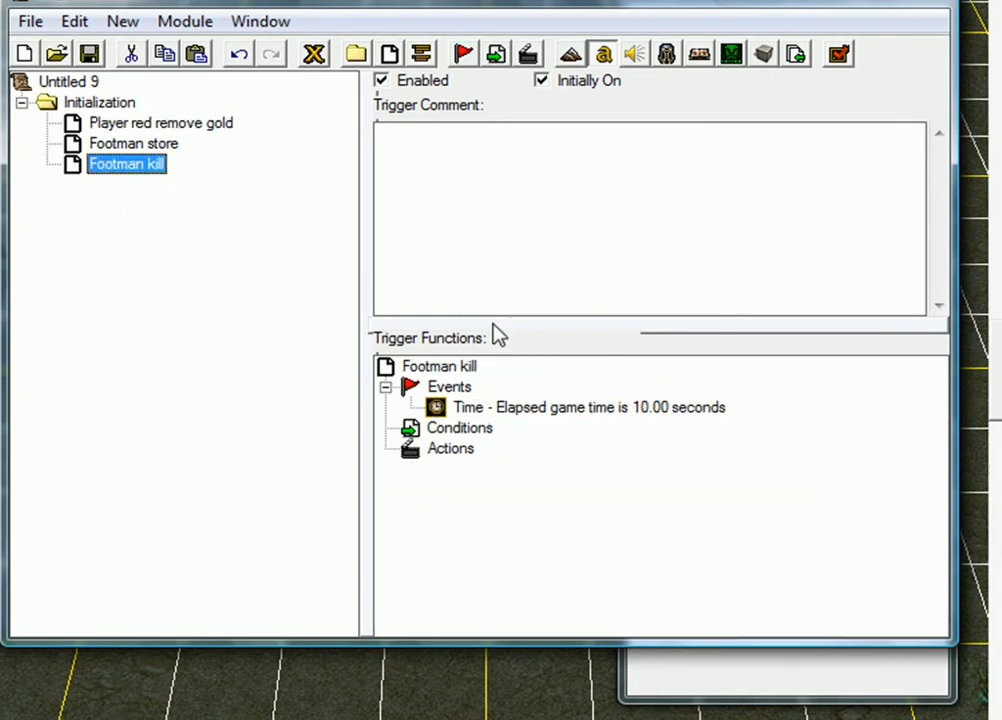
{"action": "left_click", "coordinate": [588, 408]}
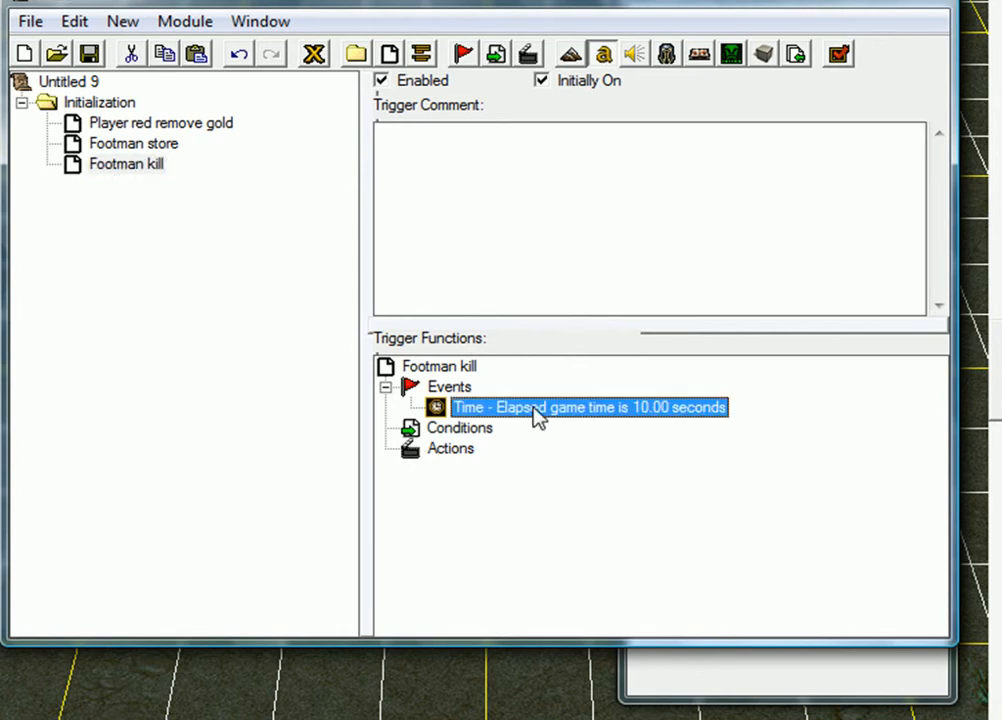
{"action": "mouse_move", "coordinate": [638, 422]}
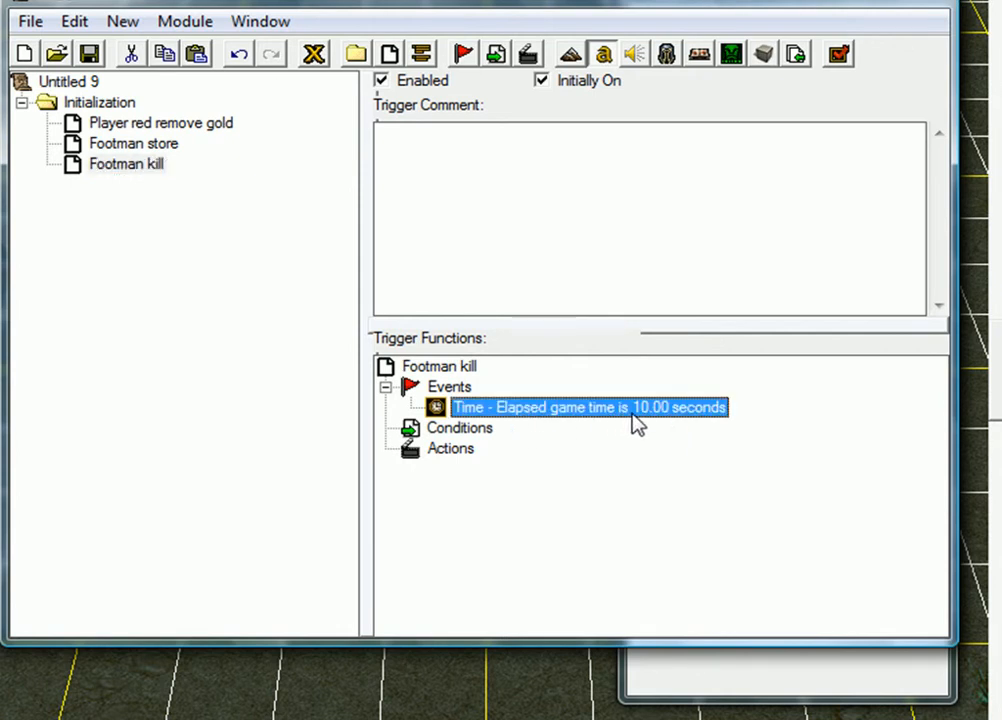
{"action": "mouse_move", "coordinate": [546, 452]}
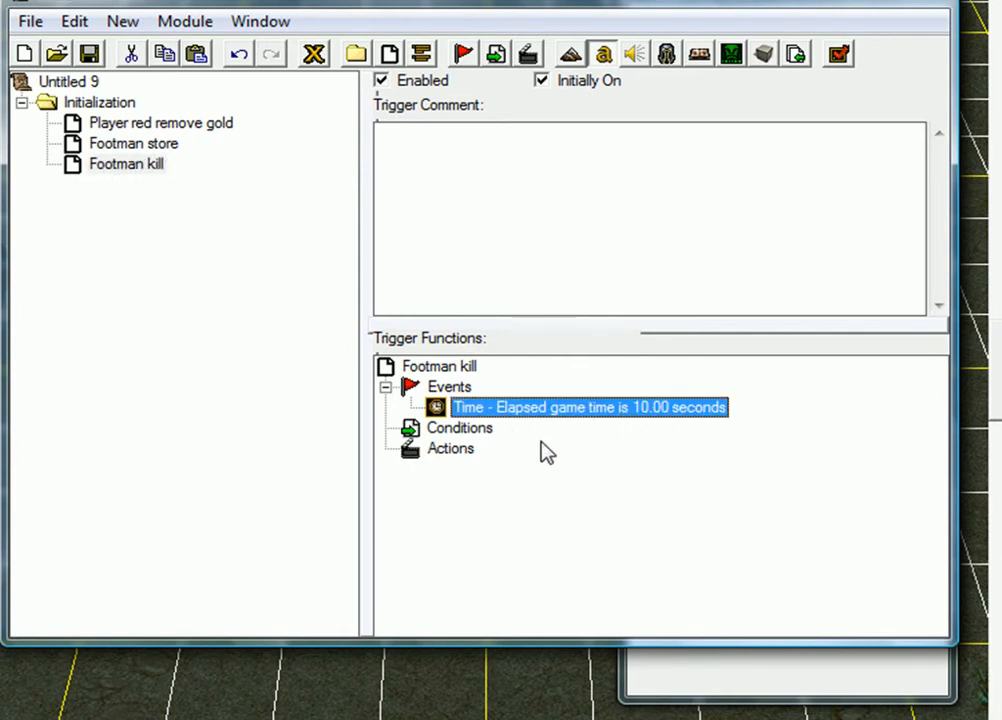
{"action": "double_click", "coordinate": [588, 408]}
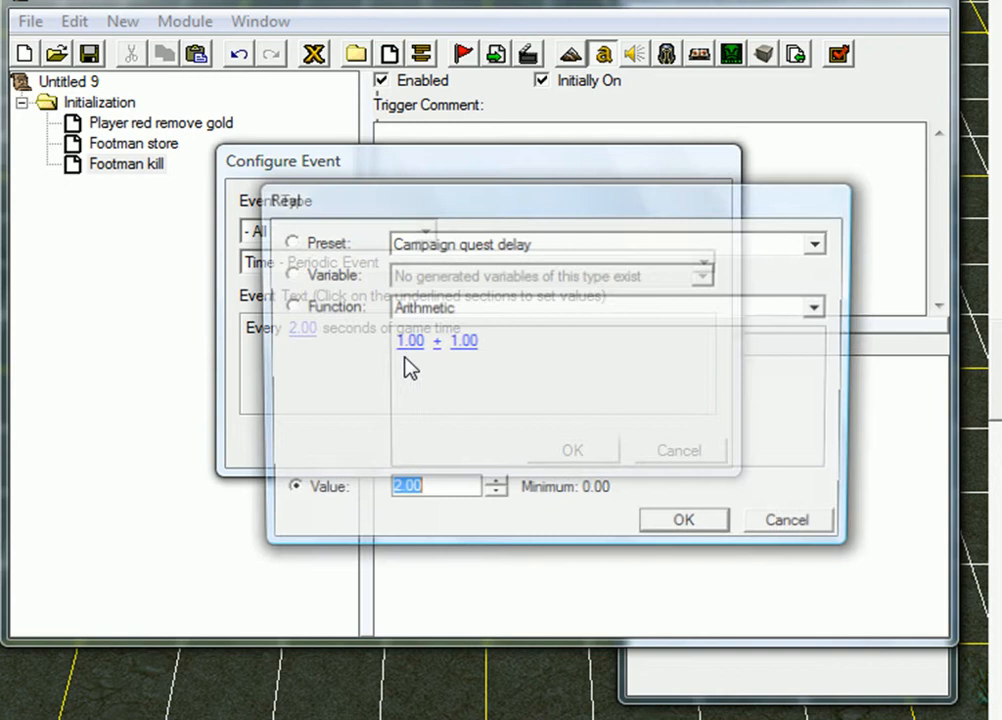
Step: Change the event to a periodic one firing every 5.00 seconds of game time
{"action": "left_click", "coordinate": [684, 520]}
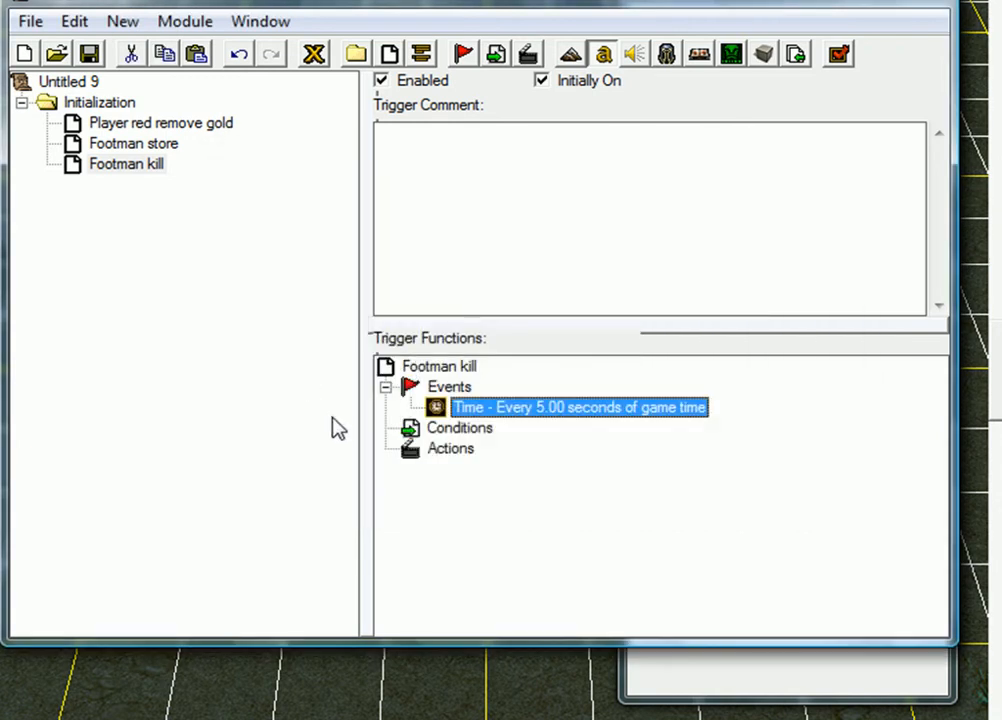
{"action": "left_click", "coordinate": [450, 448]}
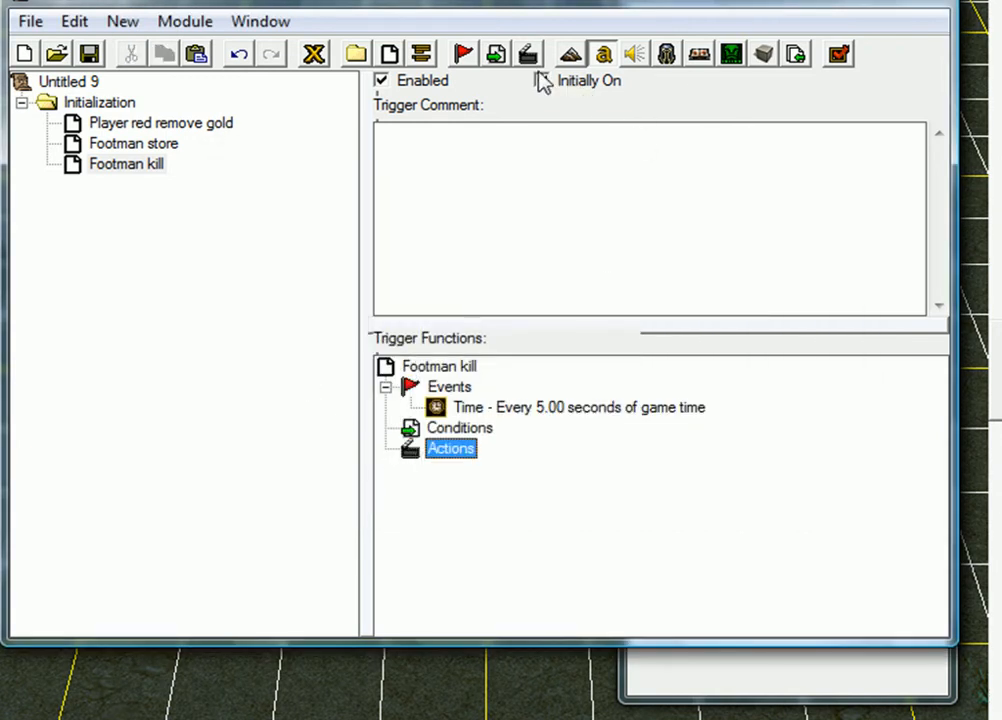
Step: Add a Unit - Explode action targeting the variable Unit_Footman to Footman kill
{"action": "double_click", "coordinate": [450, 448]}
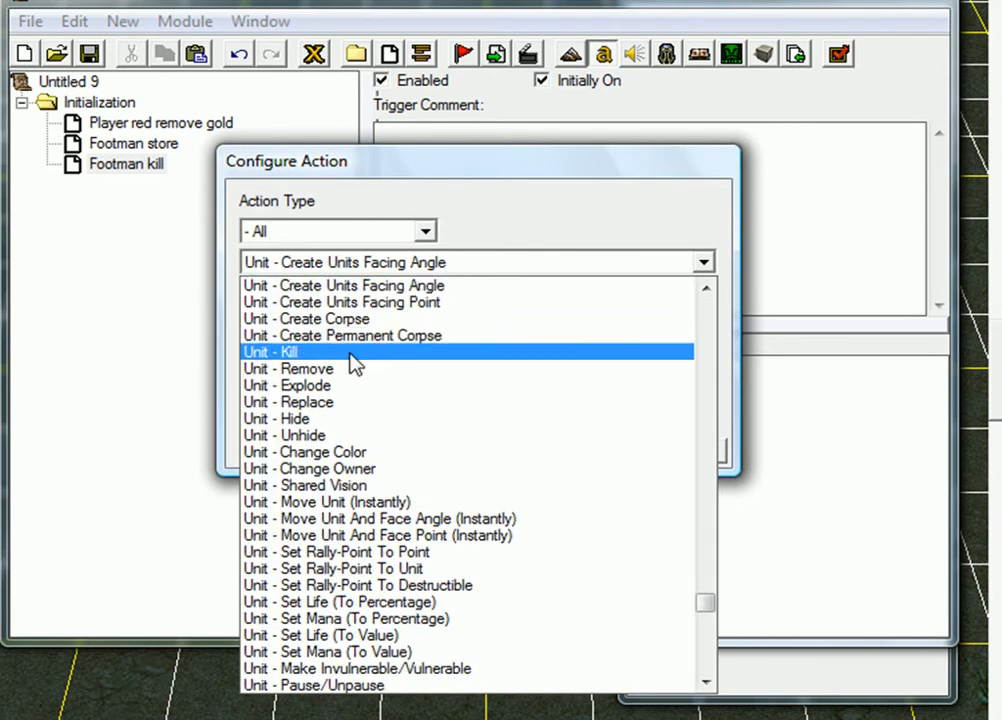
{"action": "left_click", "coordinate": [268, 352]}
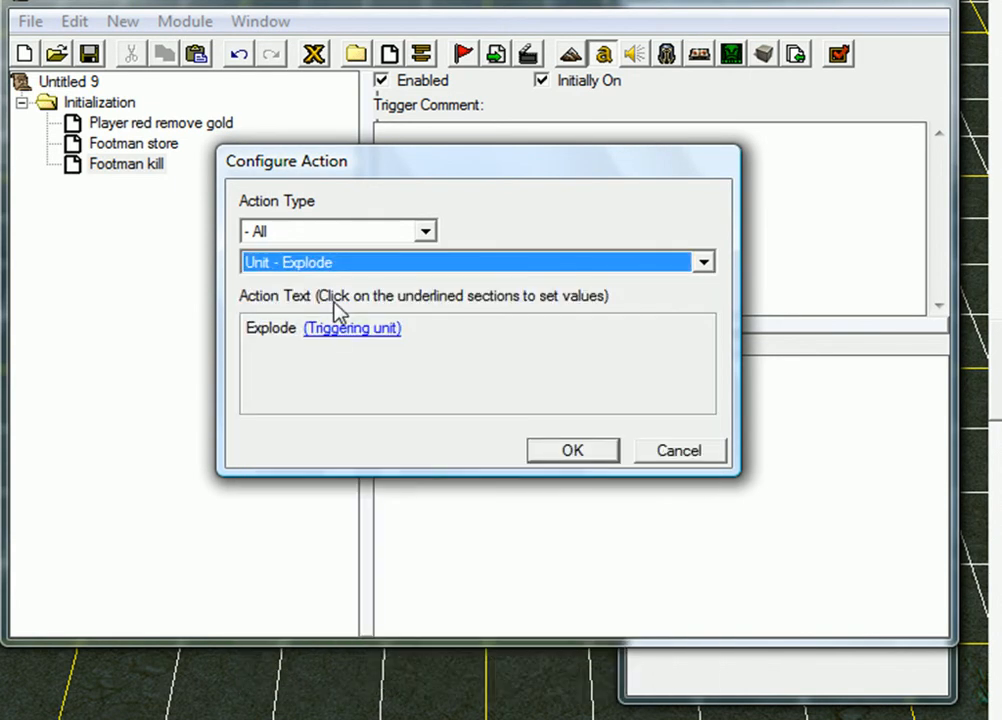
{"action": "left_click", "coordinate": [352, 328]}
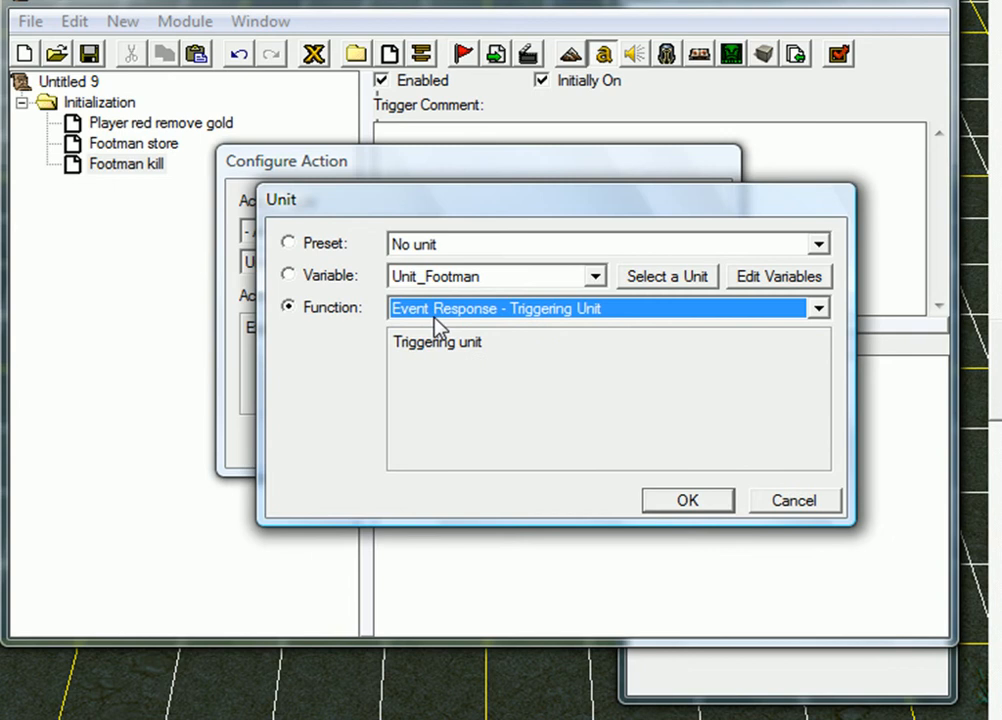
{"action": "mouse_move", "coordinate": [310, 284]}
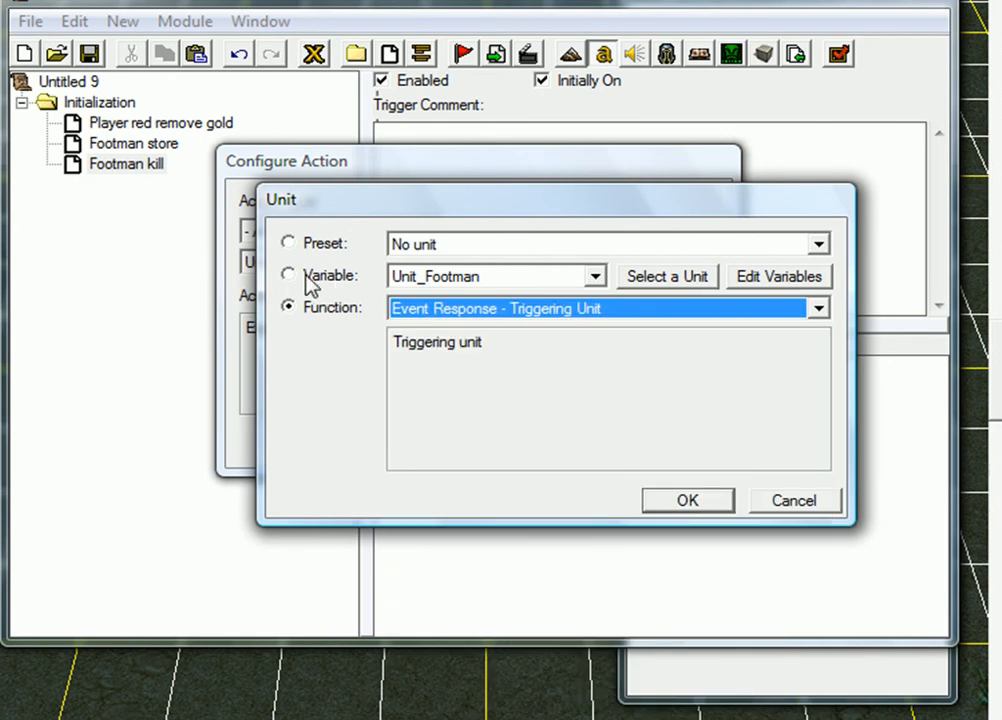
{"action": "left_click", "coordinate": [288, 276]}
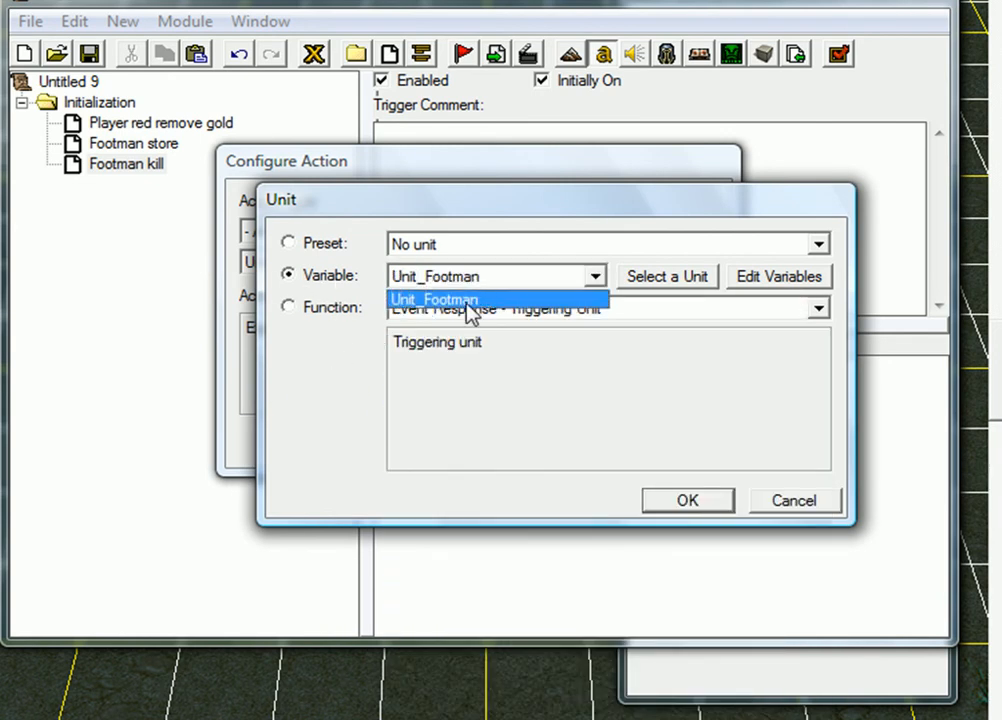
{"action": "left_click", "coordinate": [688, 500]}
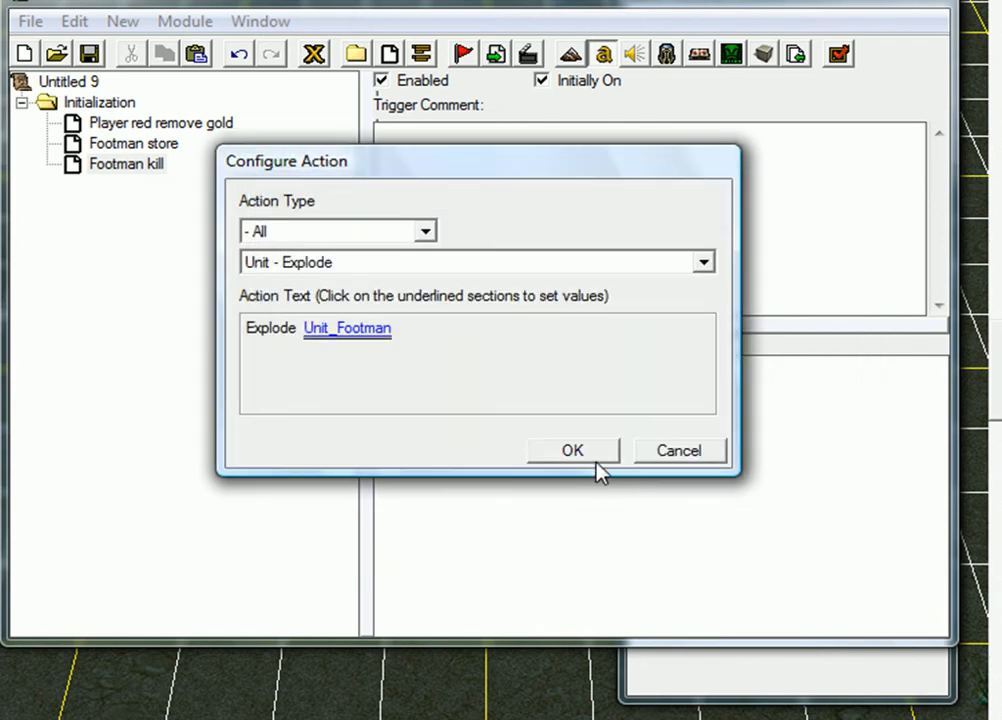
{"action": "left_click", "coordinate": [572, 450]}
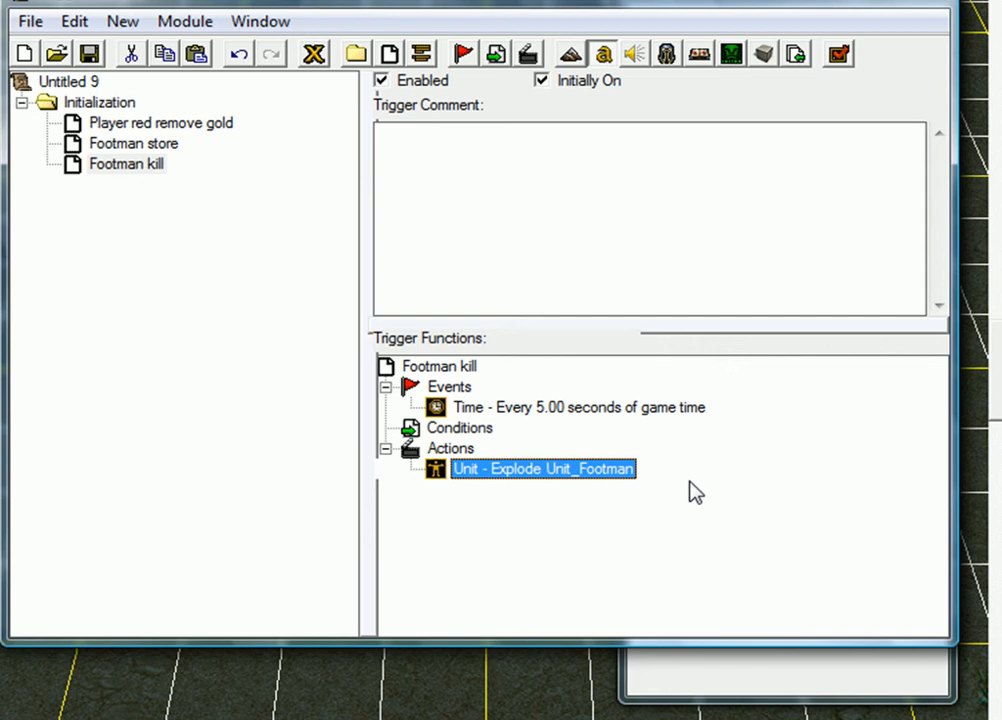
{"action": "mouse_move", "coordinate": [640, 538]}
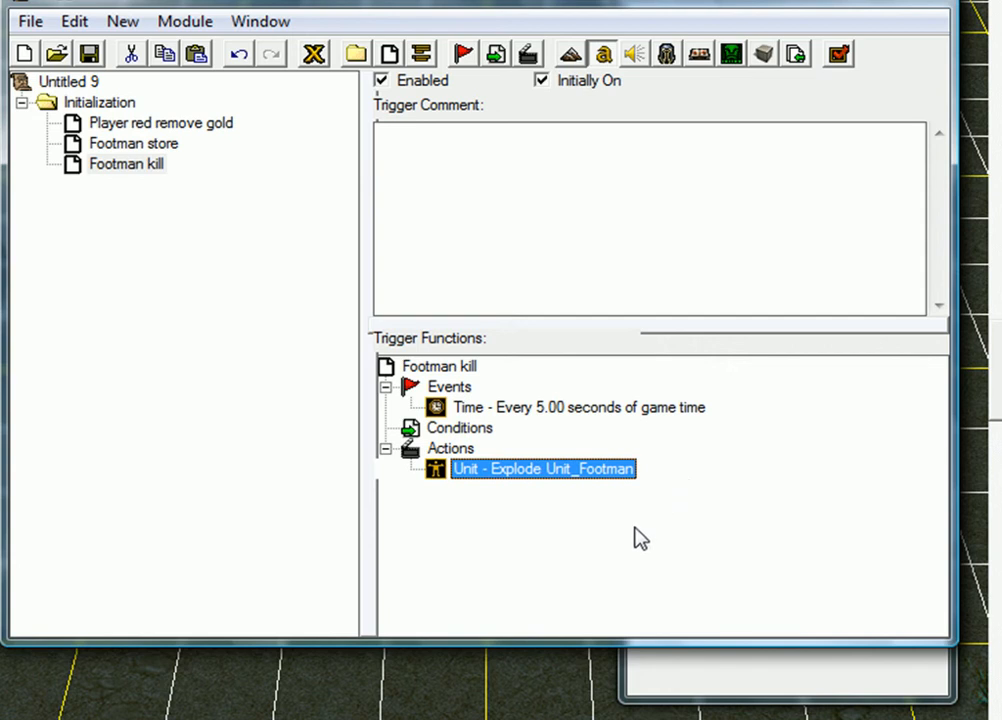
{"action": "mouse_move", "coordinate": [692, 456]}
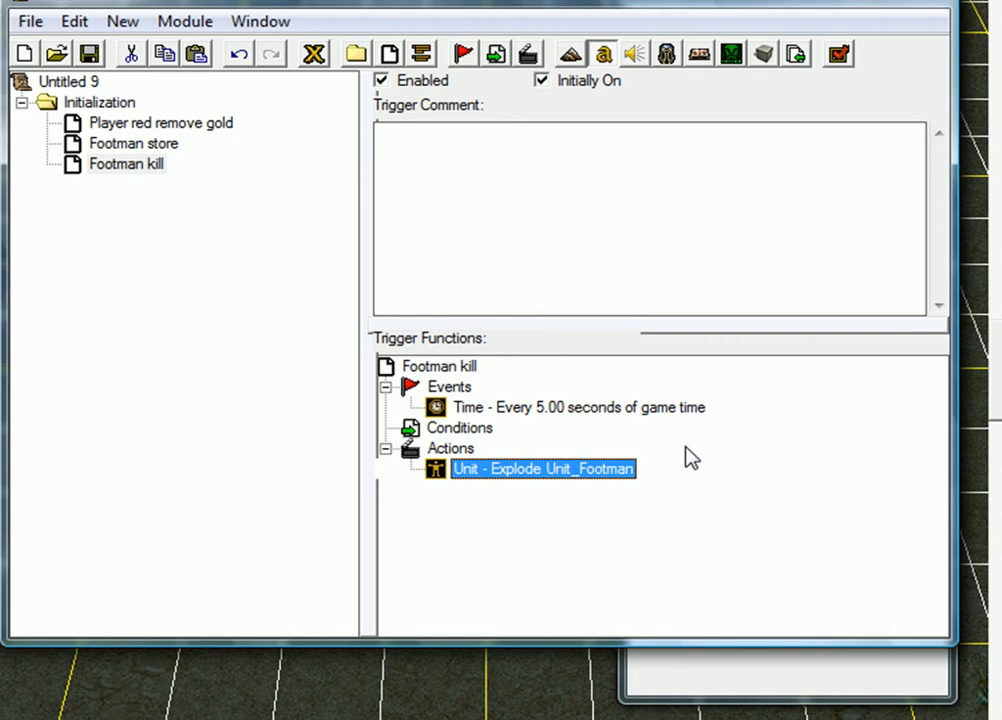
{"action": "mouse_move", "coordinate": [684, 436]}
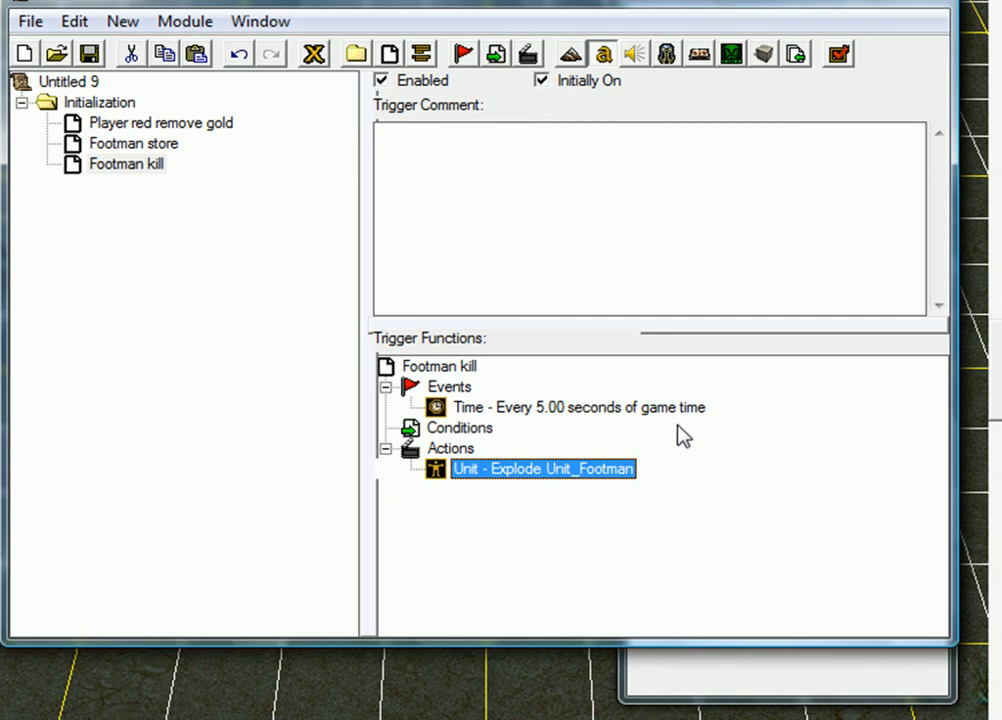